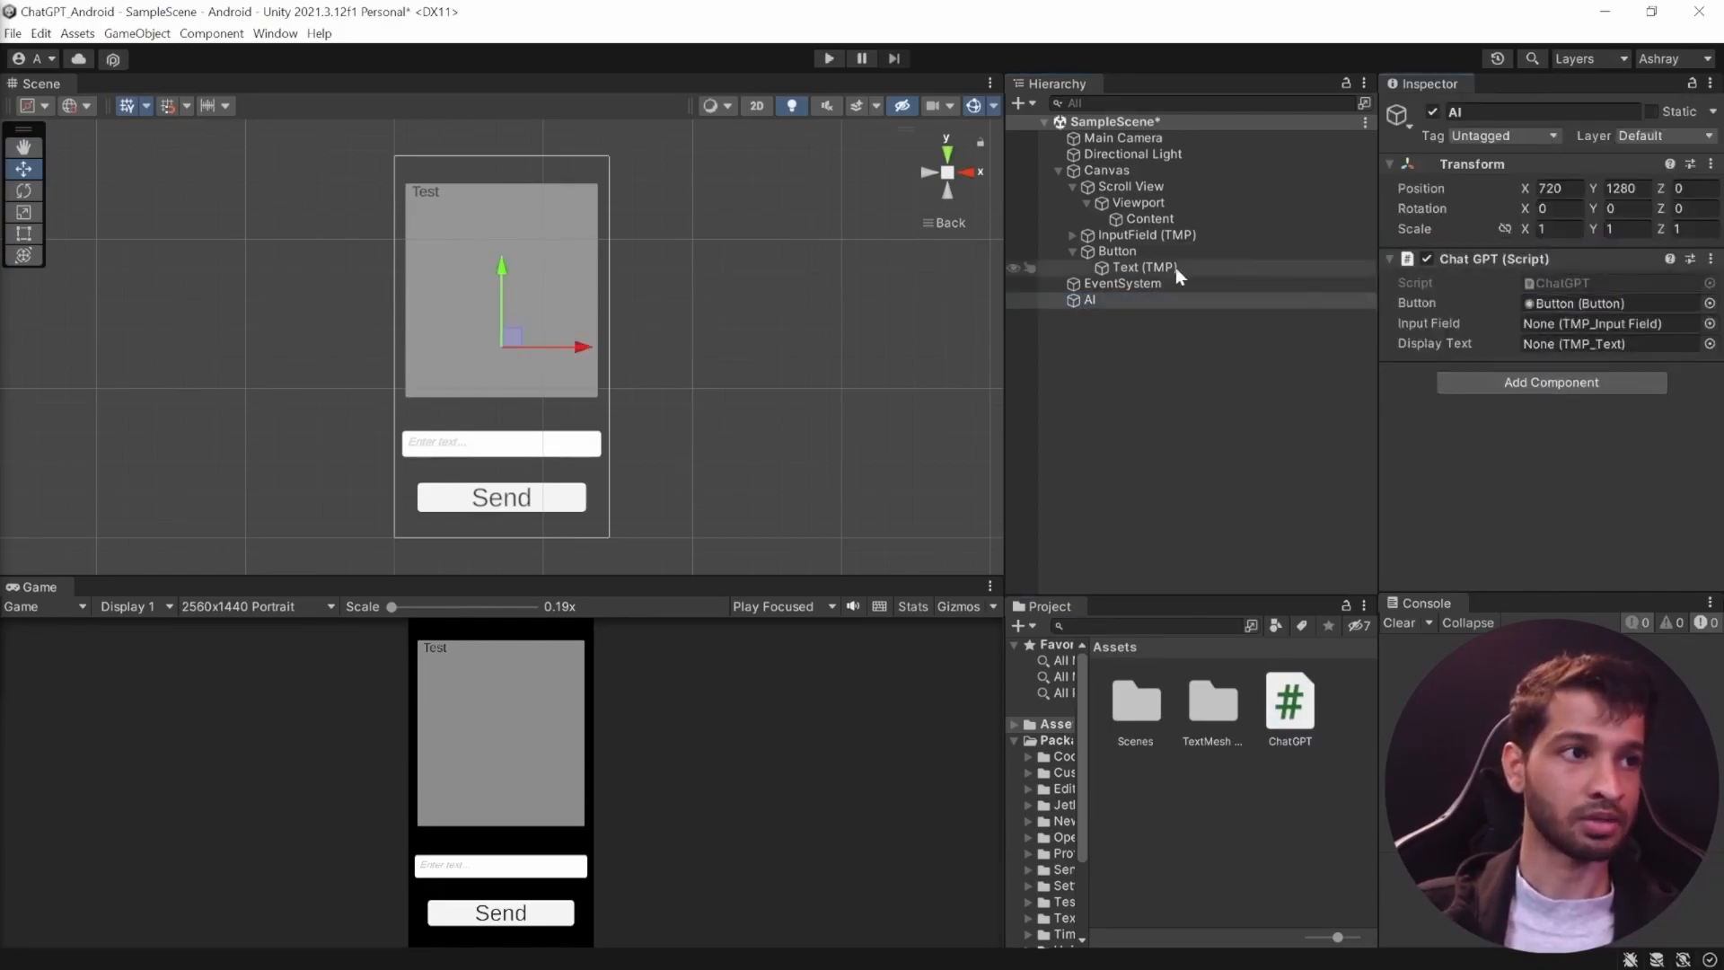
Step: Download the speech-and-text-unity-ios-android GitHub repository as a ZIP archive
{"action": "left_click", "coordinate": [1088, 300]}
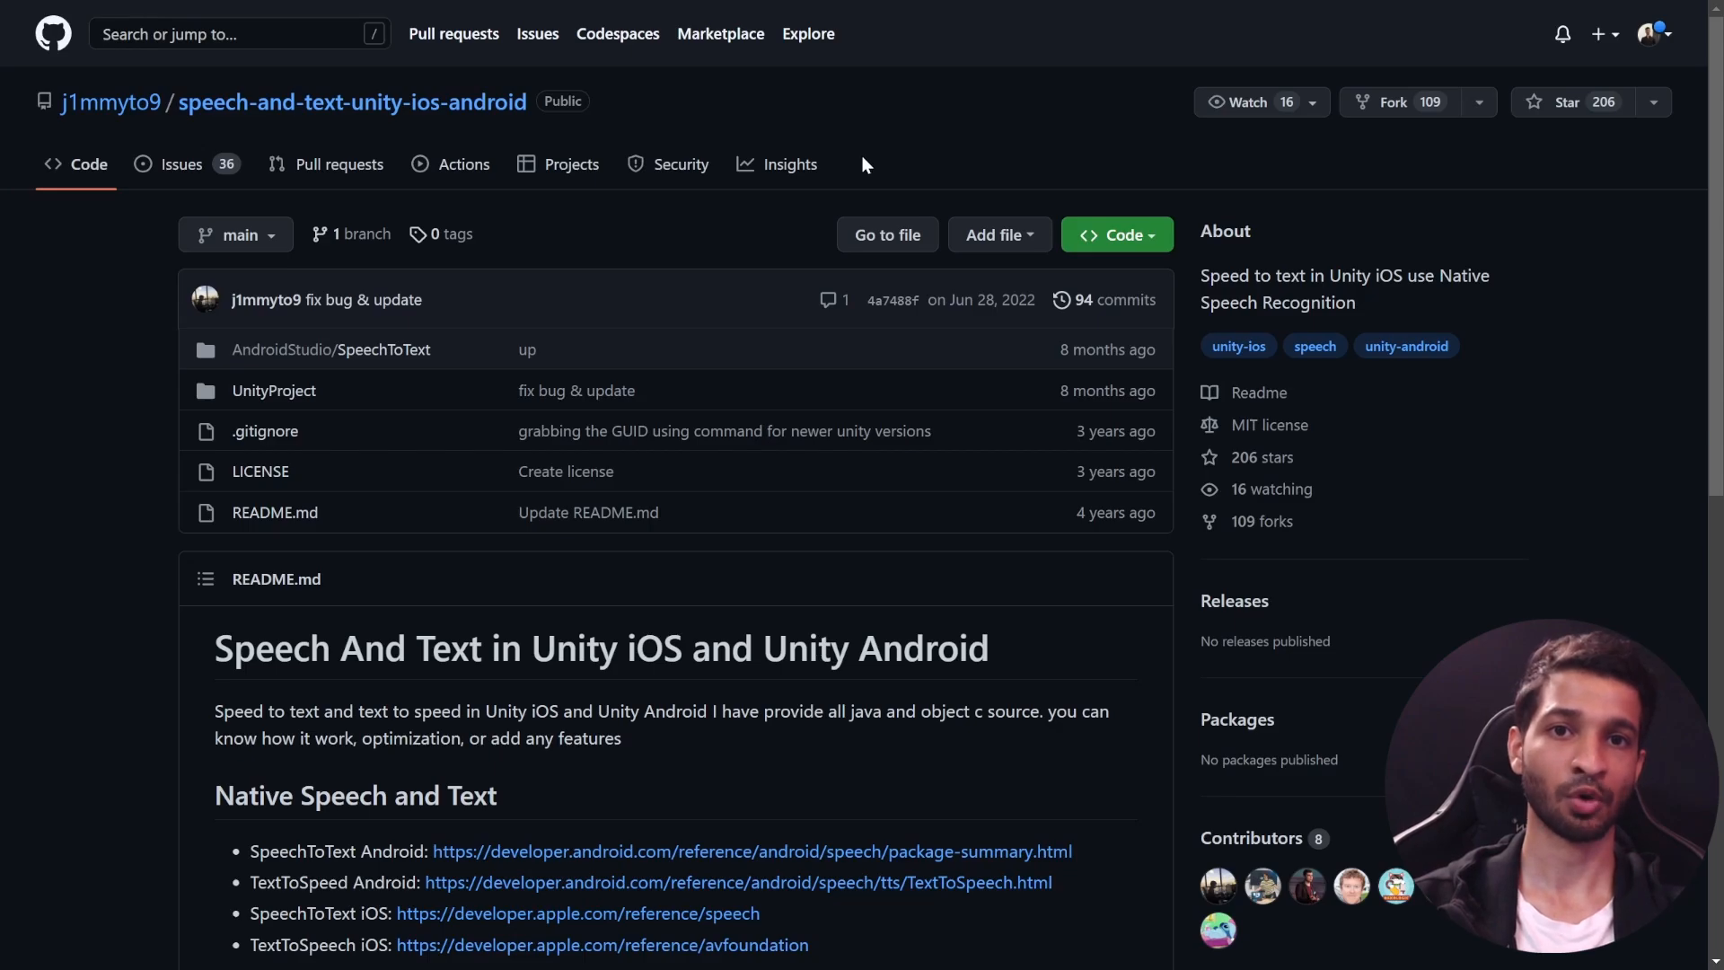
{"action": "mouse_move", "coordinate": [99, 106]}
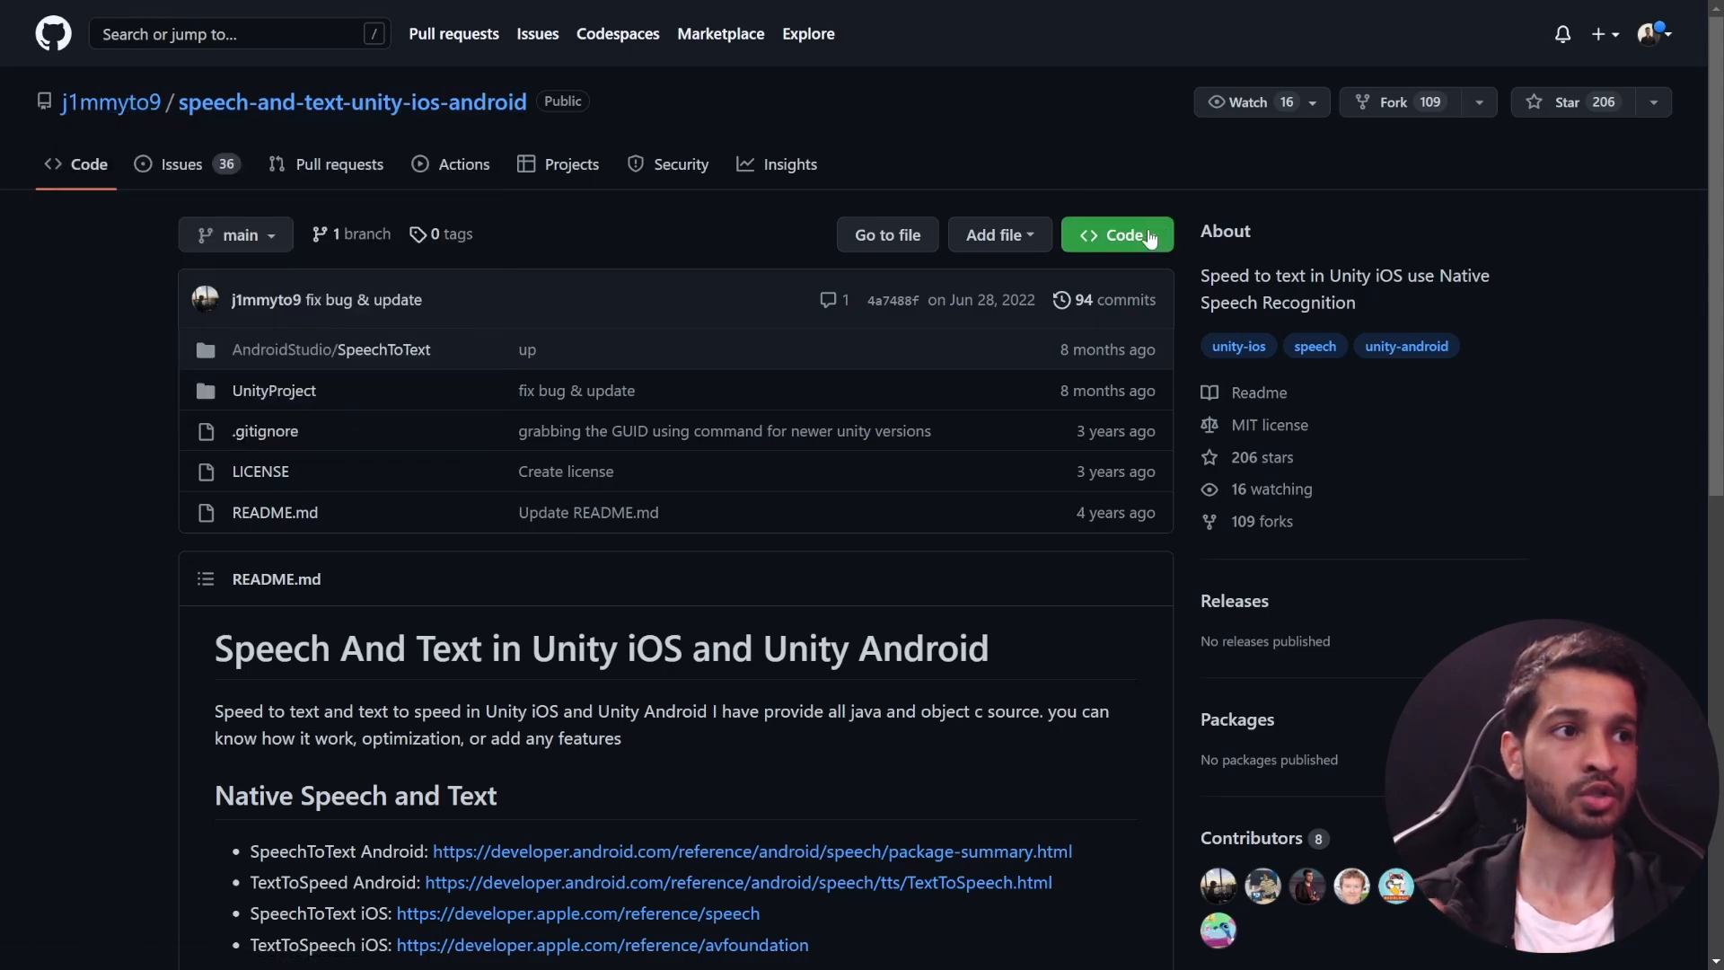
{"action": "left_click", "coordinate": [1117, 234]}
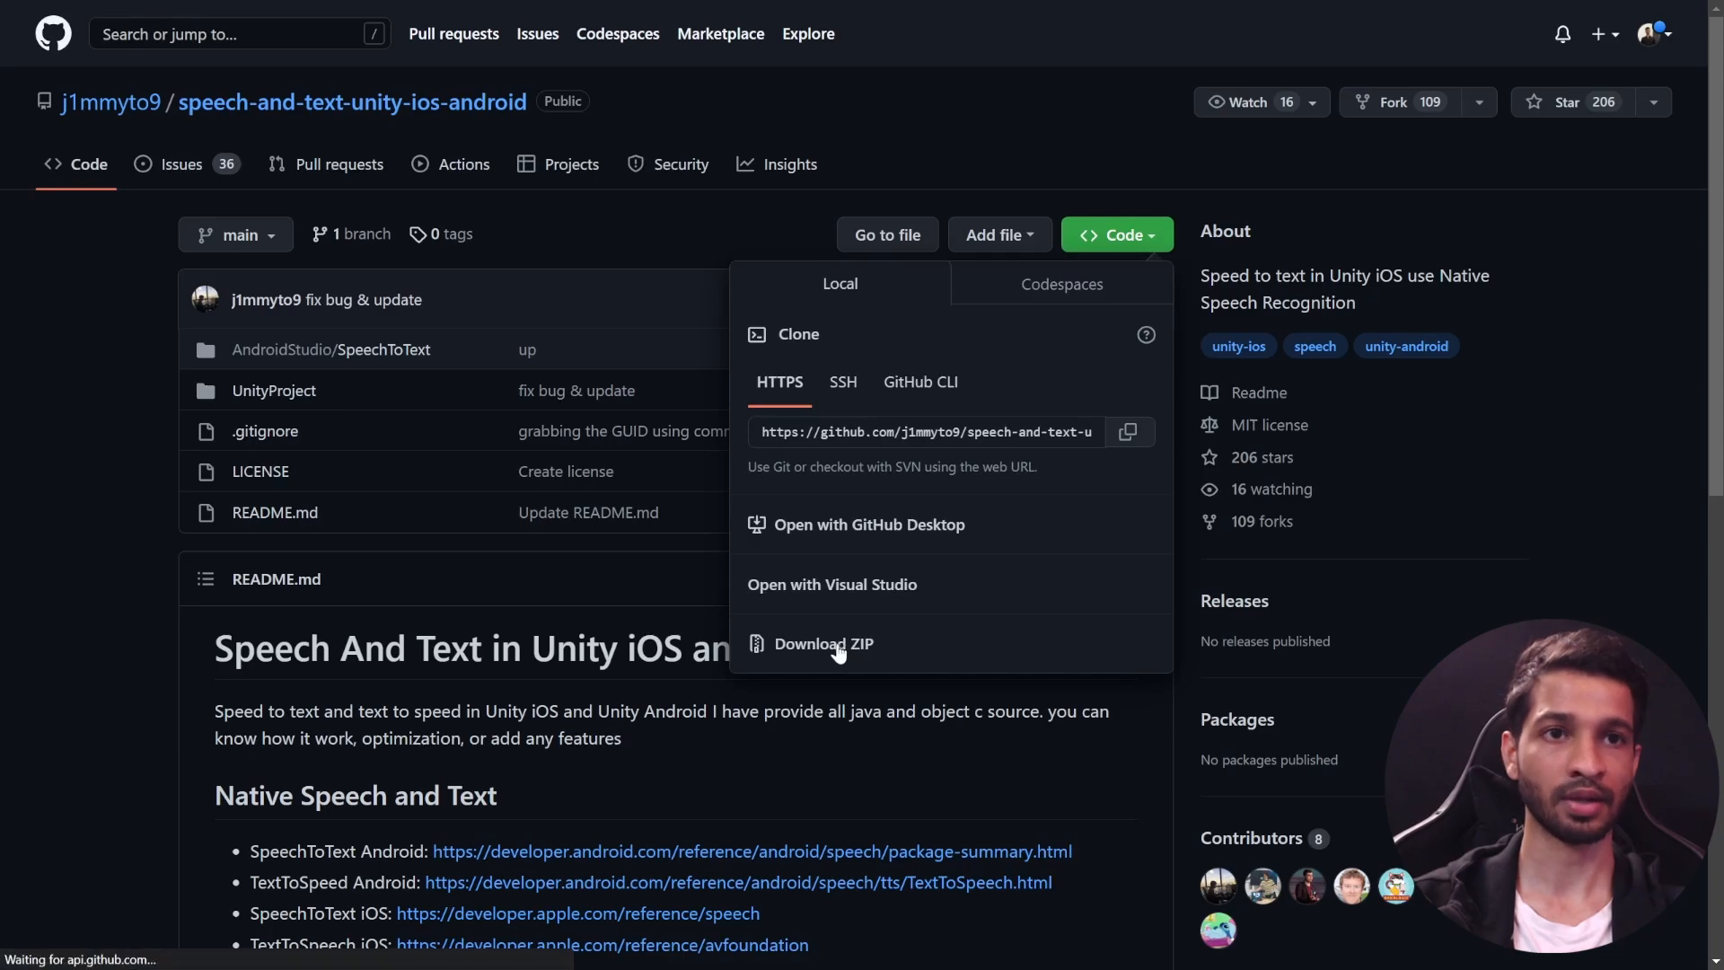
{"action": "right_click", "coordinate": [487, 284]}
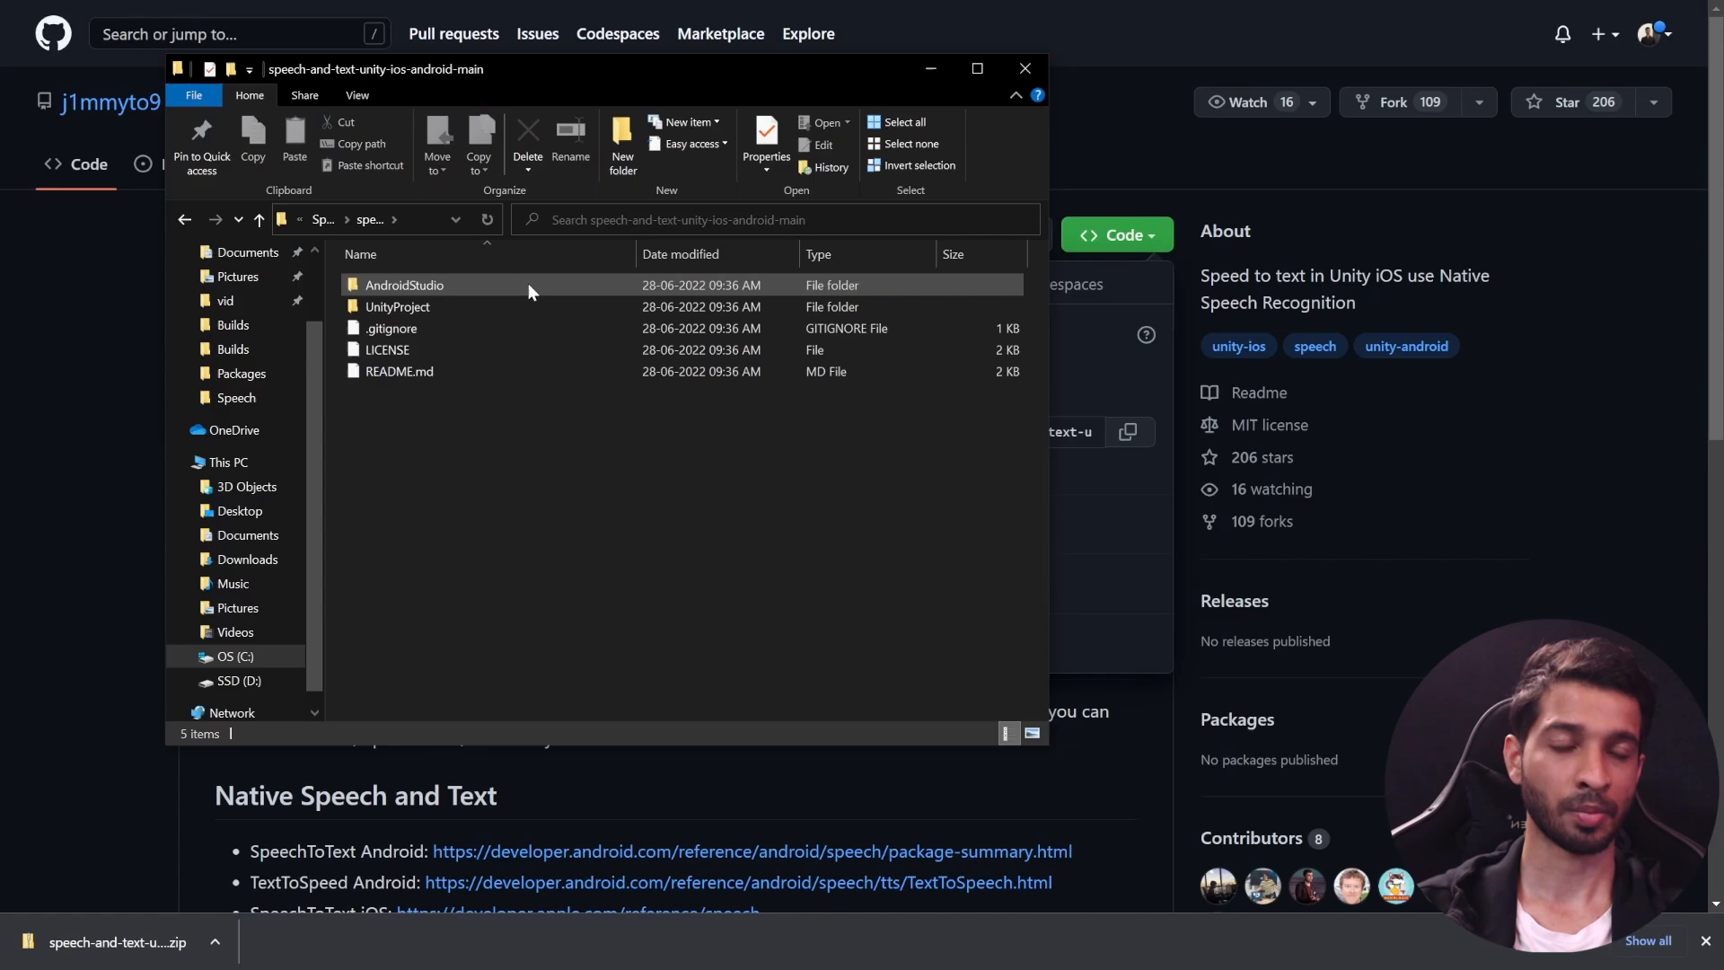
Step: Browse into the extracted UnityProject's Assets folder holding Plugins and SpeechAndText
{"action": "double_click", "coordinate": [402, 306]}
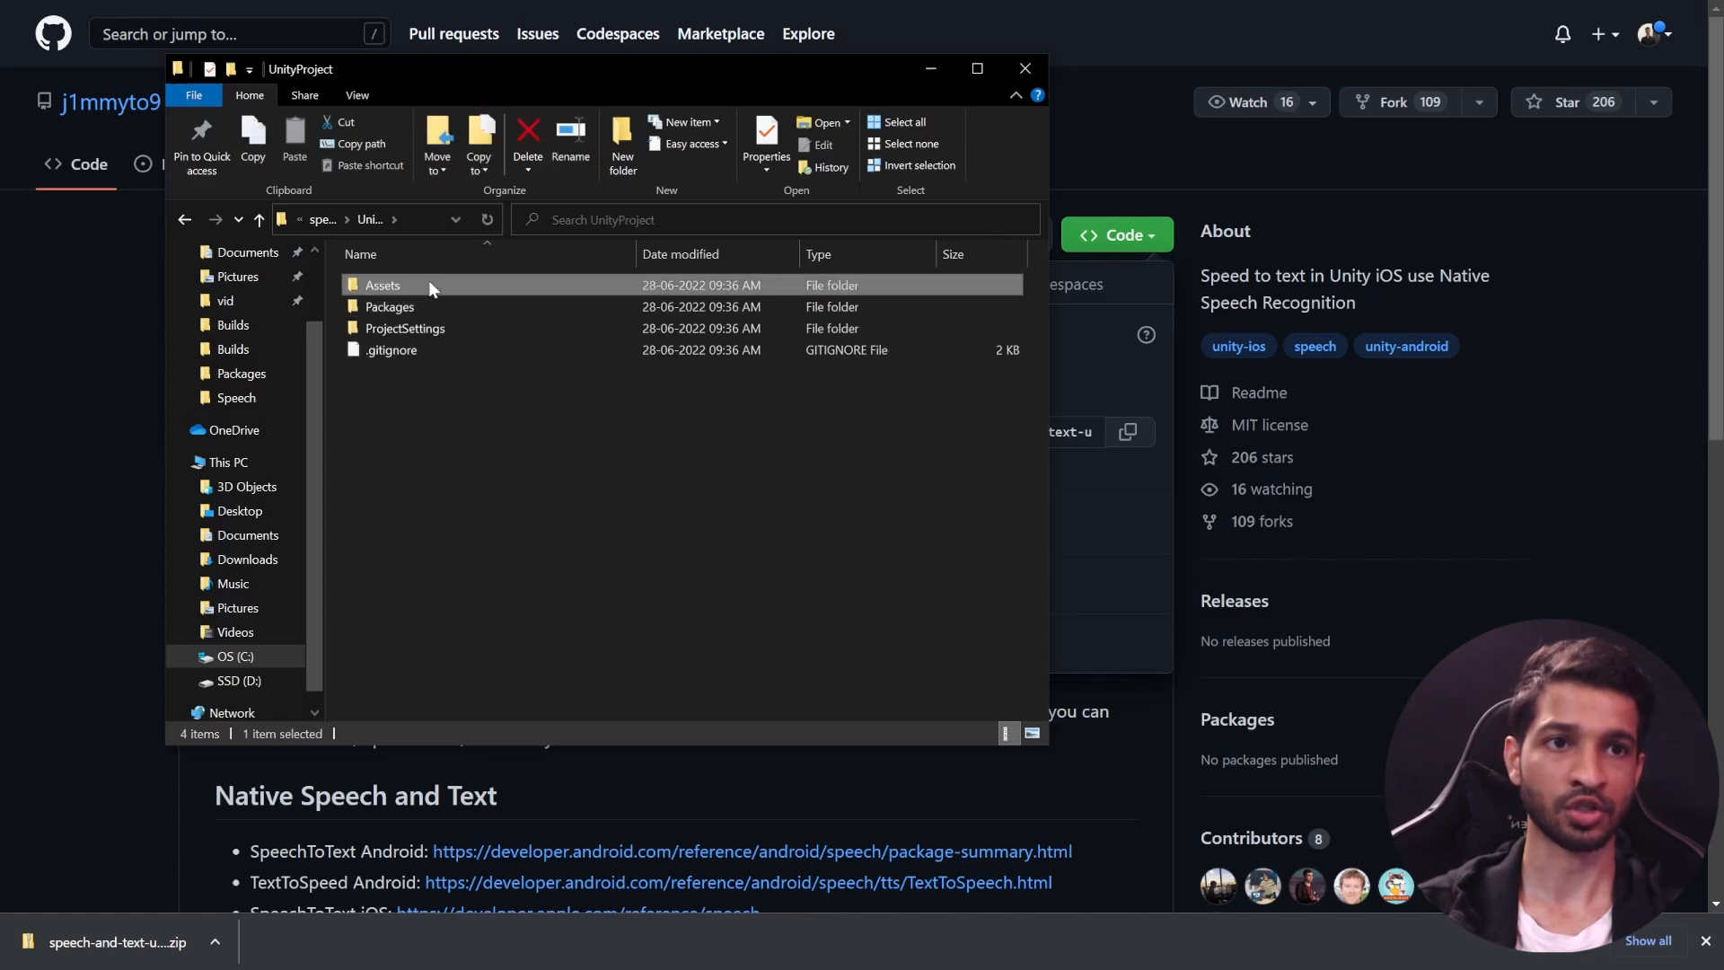
{"action": "double_click", "coordinate": [384, 284]}
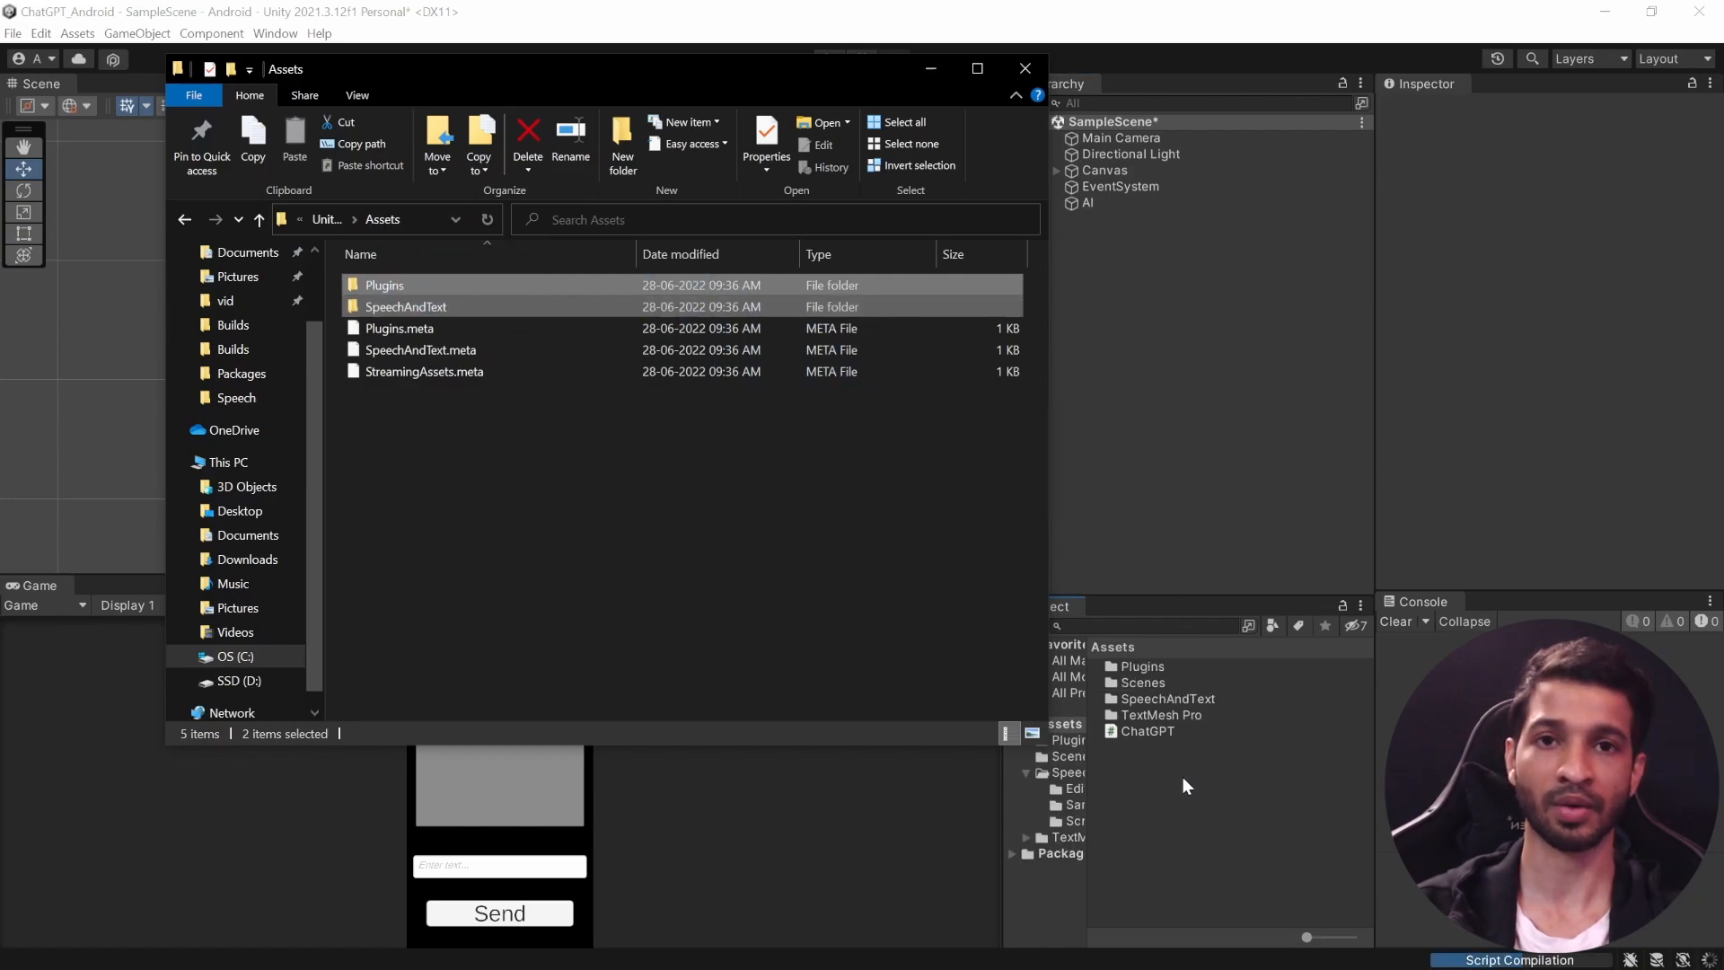
Step: Delete the BuildPostProcessor editor script to clear the PBXProject compile error
{"action": "left_click", "coordinate": [1023, 69]}
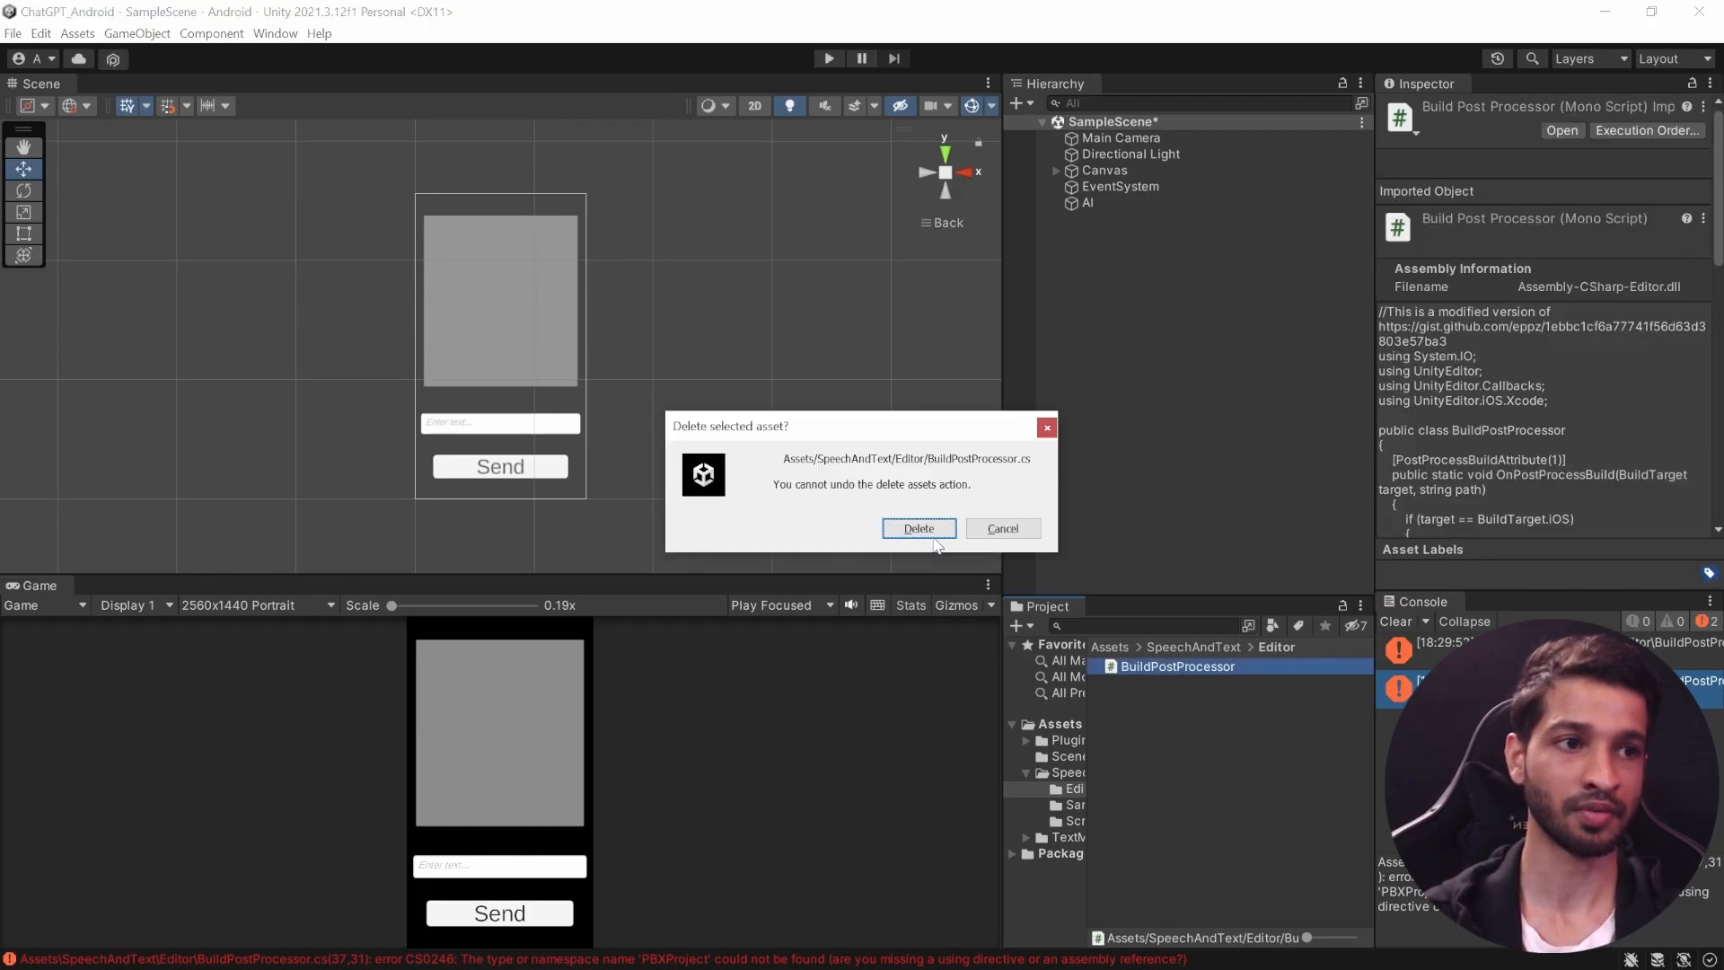
{"action": "left_click", "coordinate": [918, 528]}
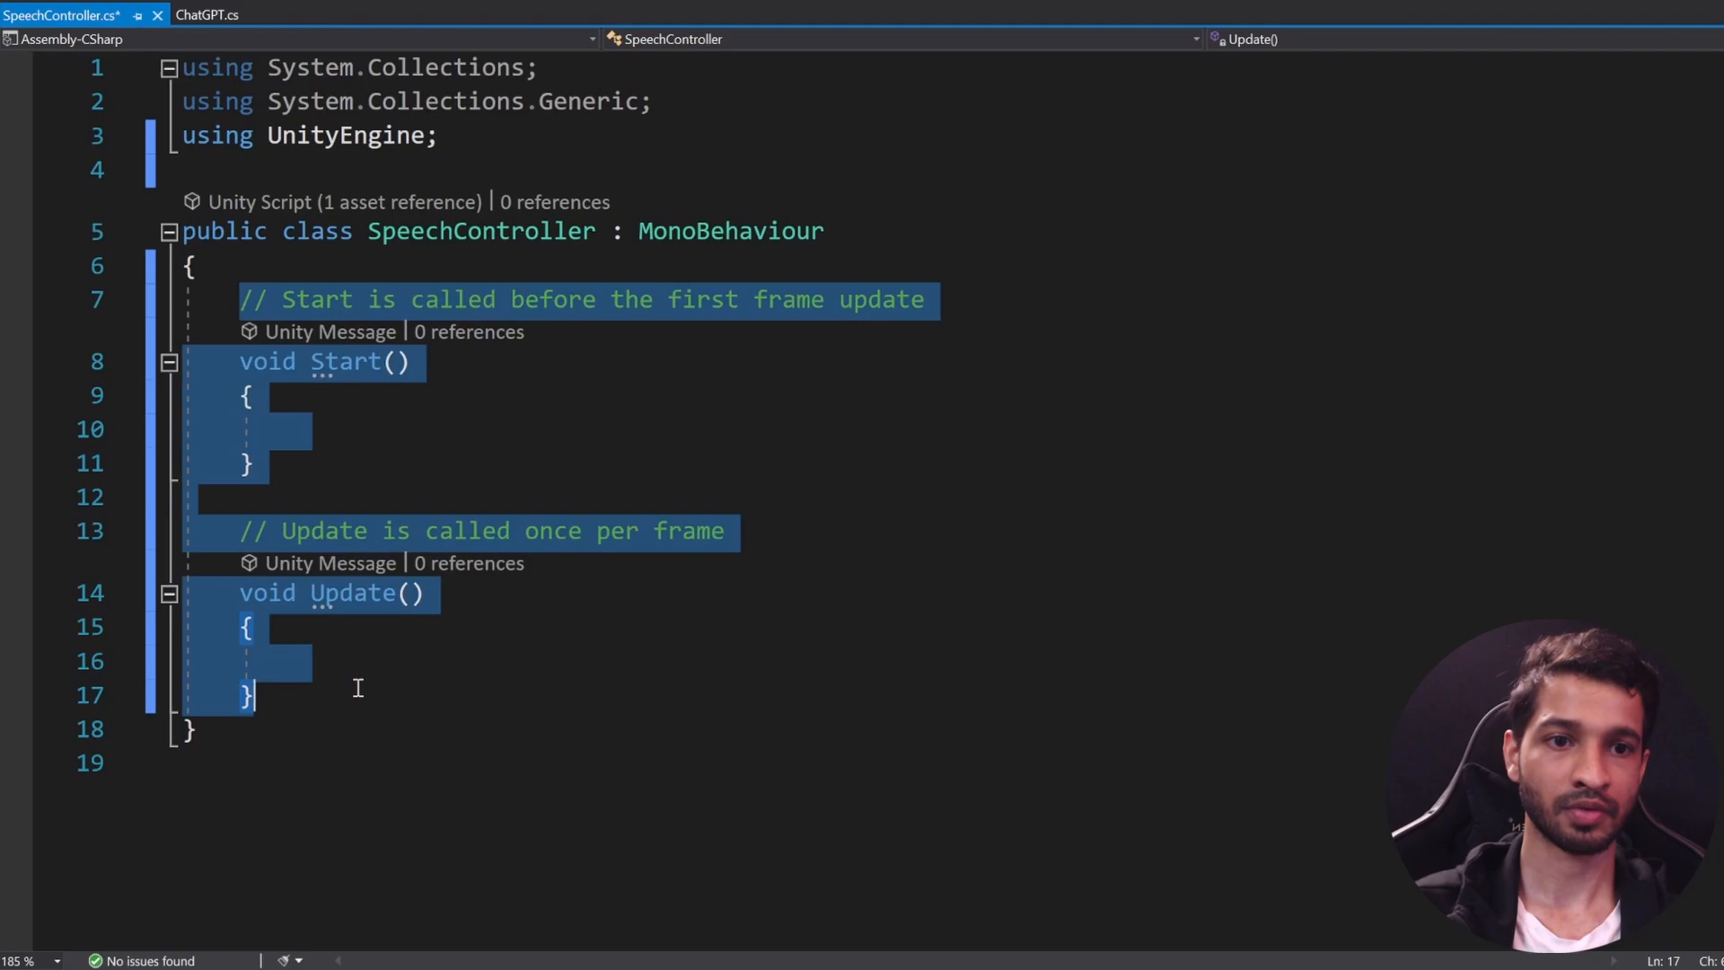
Step: Replace Start/Update with StartSpeeachRecognition calling SpeechToText.Instance.StartRecording(), importing TextSpeech
{"action": "key", "text": "Delete"}
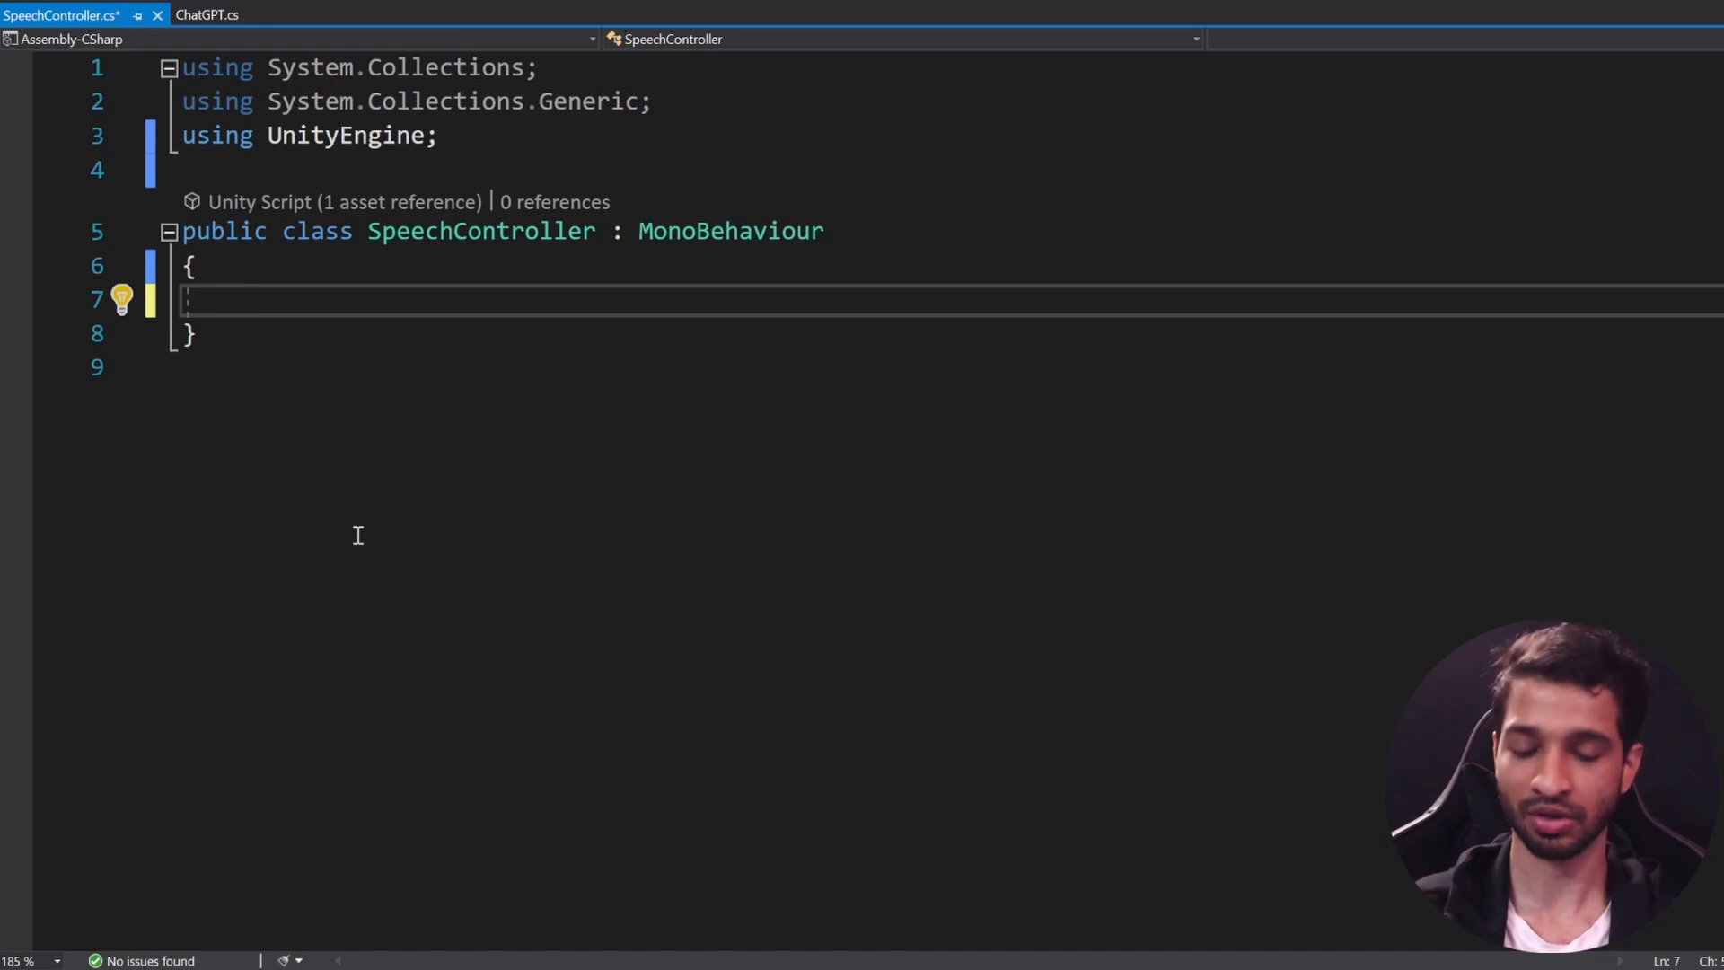
{"action": "type", "text": "public"}
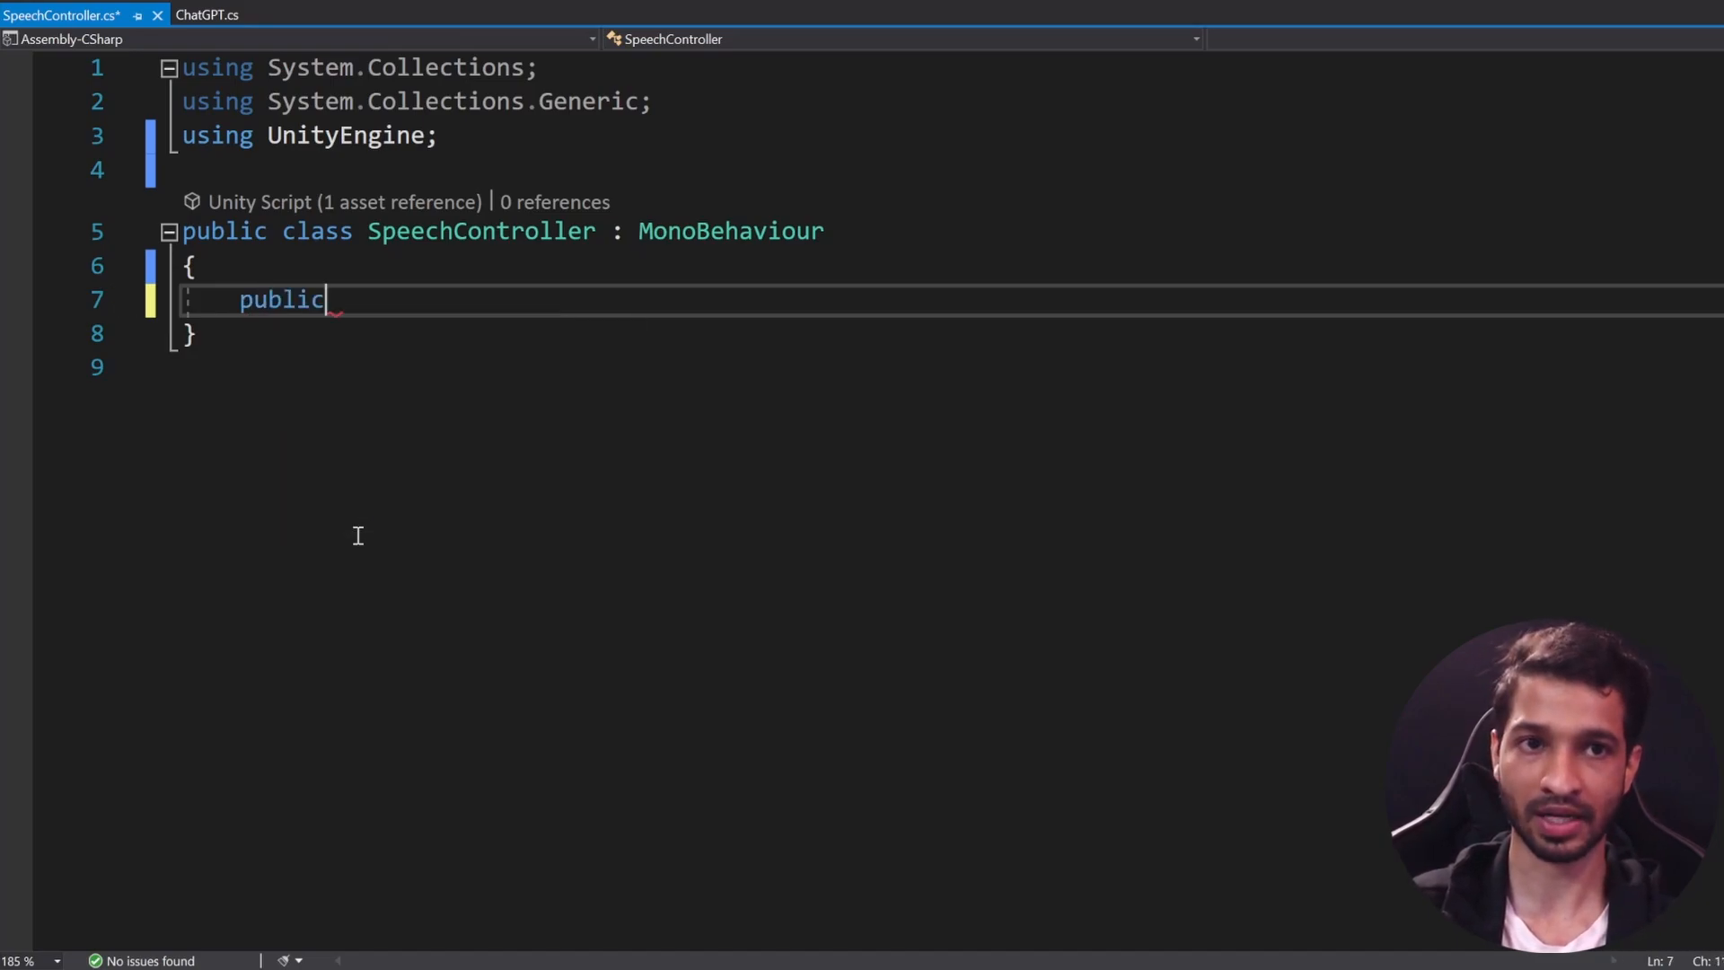
{"action": "type", "text": "void StartSpeeachRecognition("}
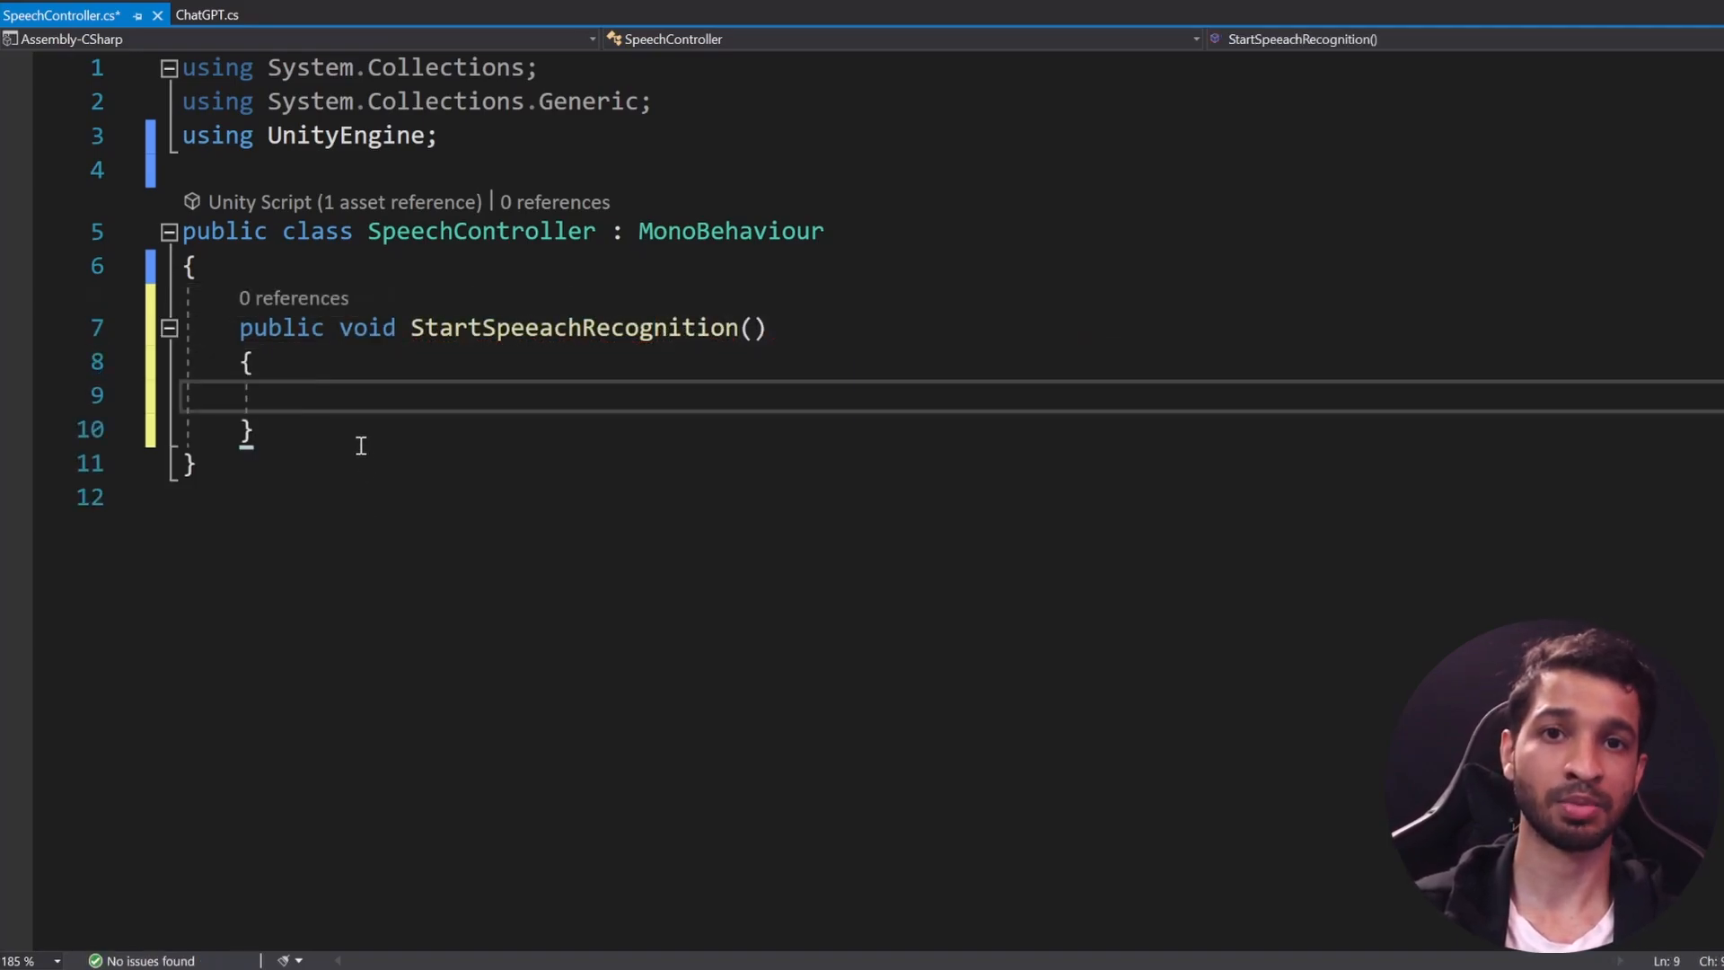
{"action": "key", "text": "Enter"}
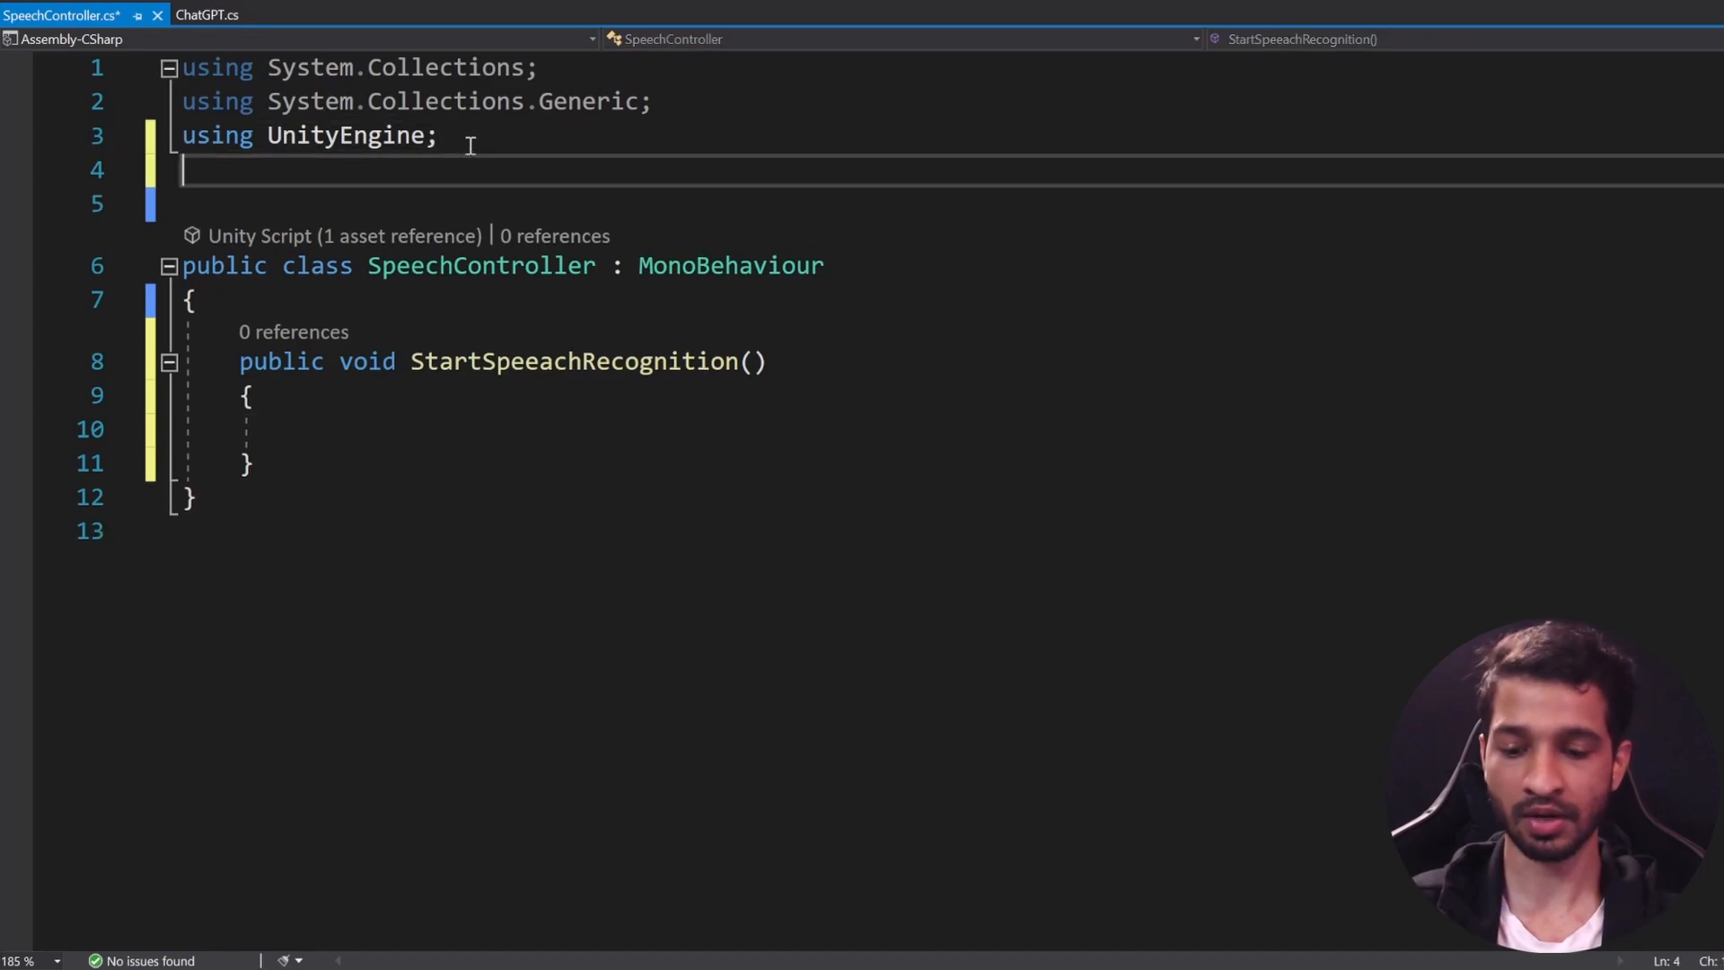
{"action": "type", "text": "using"}
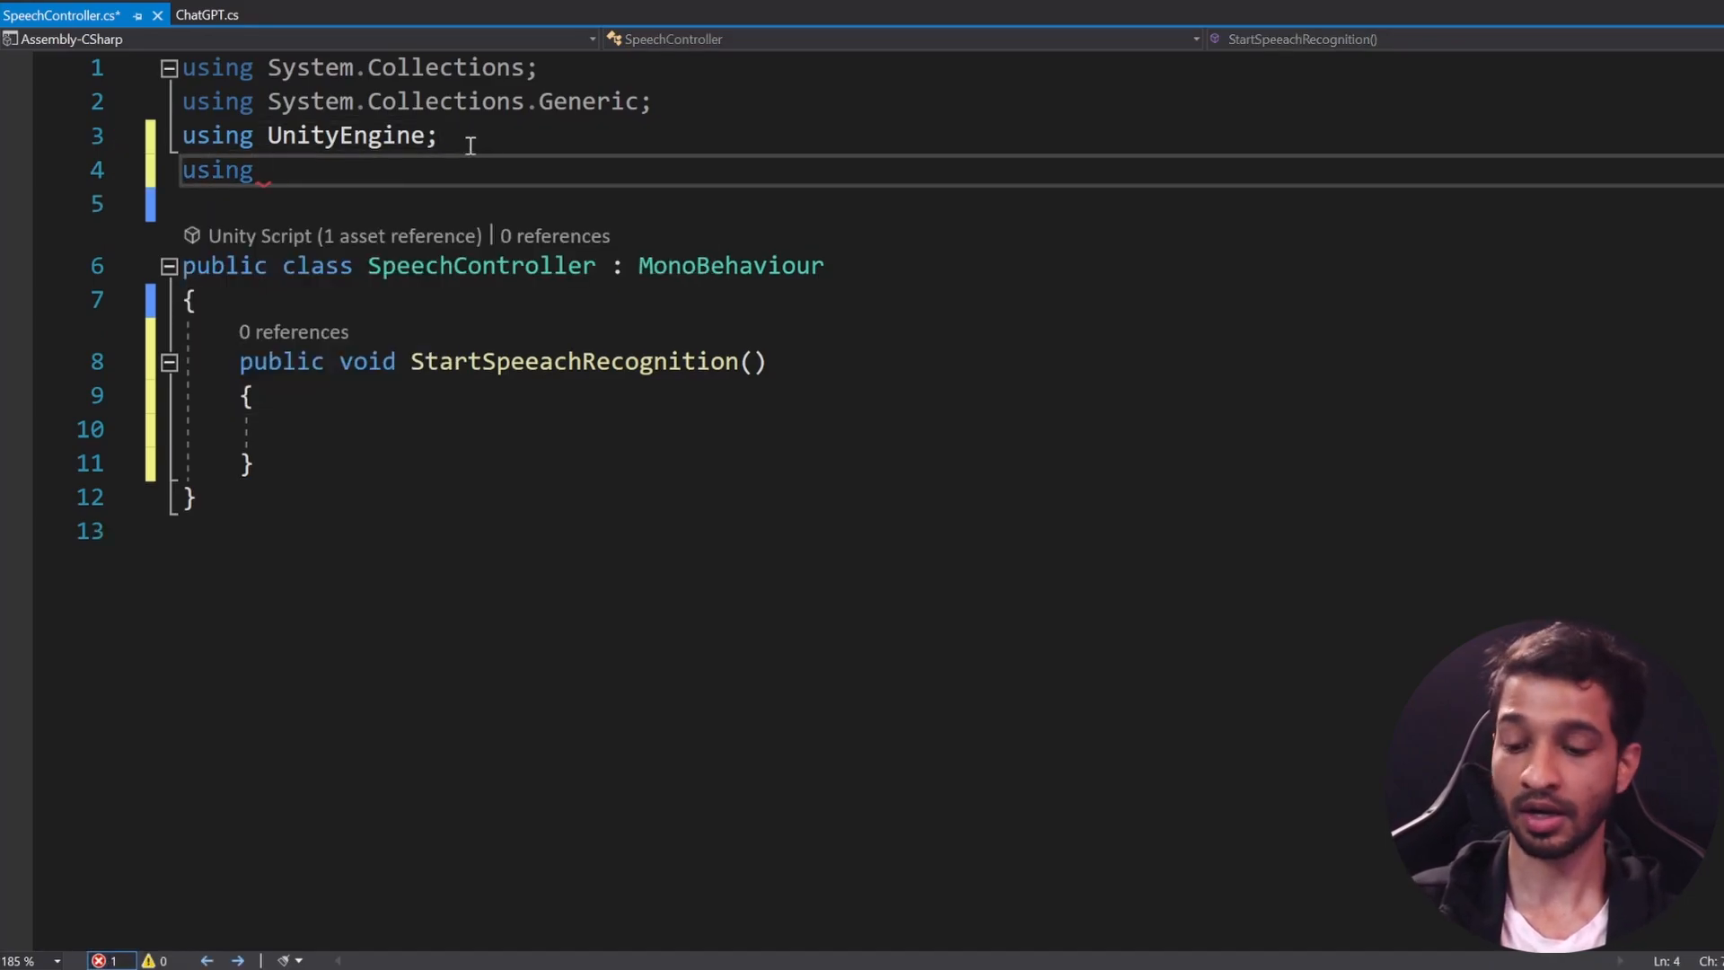
{"action": "type", "text": "tSpeech;"}
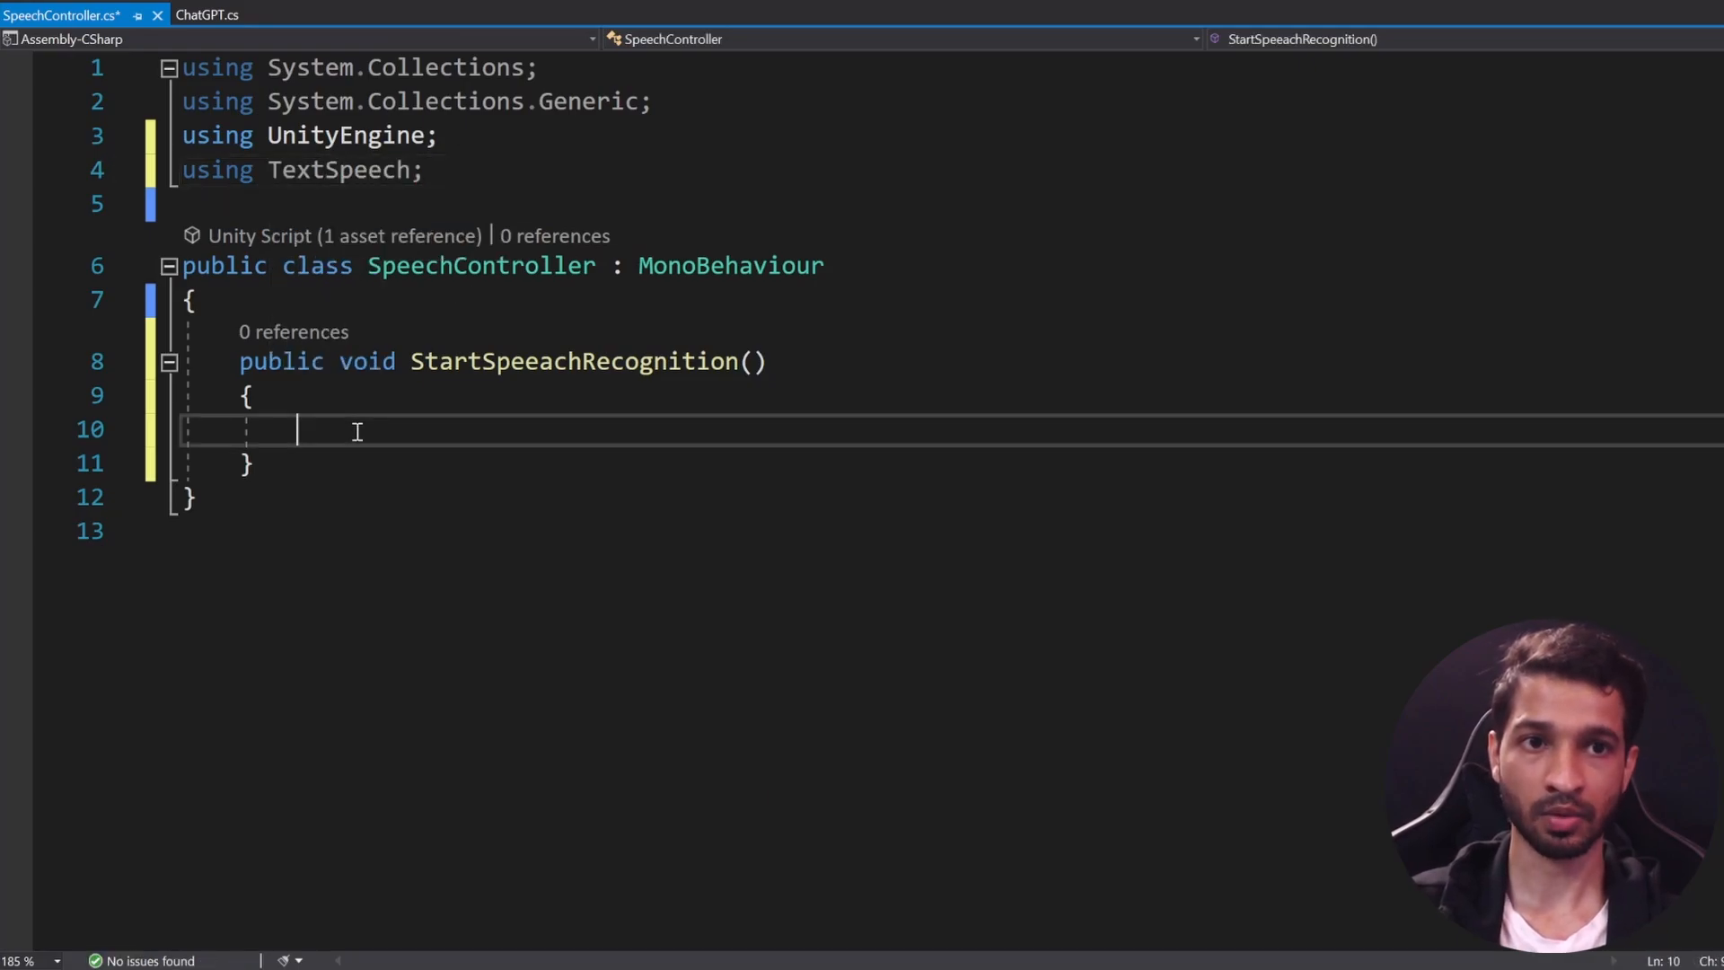
{"action": "type", "text": "s"}
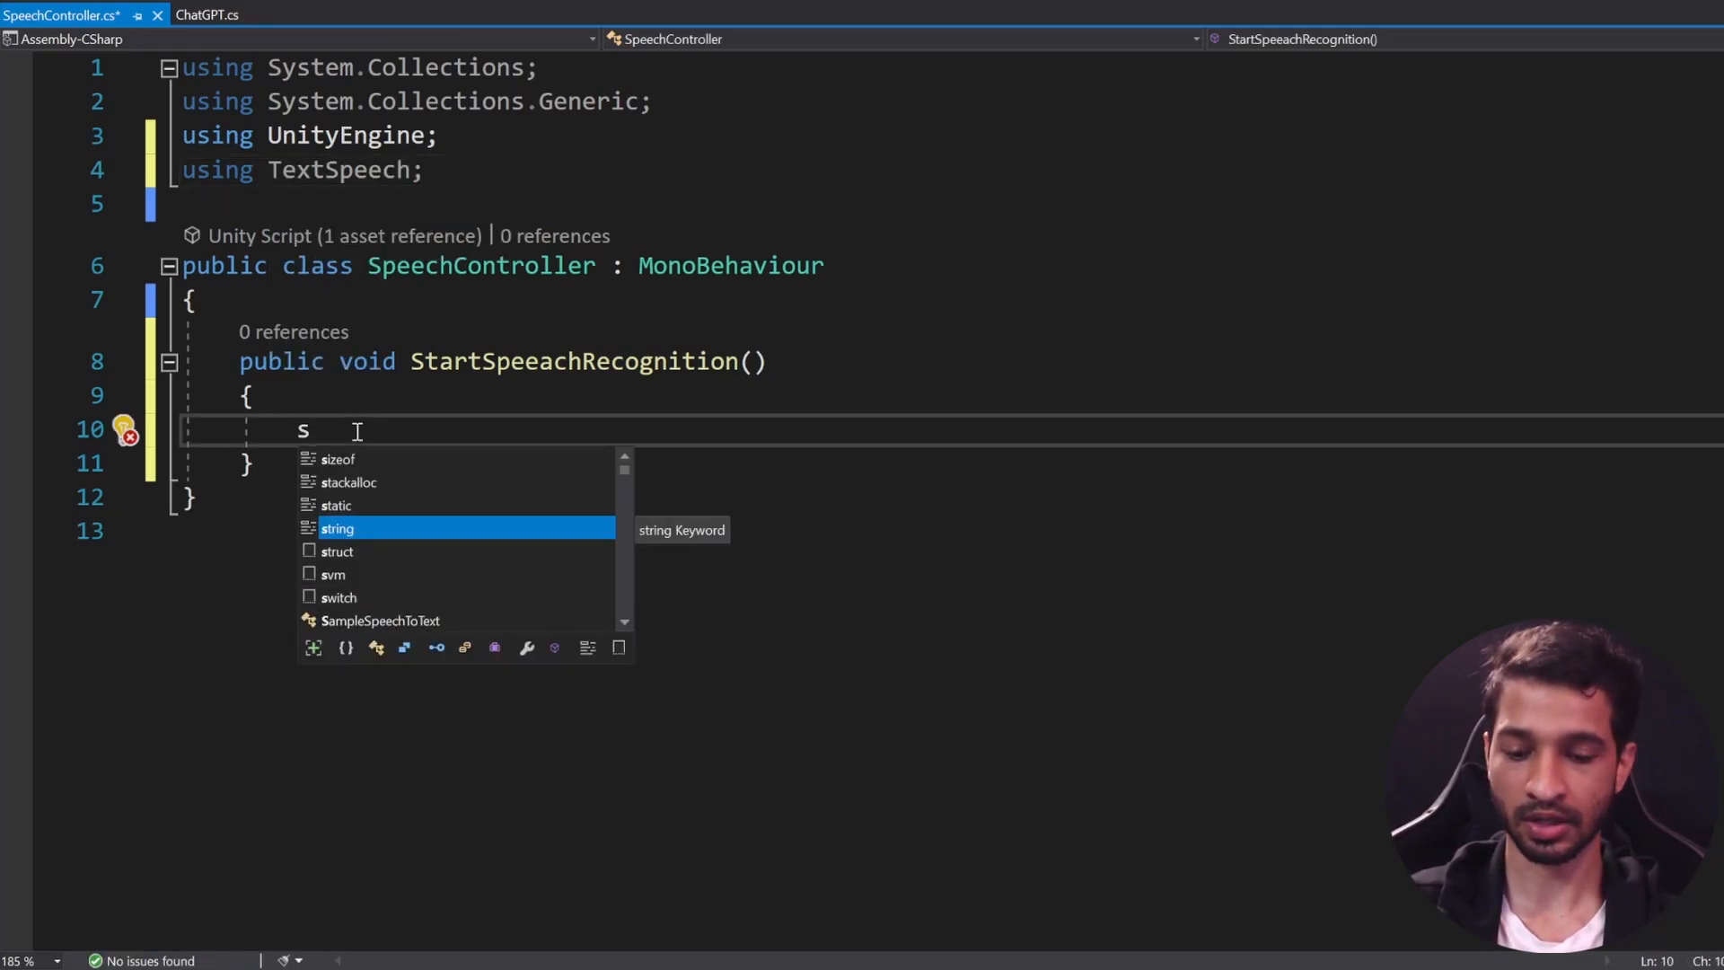
{"action": "type", "text": "peechToText."}
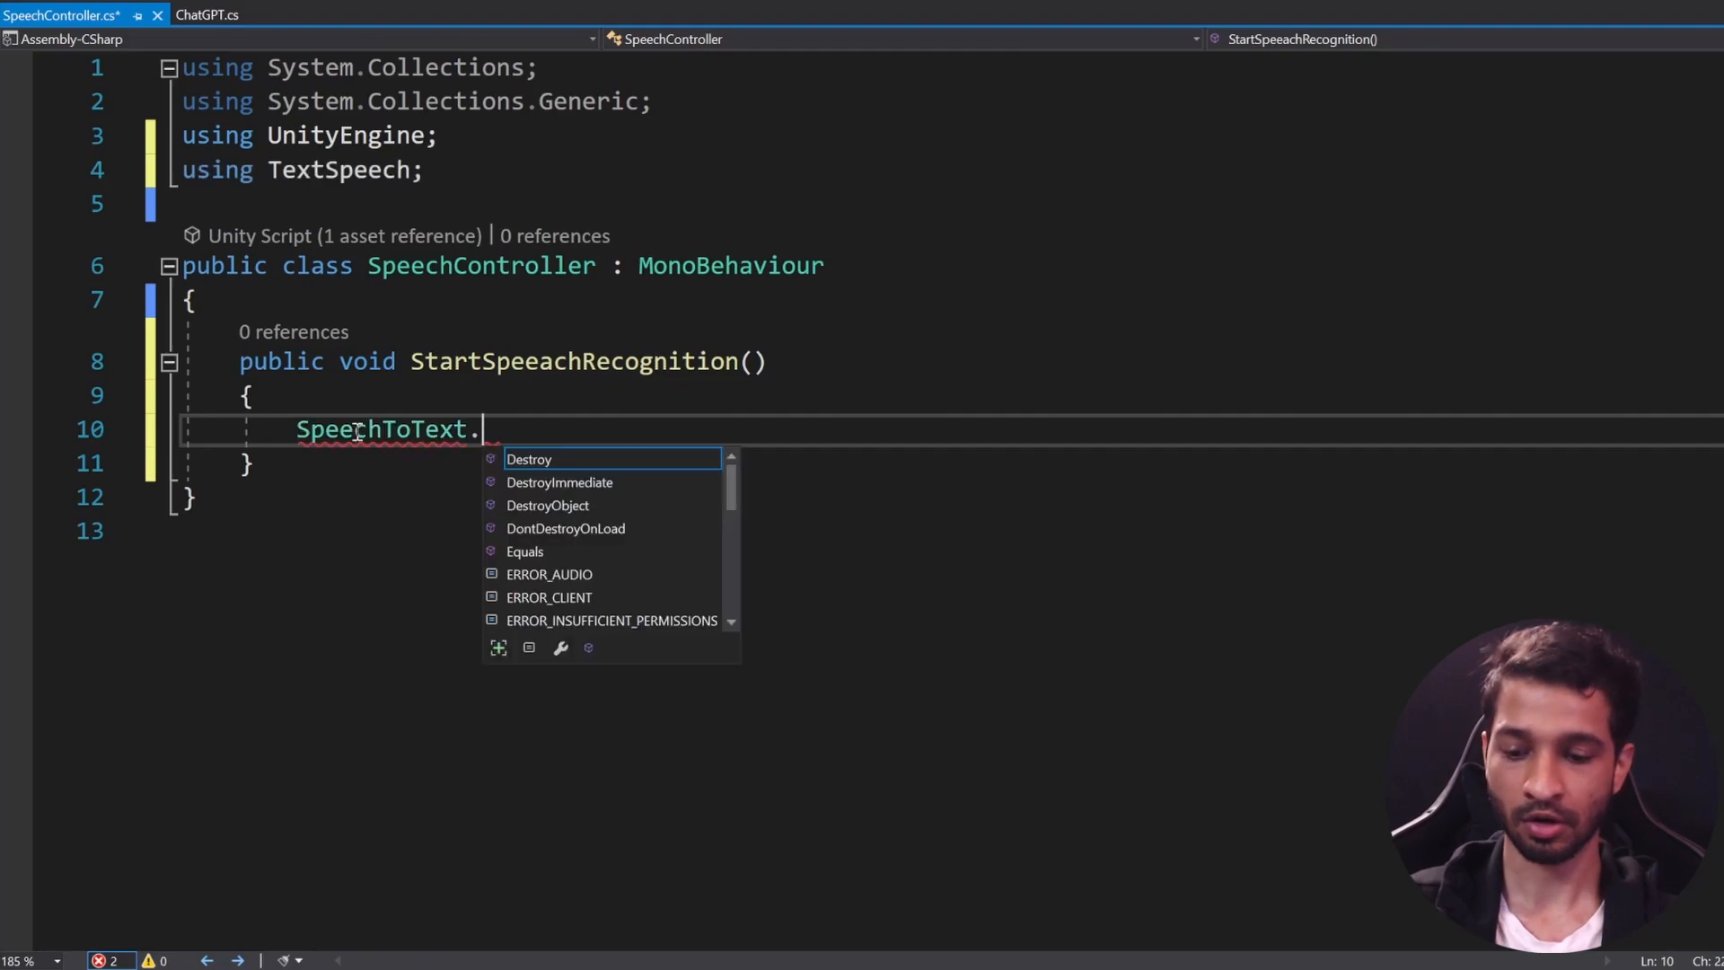
{"action": "type", "text": "Instance.s"}
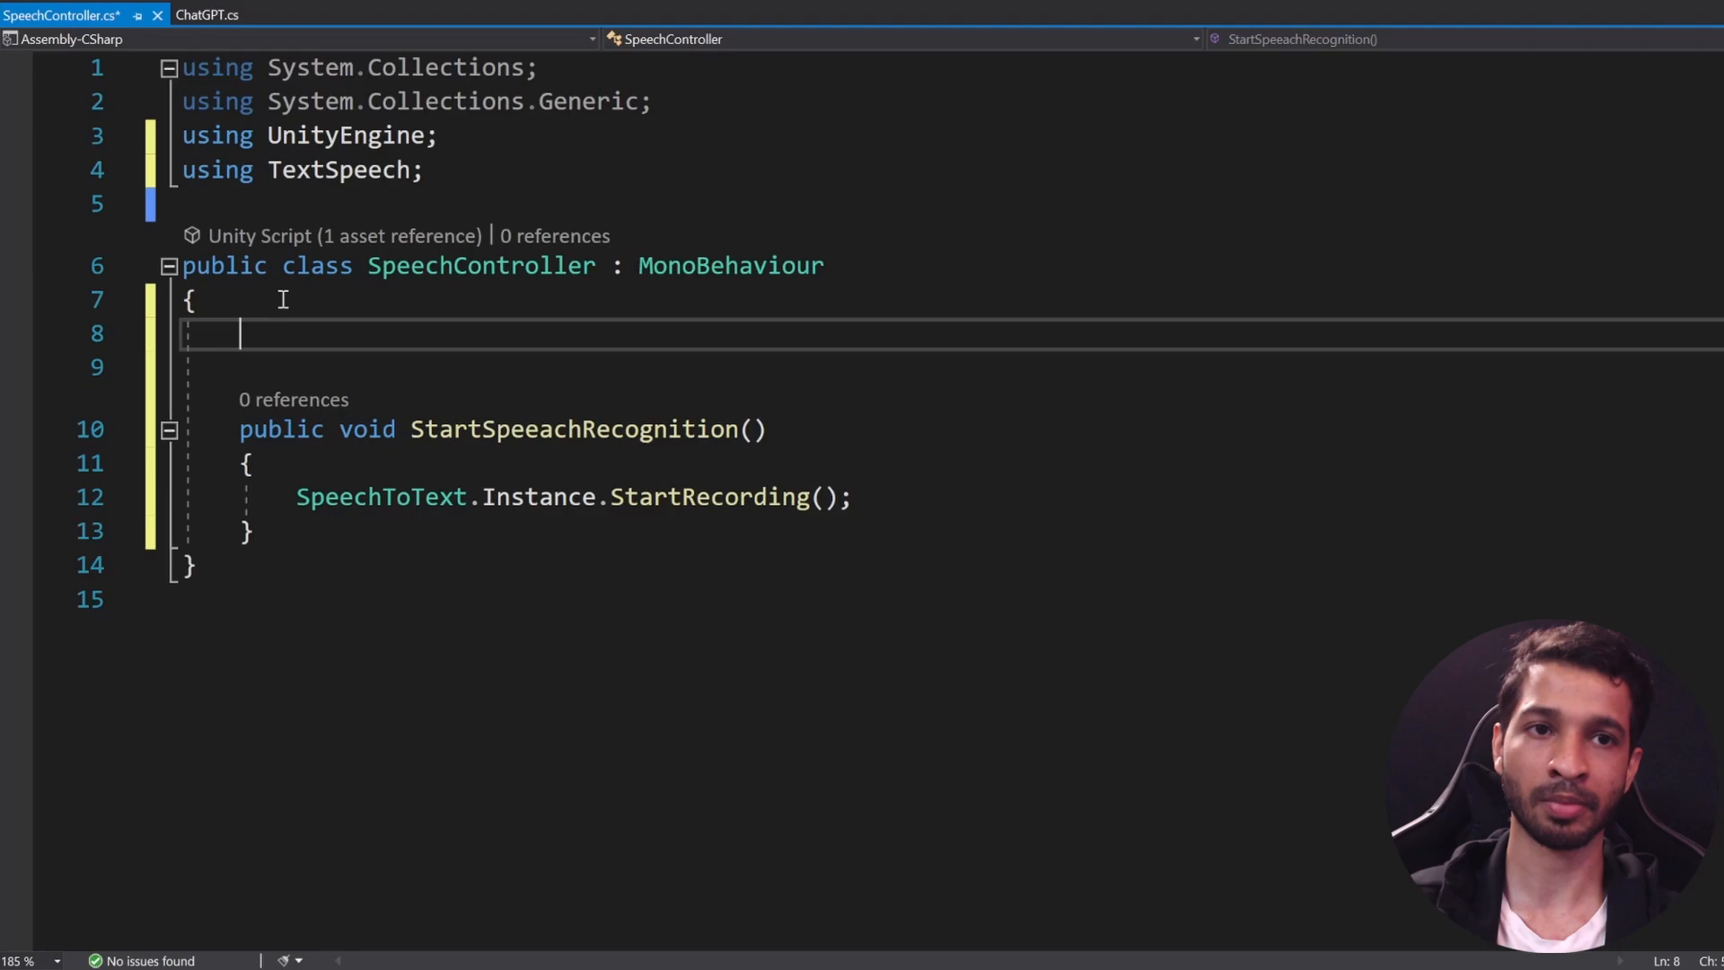
Step: In Start, assign OnSpeechResult to SpeechToText.Instance.onResultCallback
{"action": "type", "text": "s"}
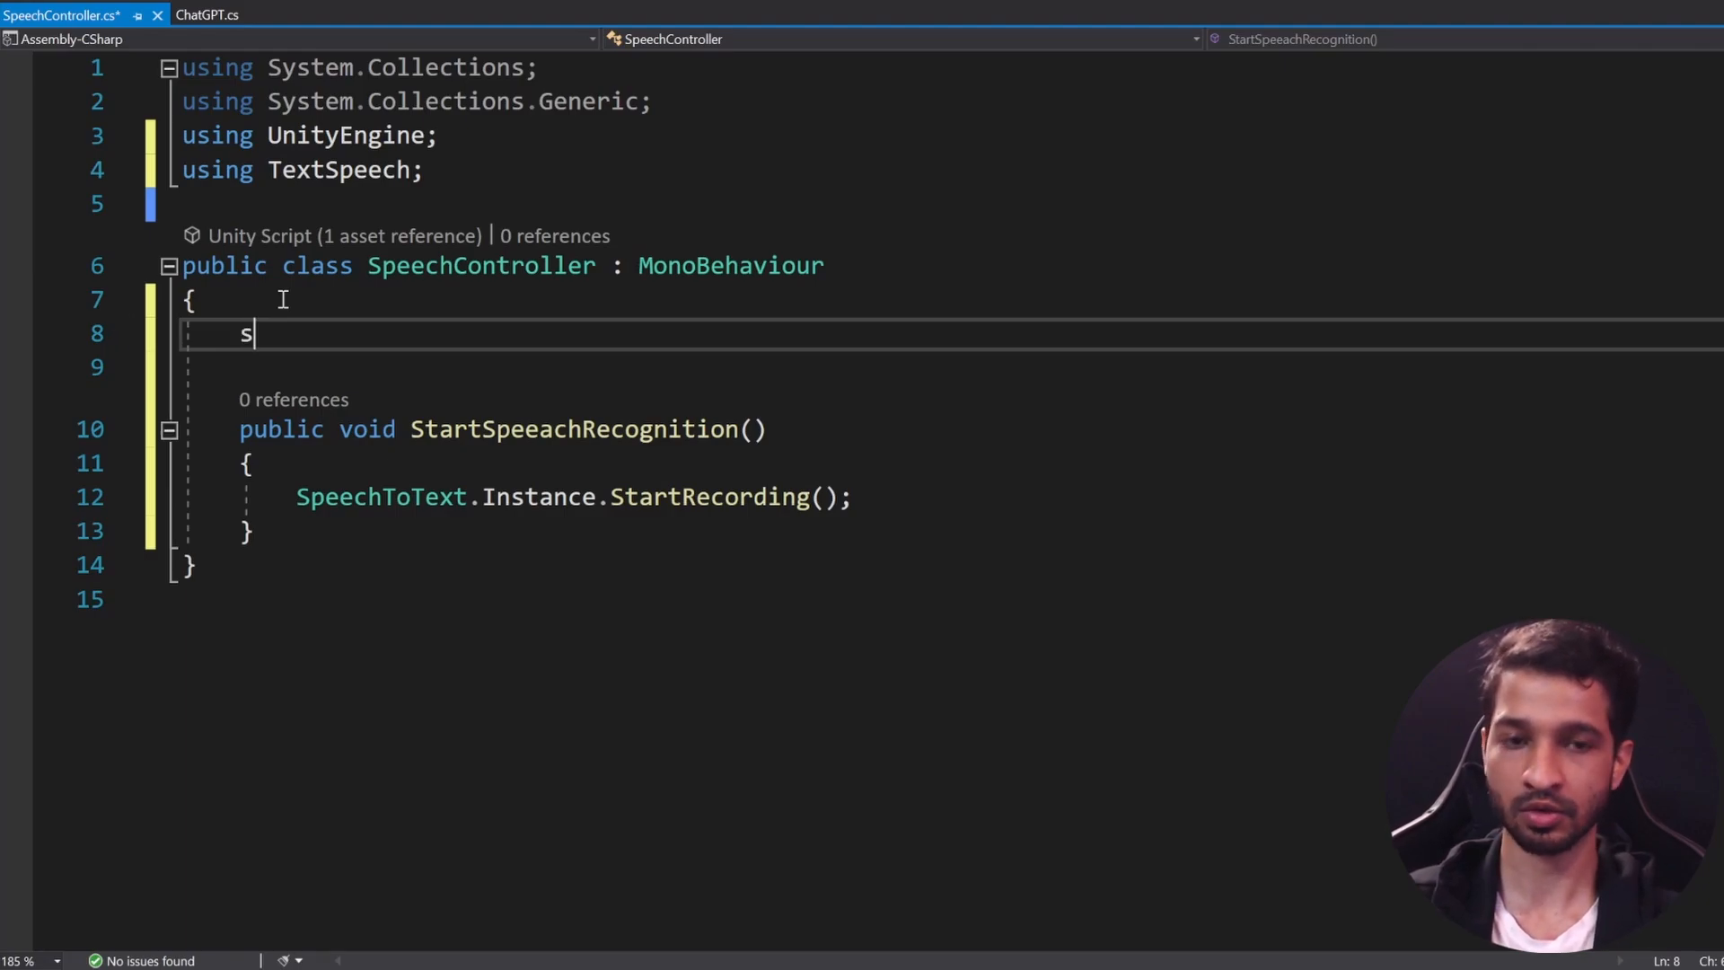
{"action": "type", "text": "st"}
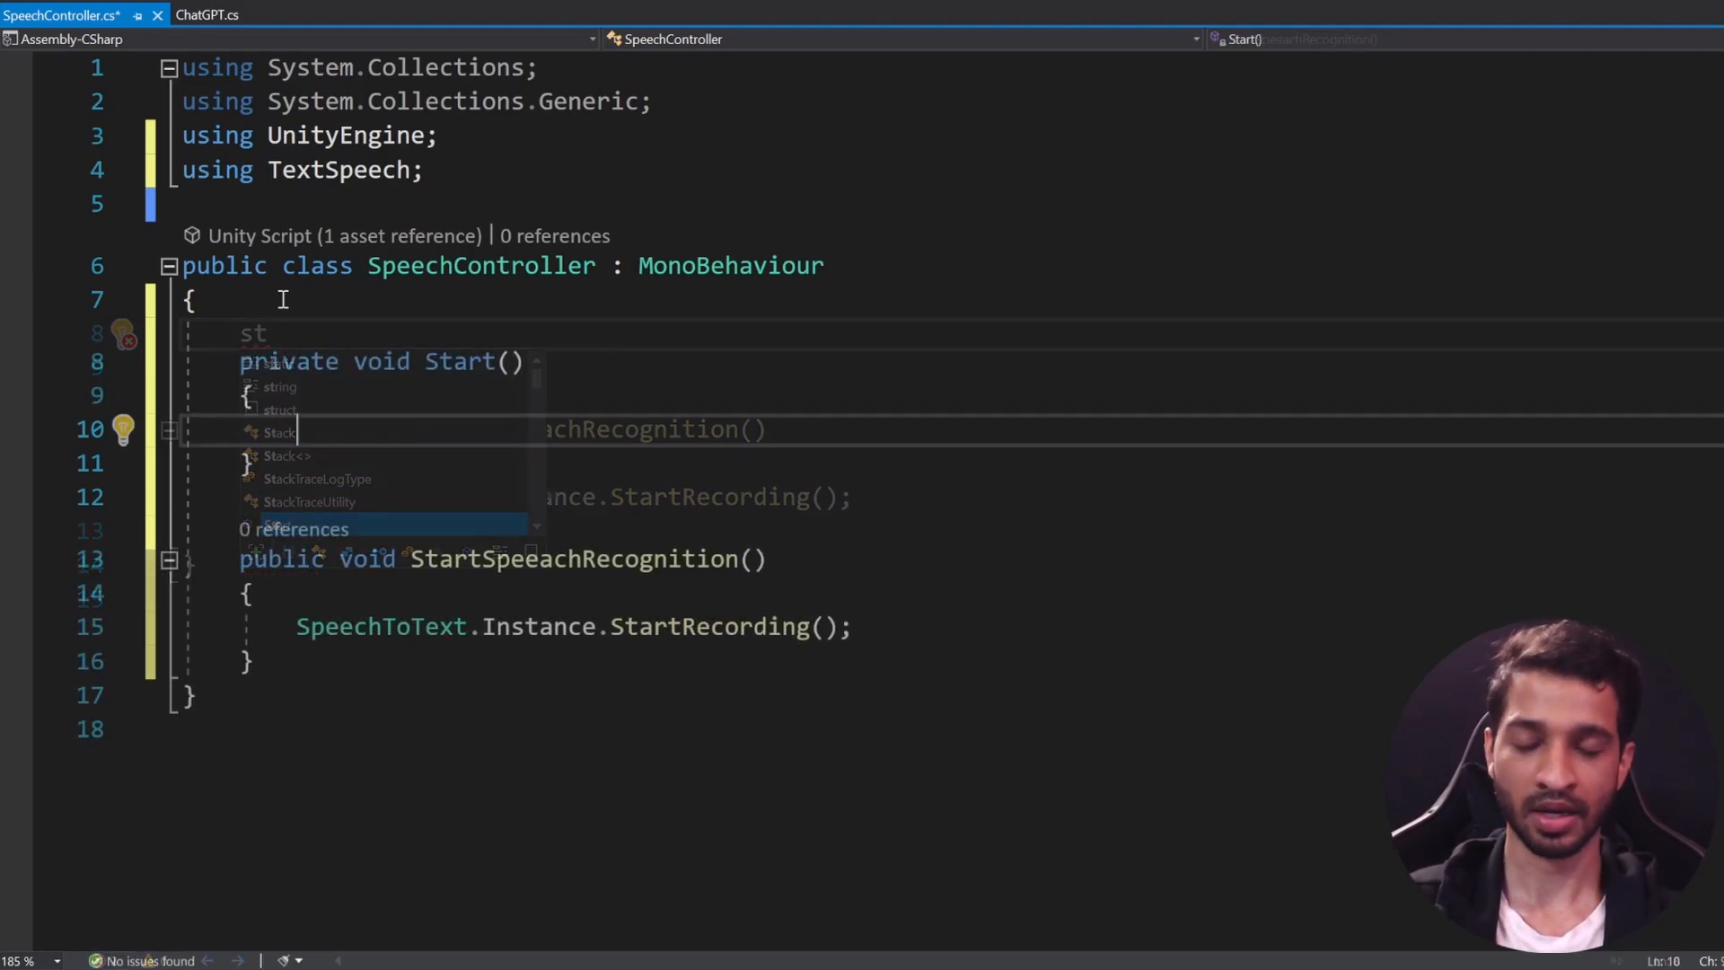
{"action": "type", "text": "SpeechToText"}
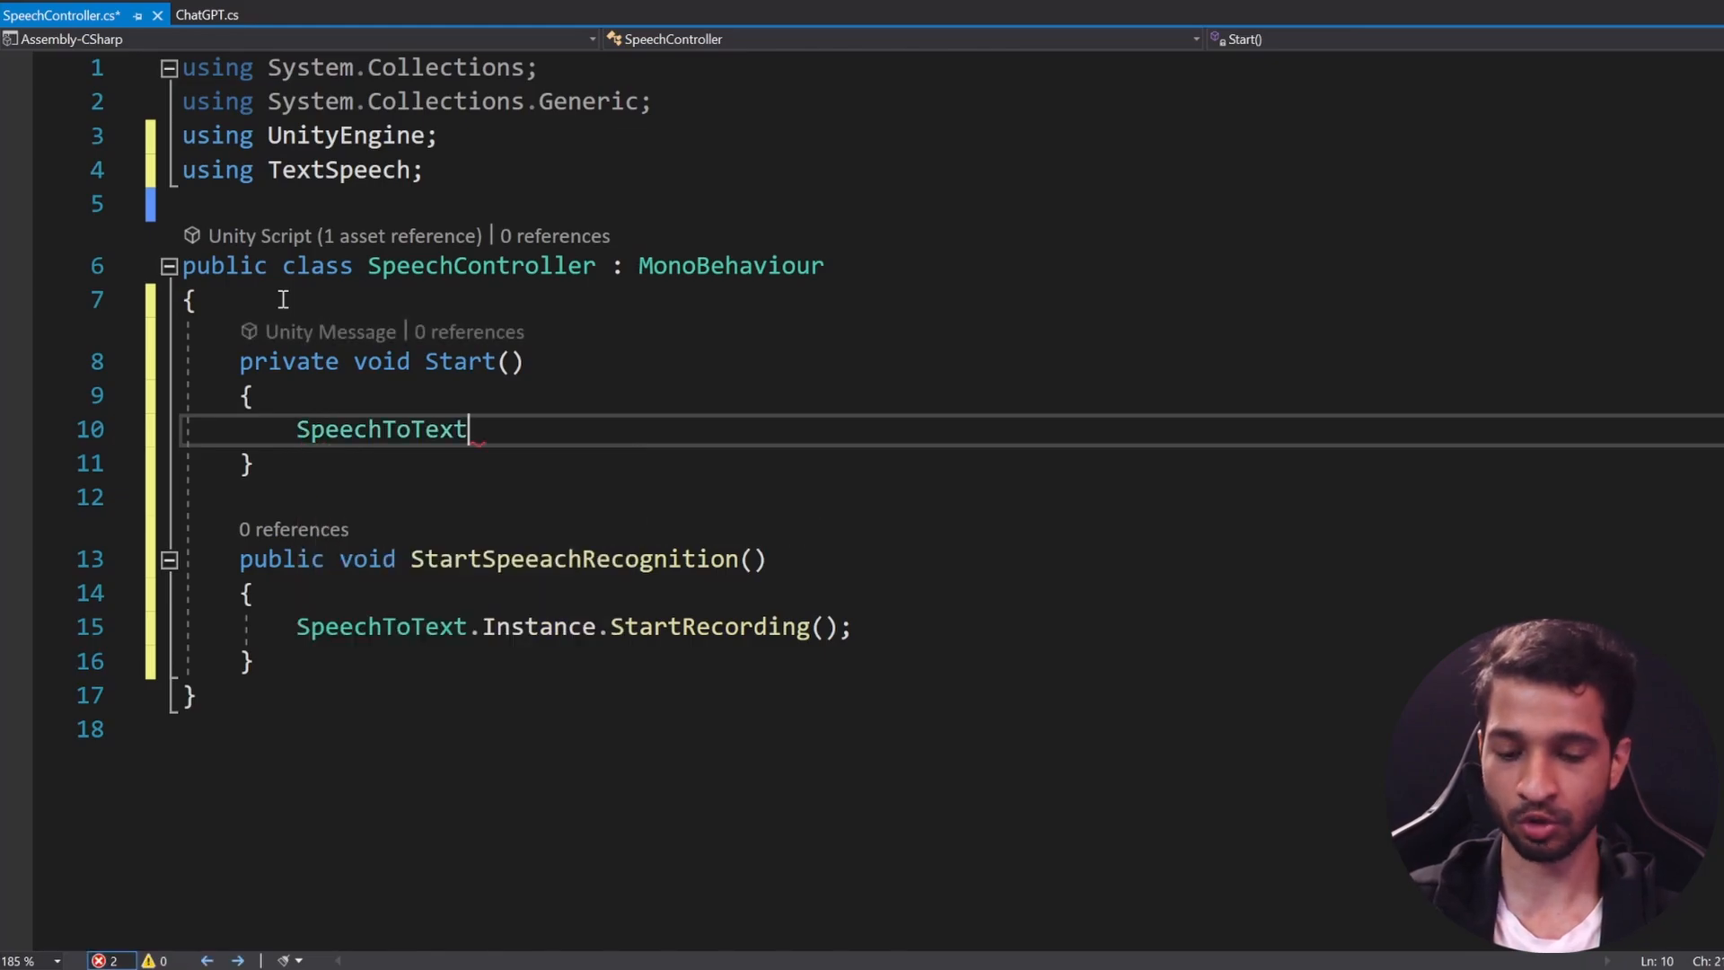
{"action": "type", "text": ".Instance."}
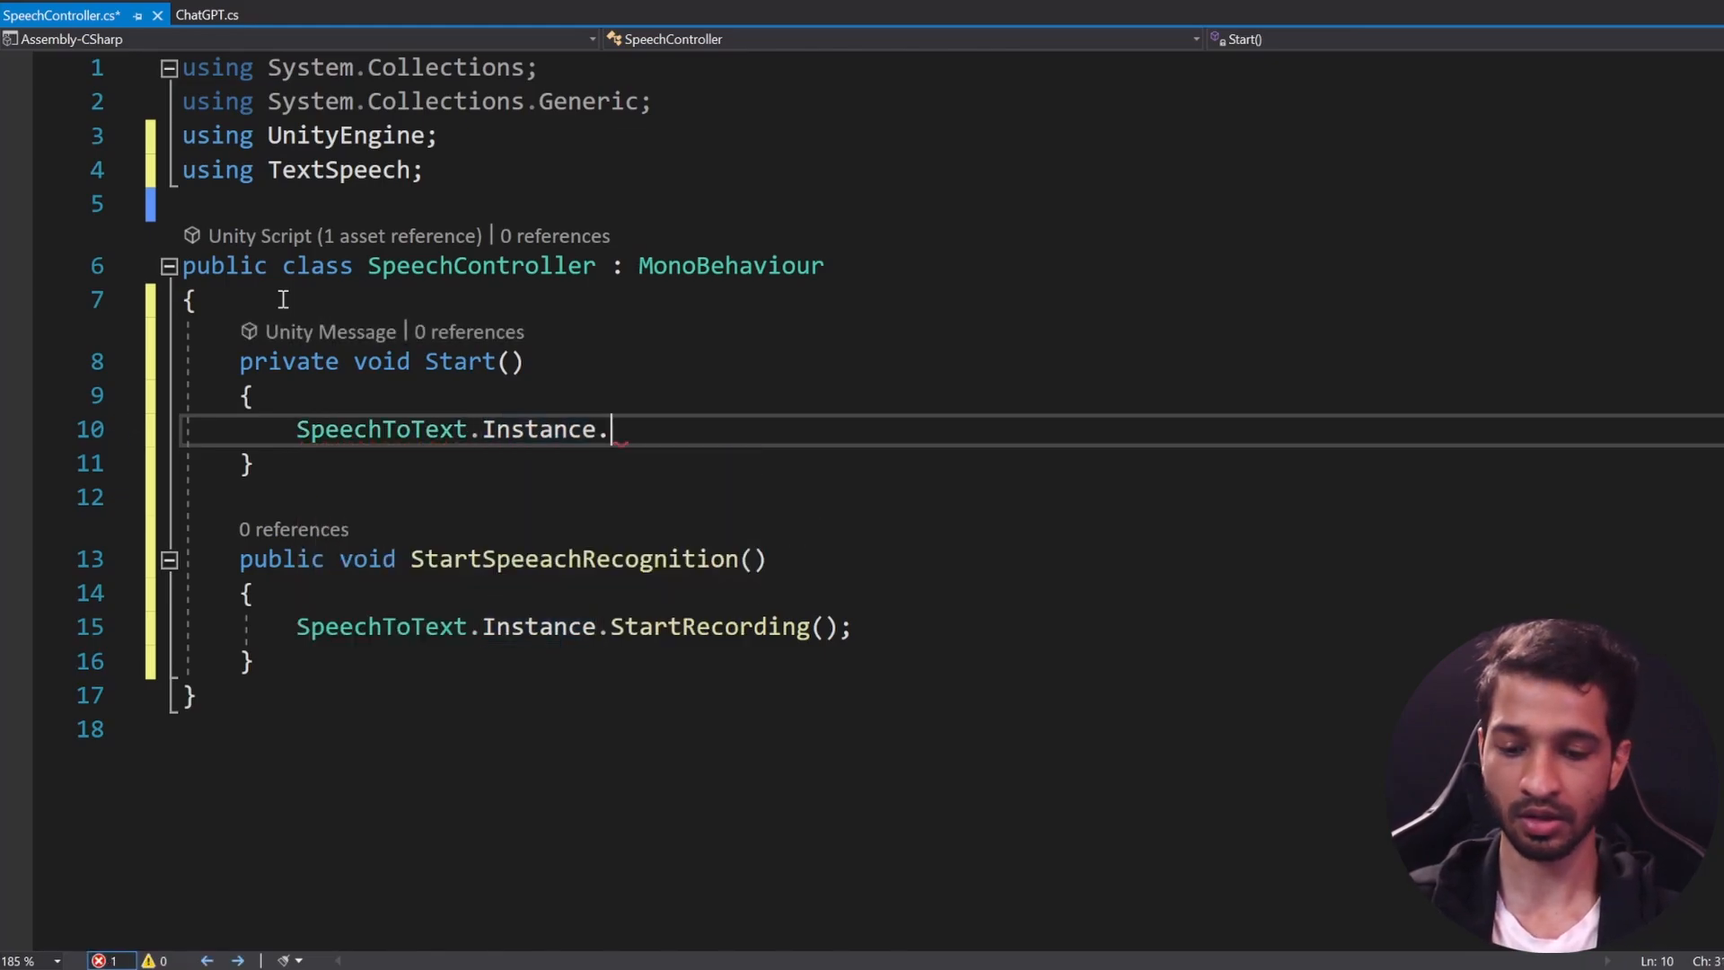
{"action": "type", "text": "onre"}
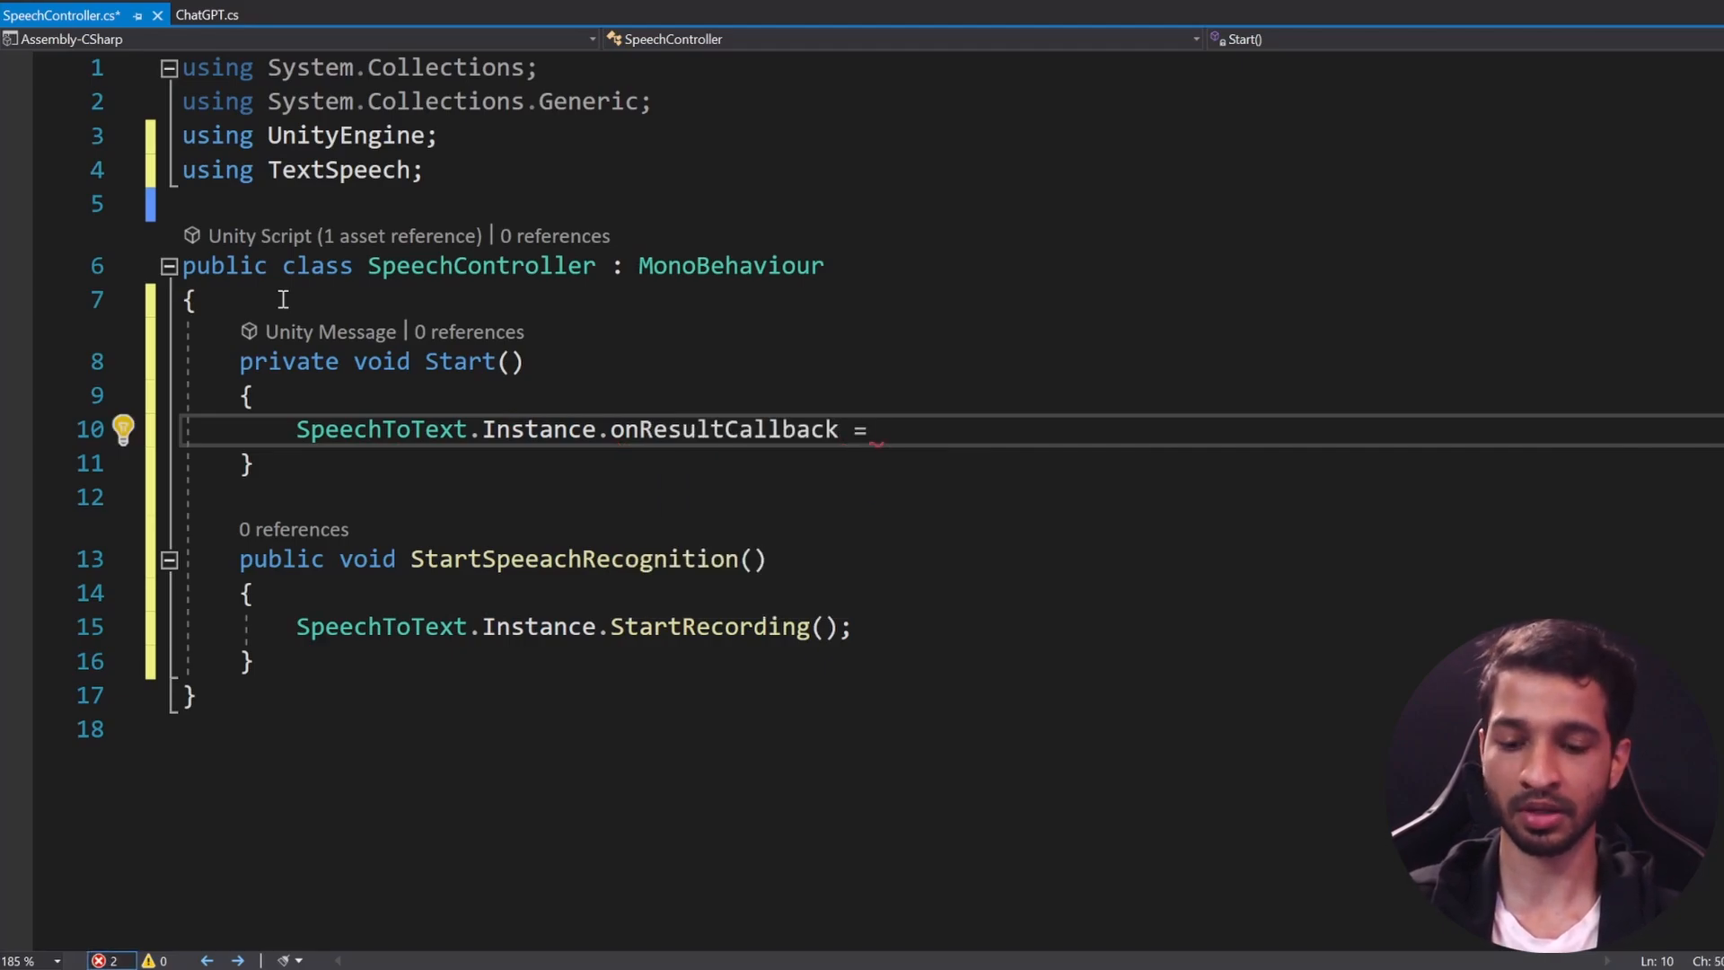
{"action": "type", "text": "OnSpeech"}
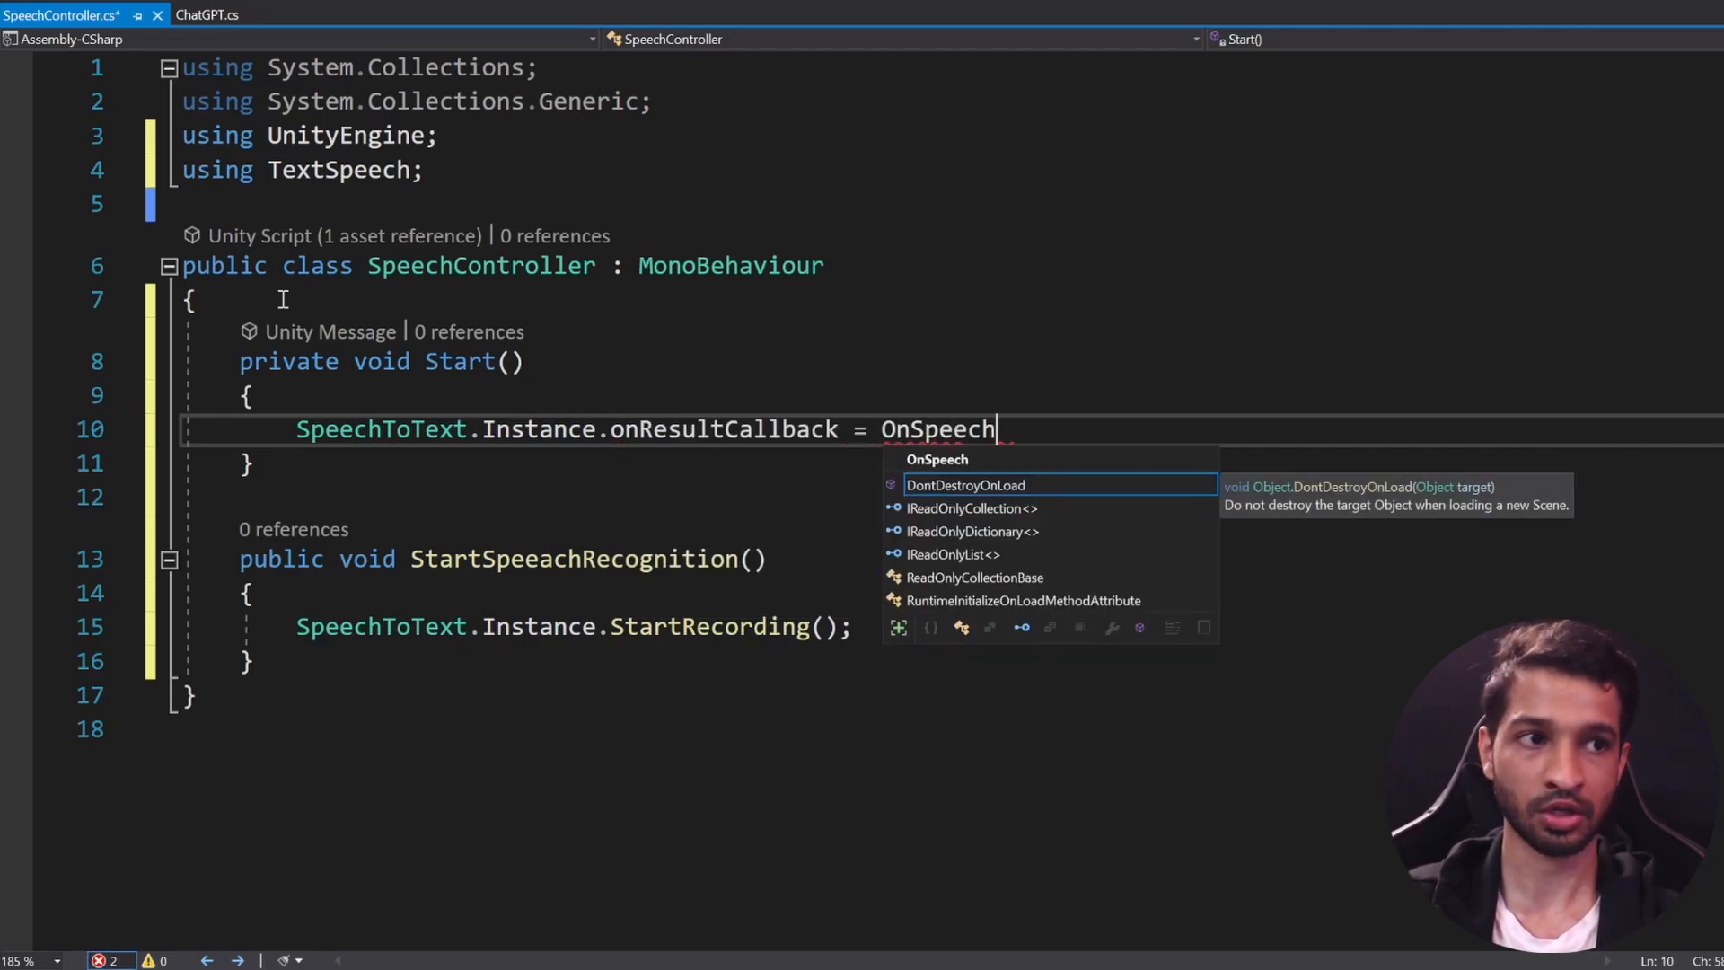
Step: Generate the missing OnSpeechResult(string result) method through Quick Actions
{"action": "right_click", "coordinate": [942, 429]}
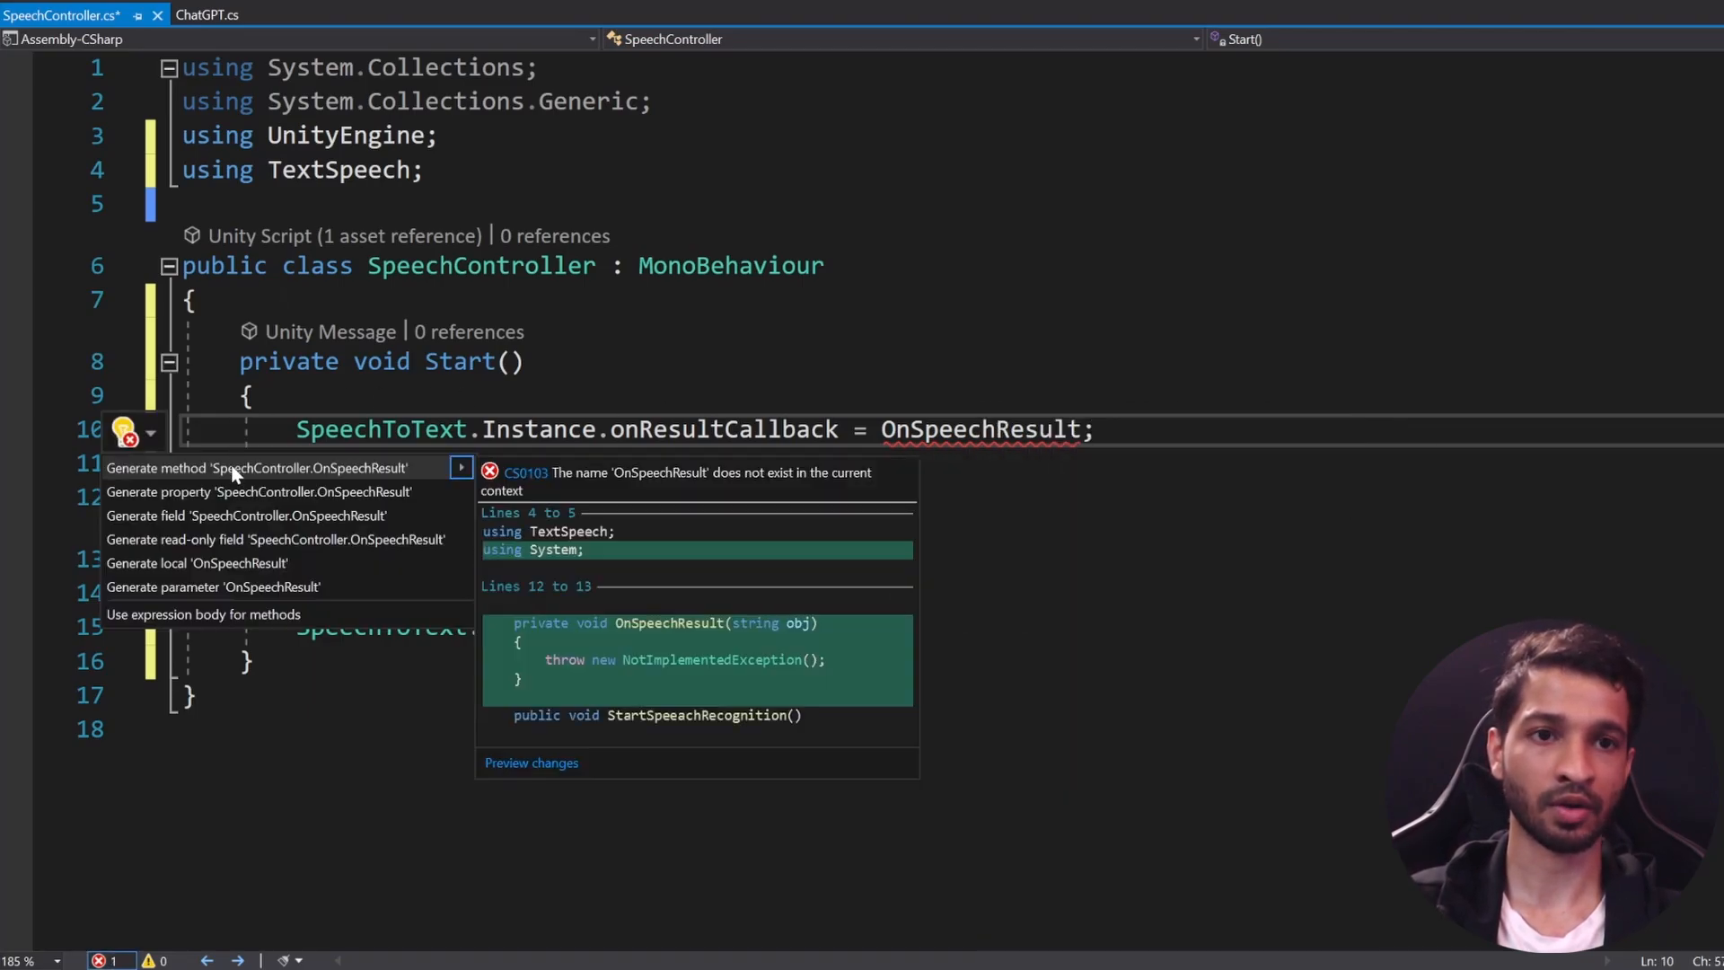
{"action": "left_click", "coordinate": [255, 467]}
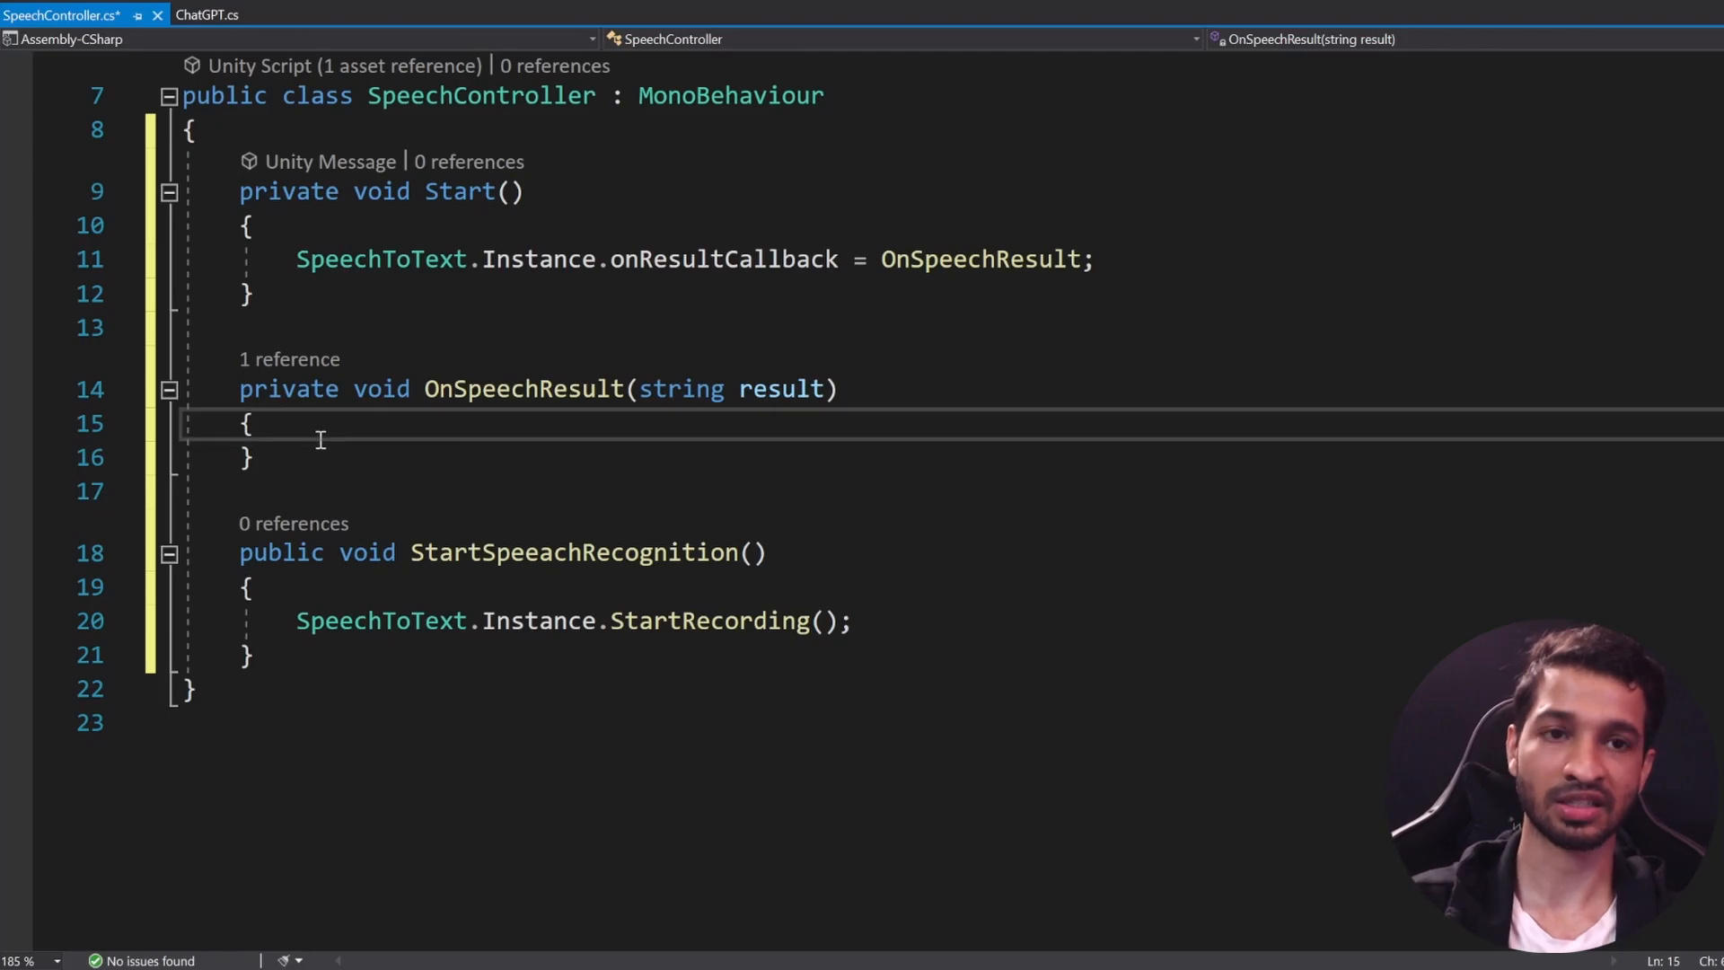
{"action": "key", "text": "Enter"}
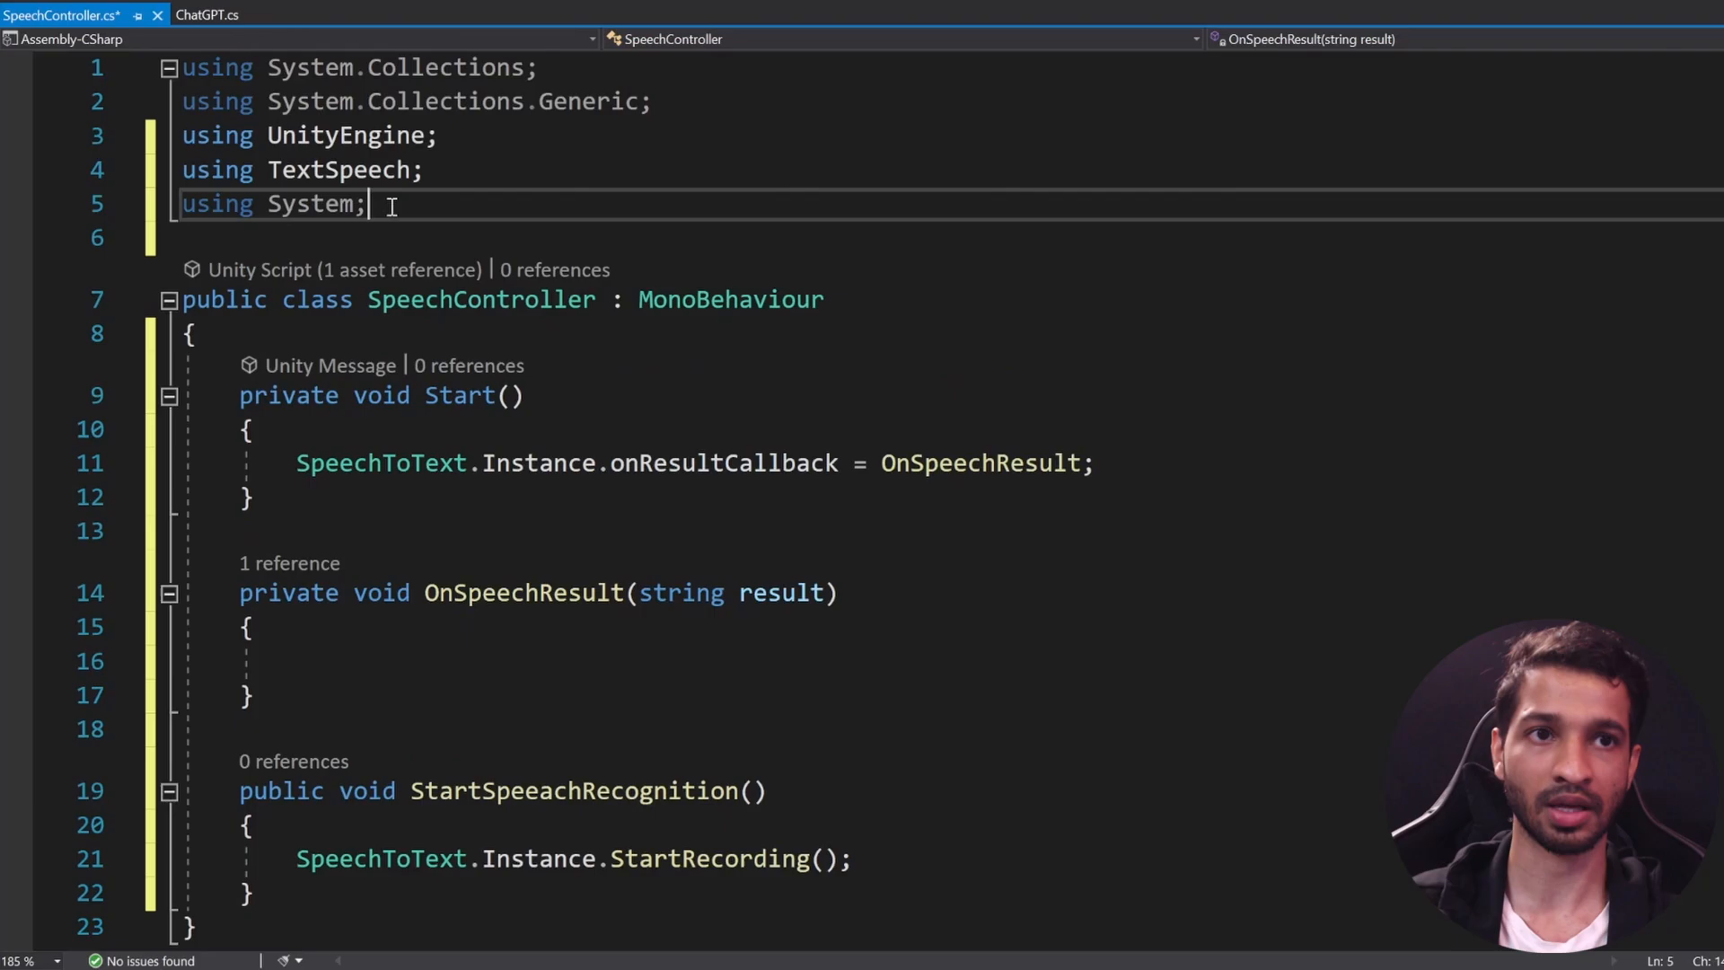
Step: Import TMPro and declare a [SerializeField] private TMP_InputField inputField
{"action": "key", "text": "Enter"}
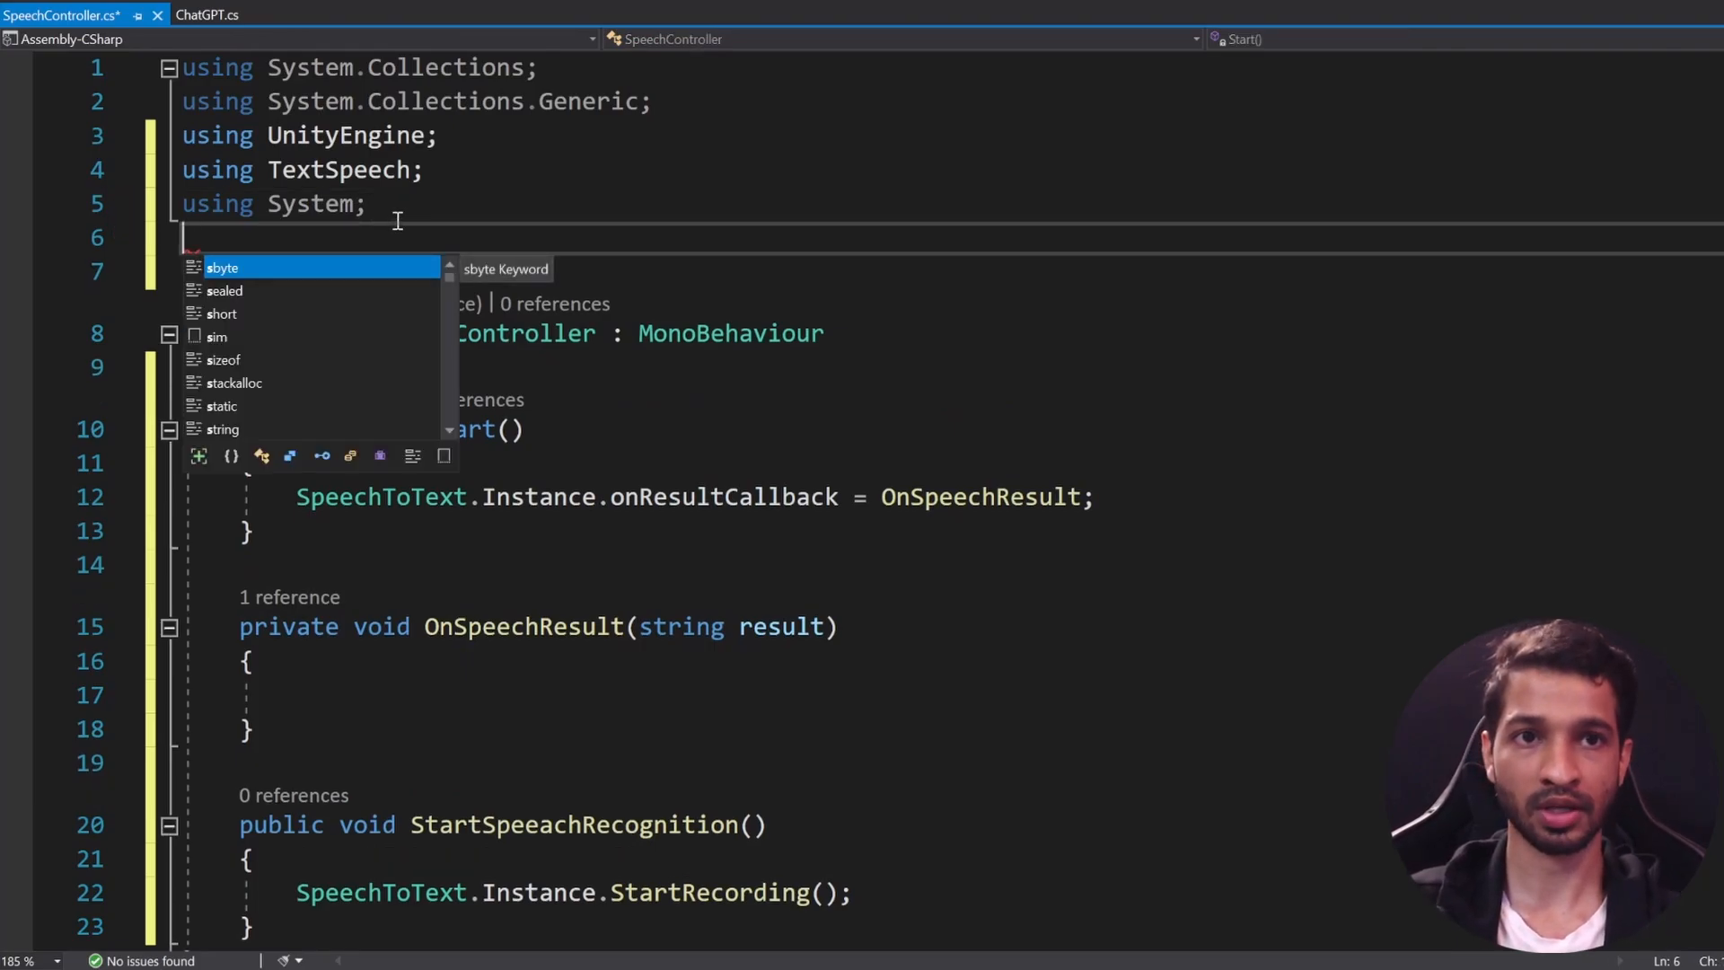
{"action": "type", "text": "using TMPro;"}
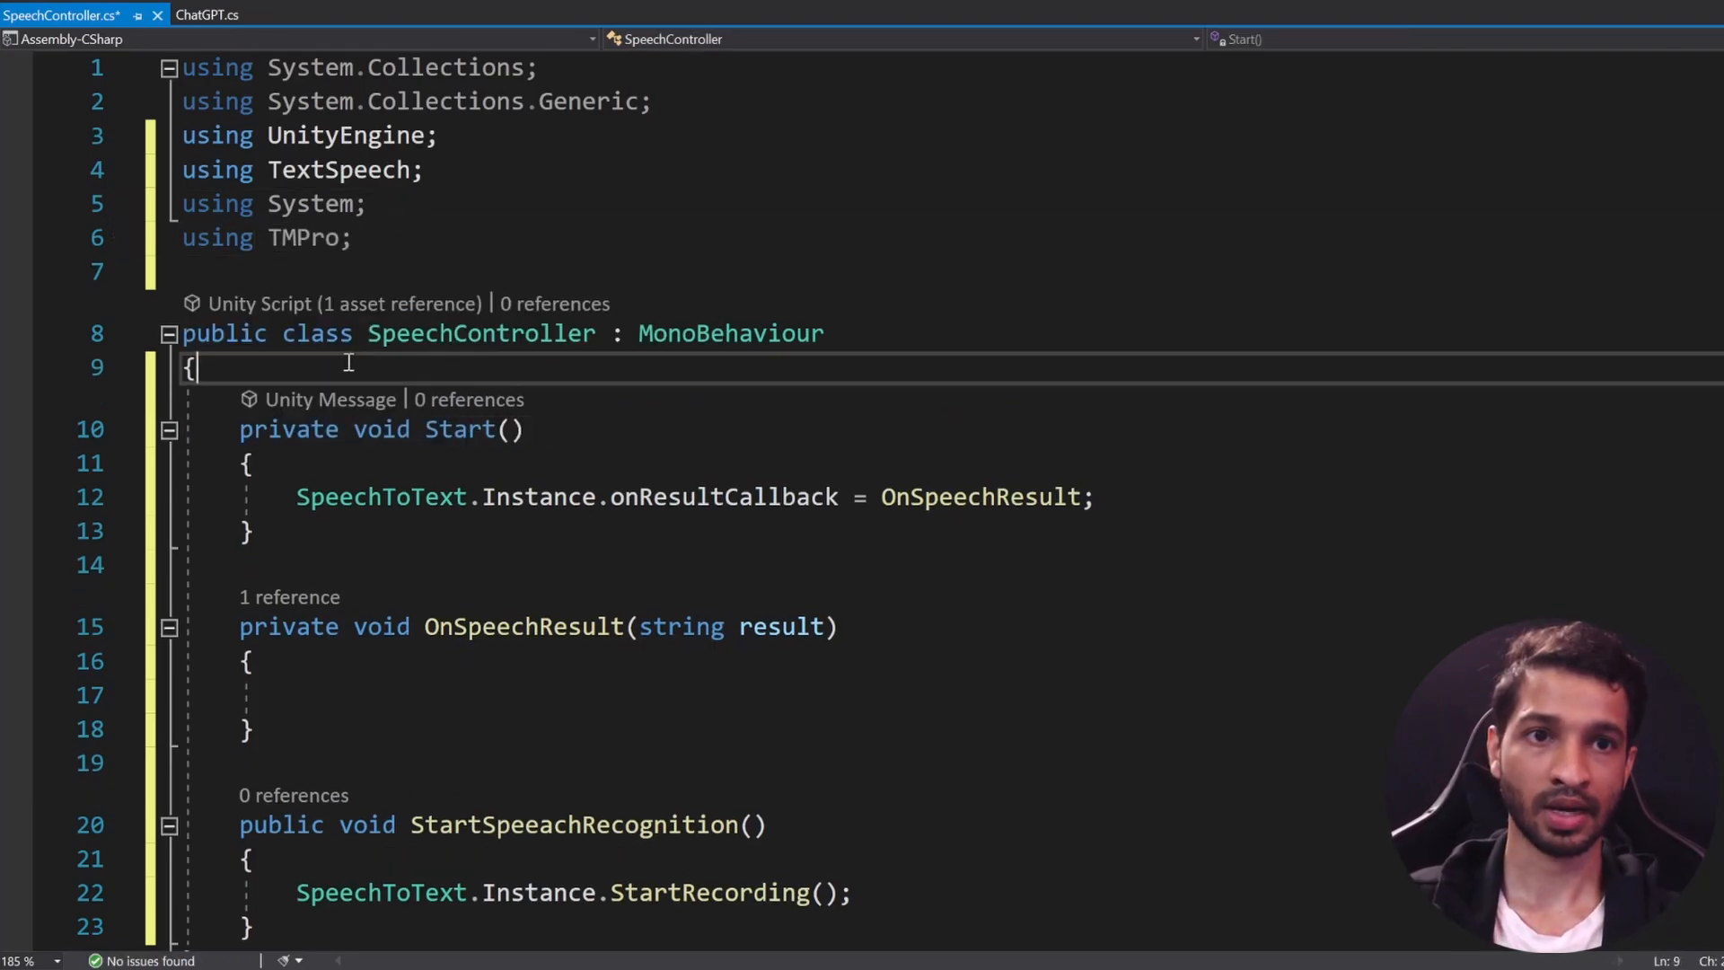
{"action": "type", "text": "[se"}
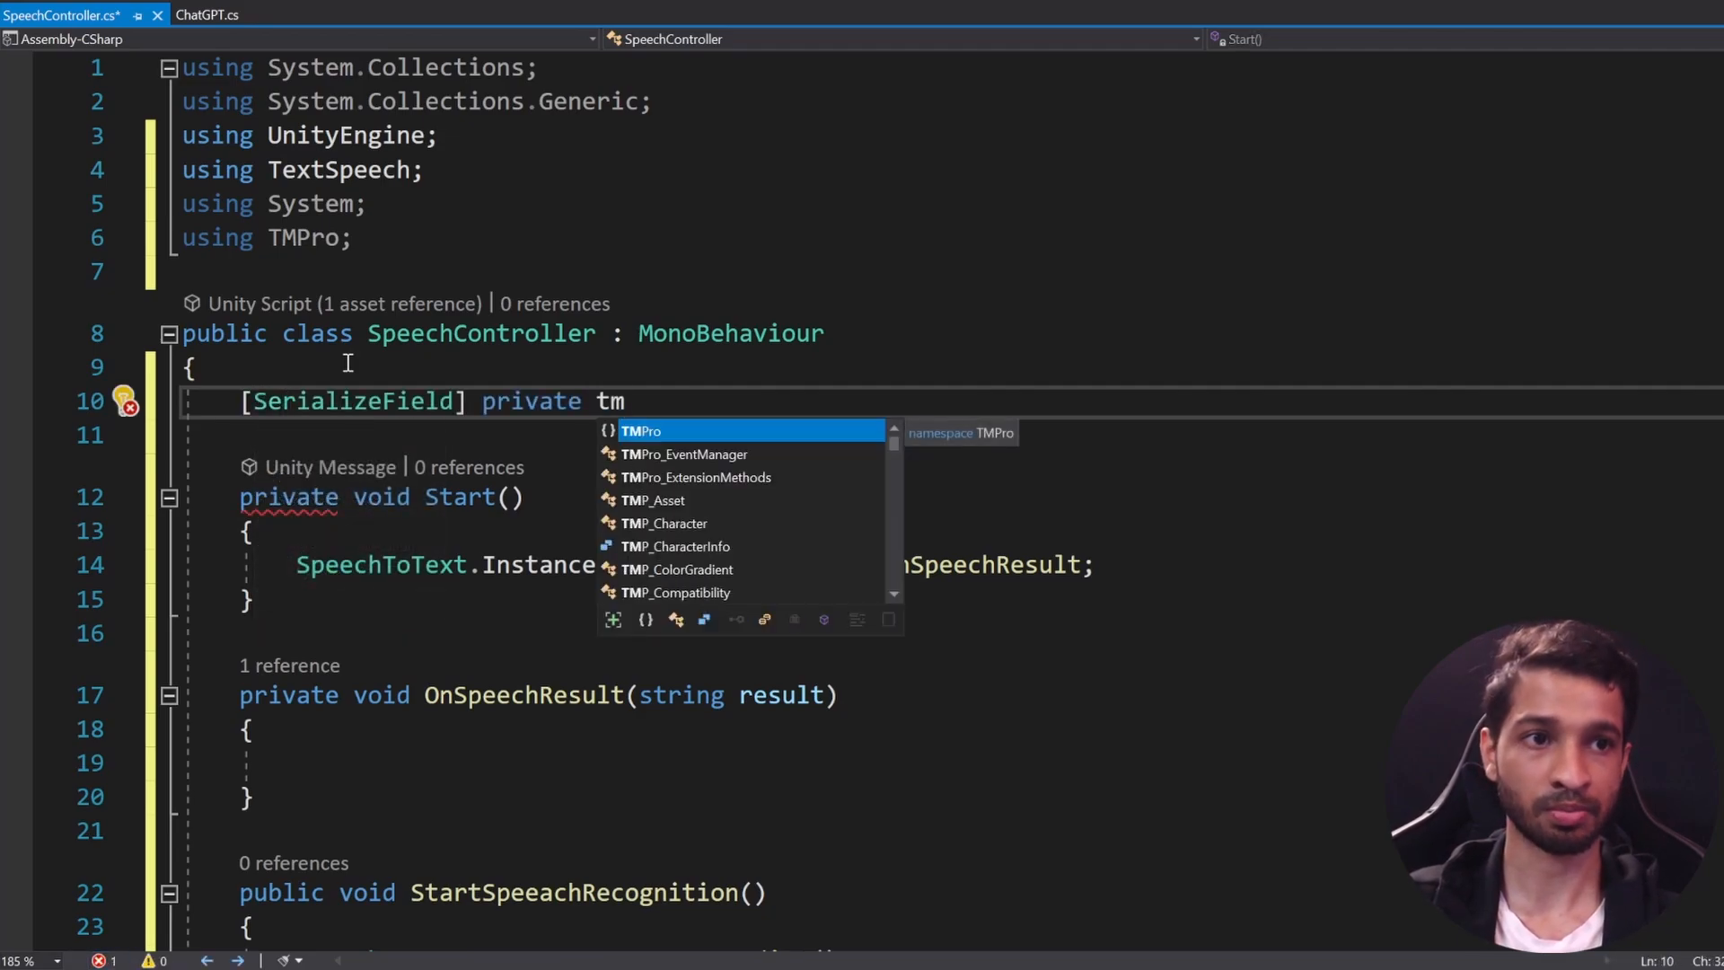
{"action": "type", "text": "TMP_InputField"}
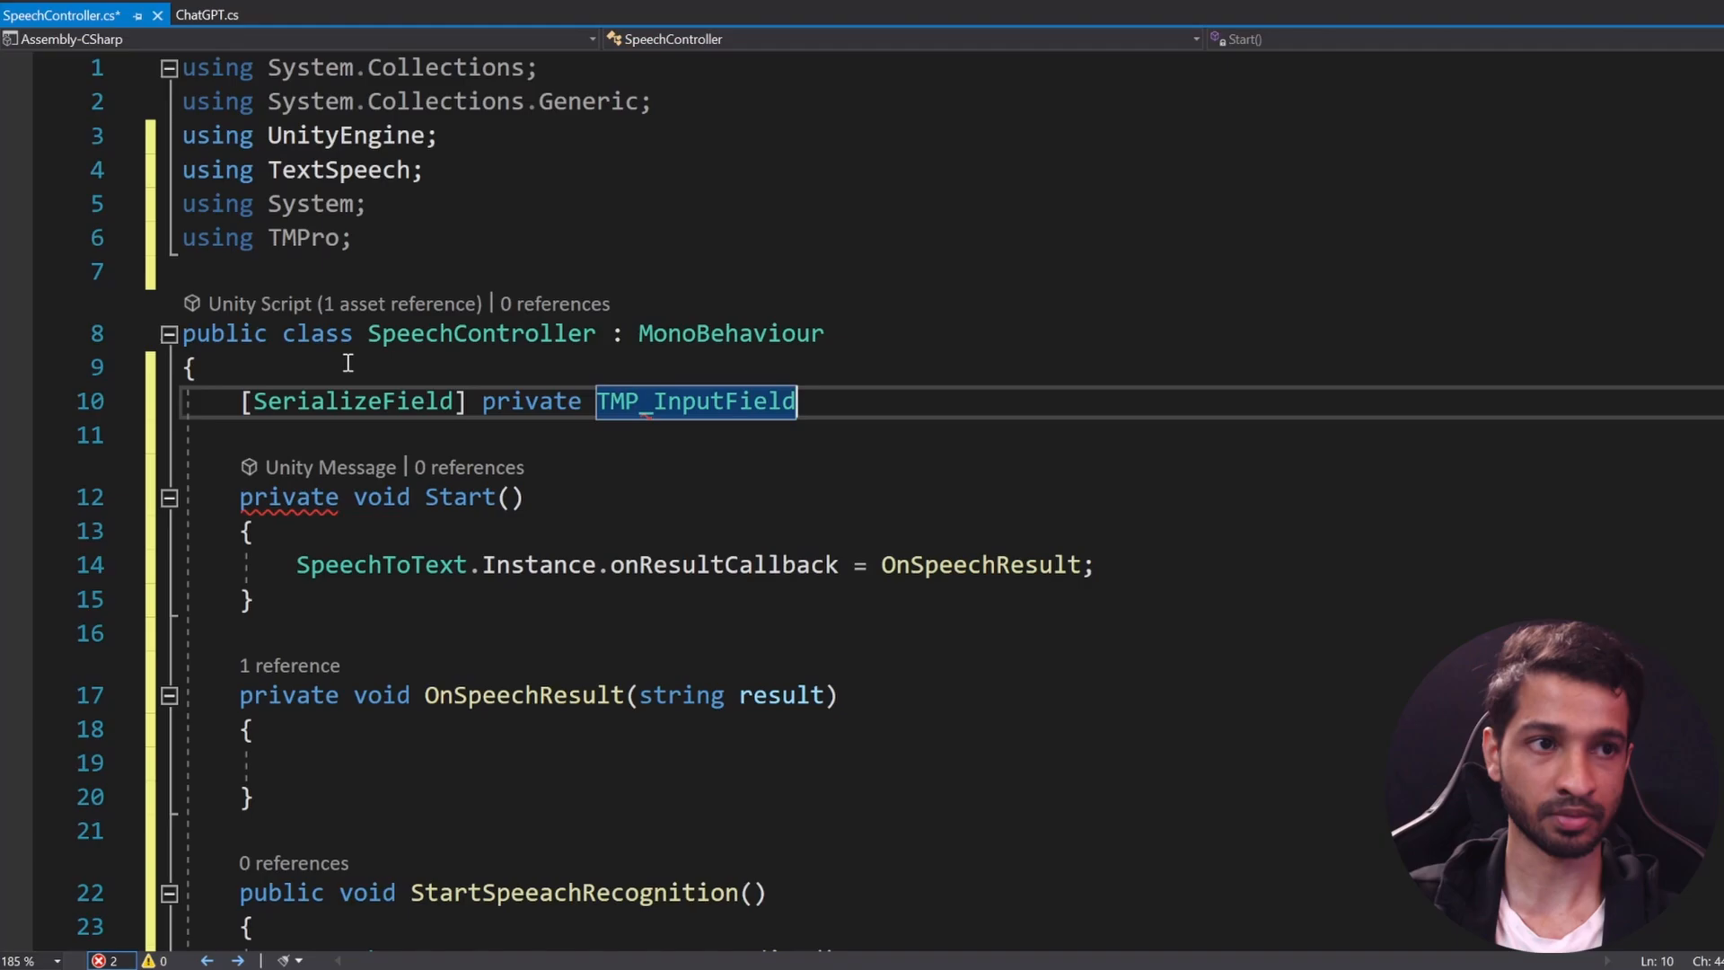
{"action": "type", "text": "inputField;"}
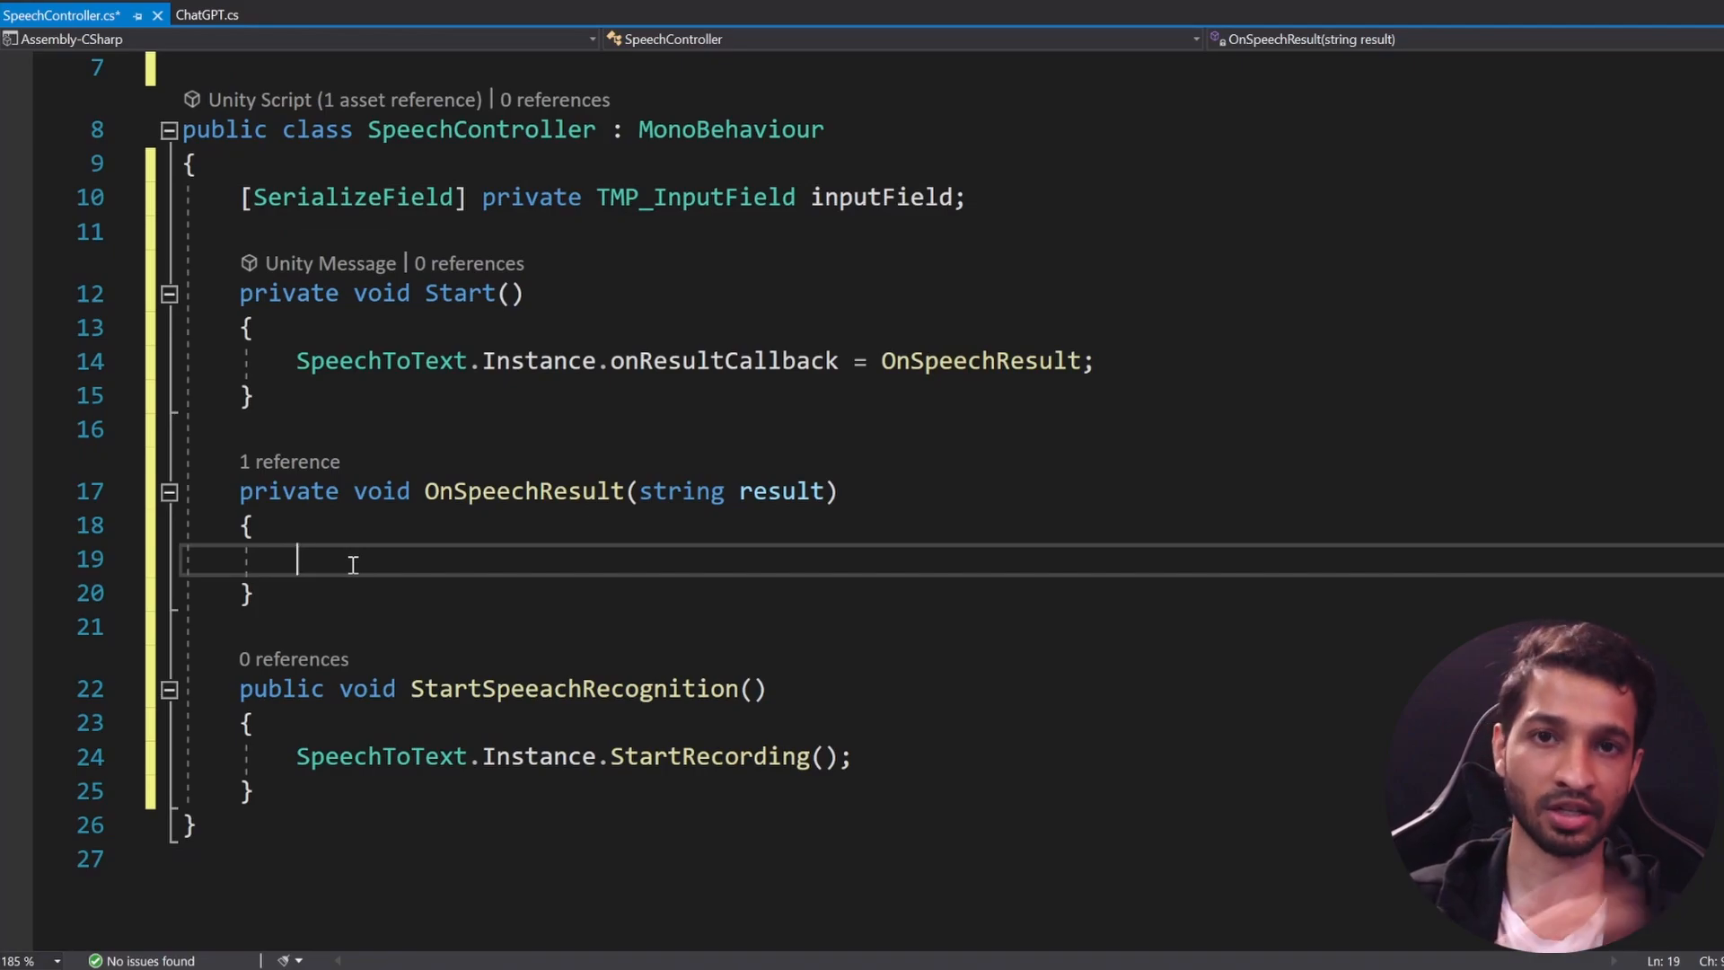
Step: Have OnSpeechResult set inputField.text to the recognised result
{"action": "type", "text": "in"}
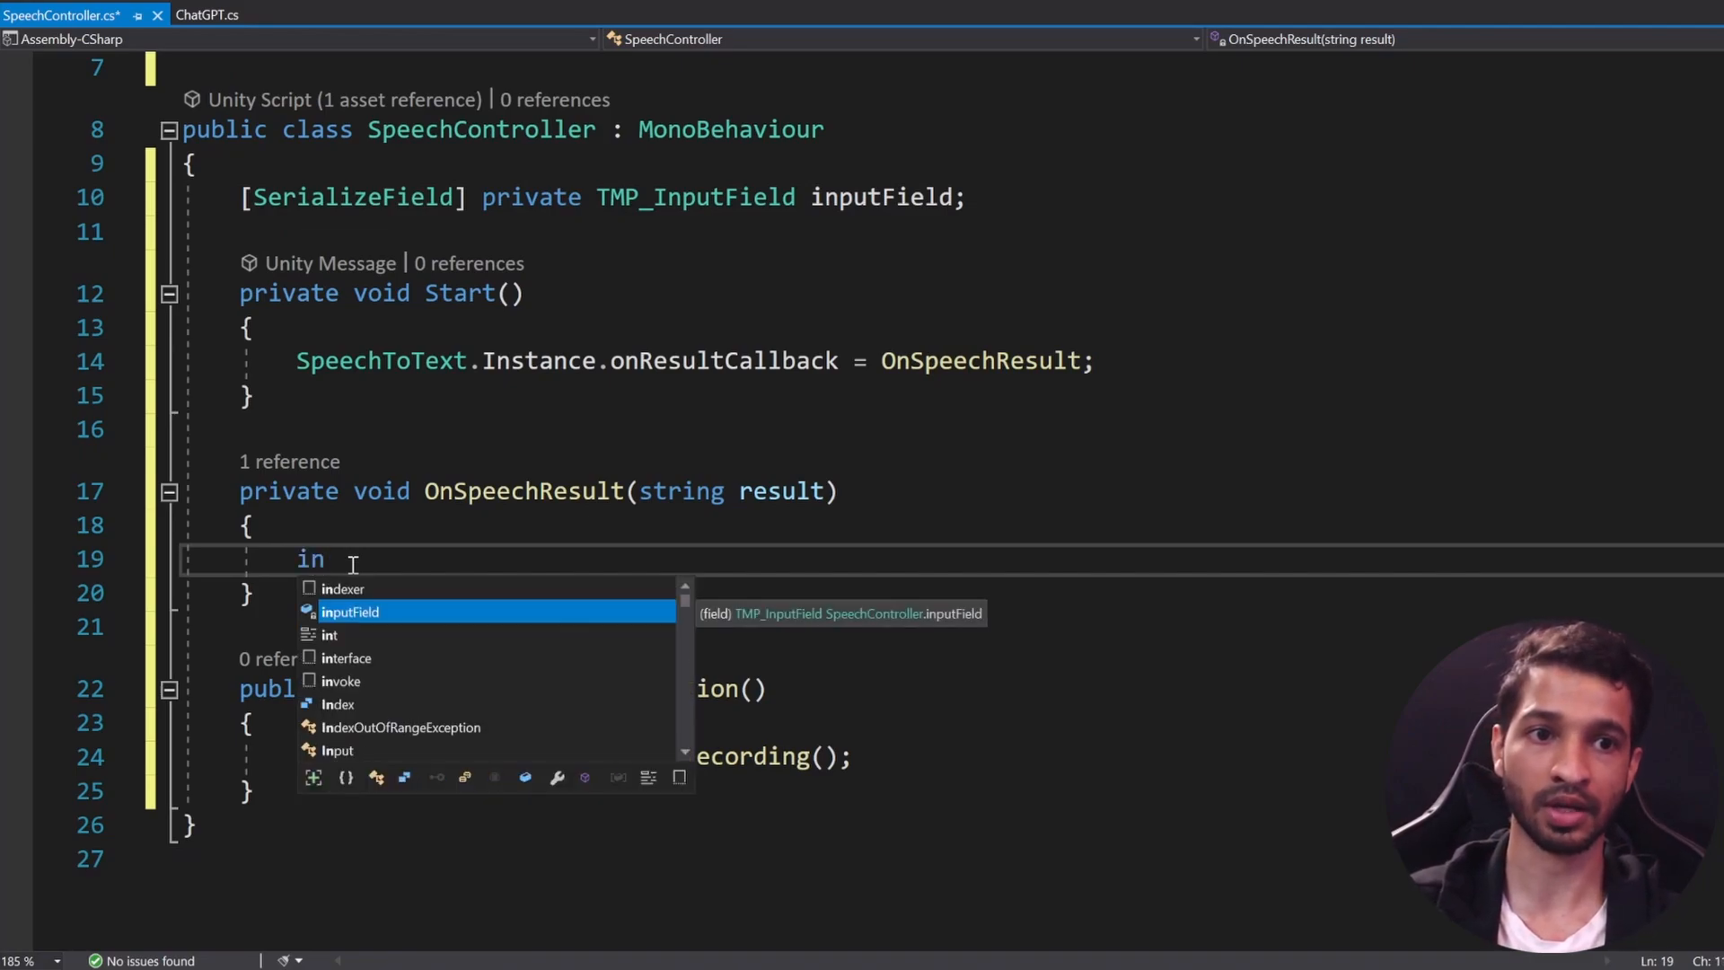
{"action": "type", "text": "putField.text"}
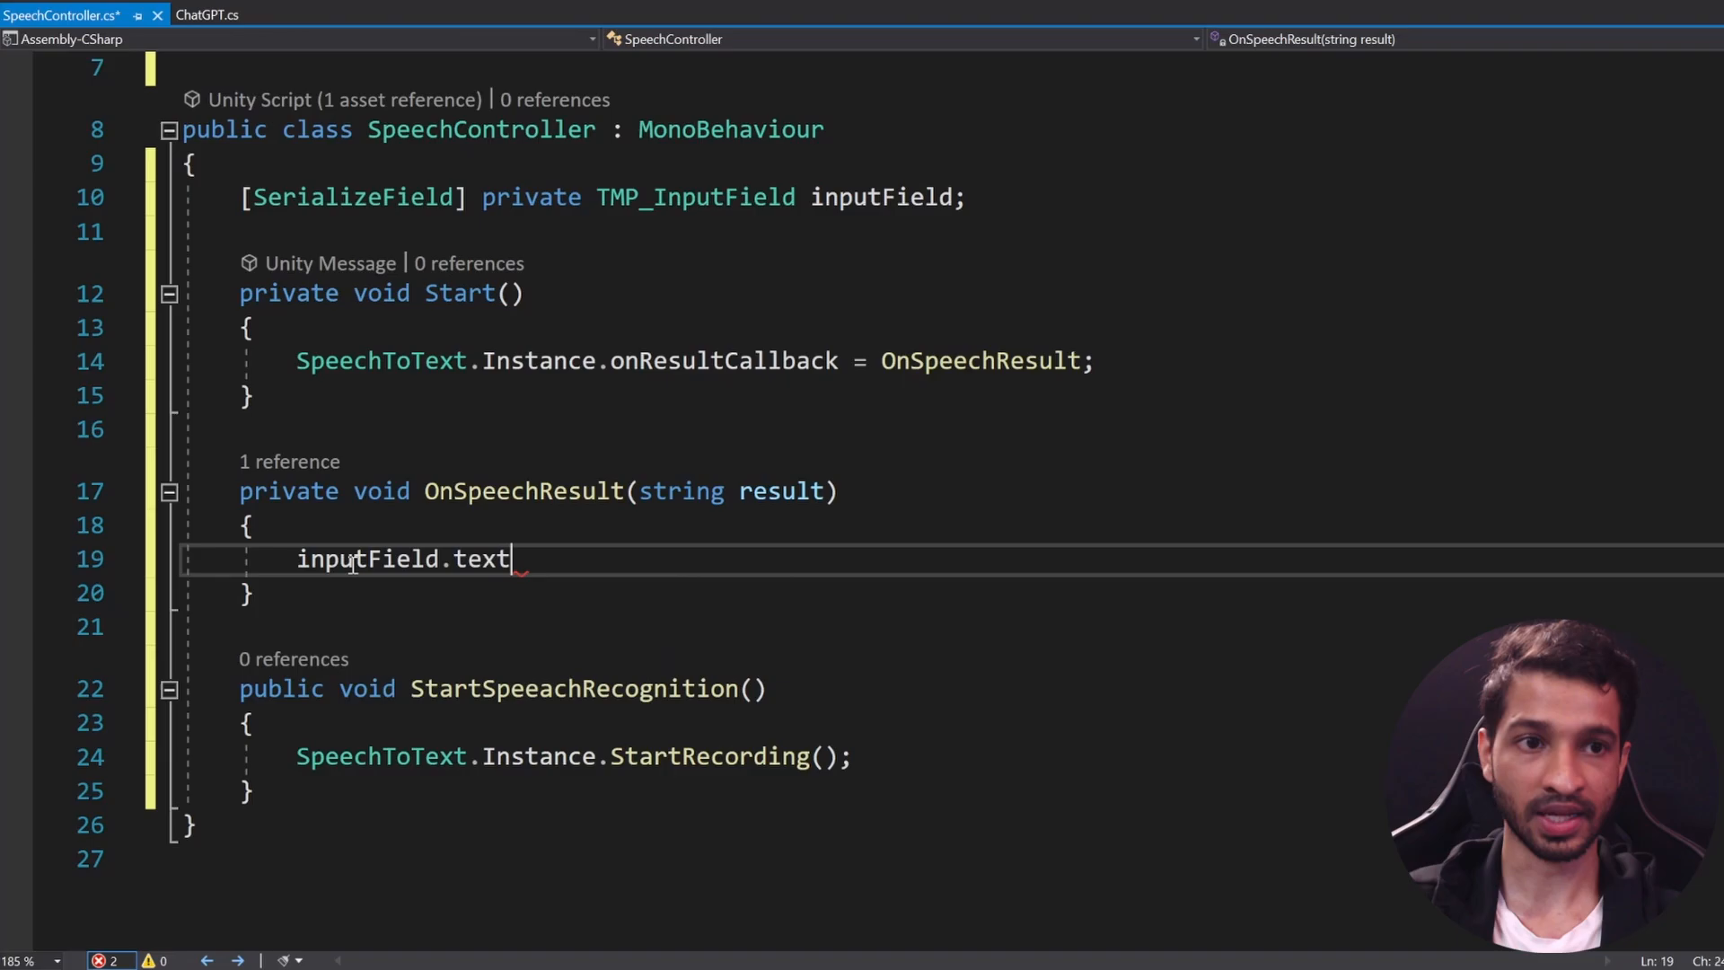
{"action": "type", "text": "= result;"}
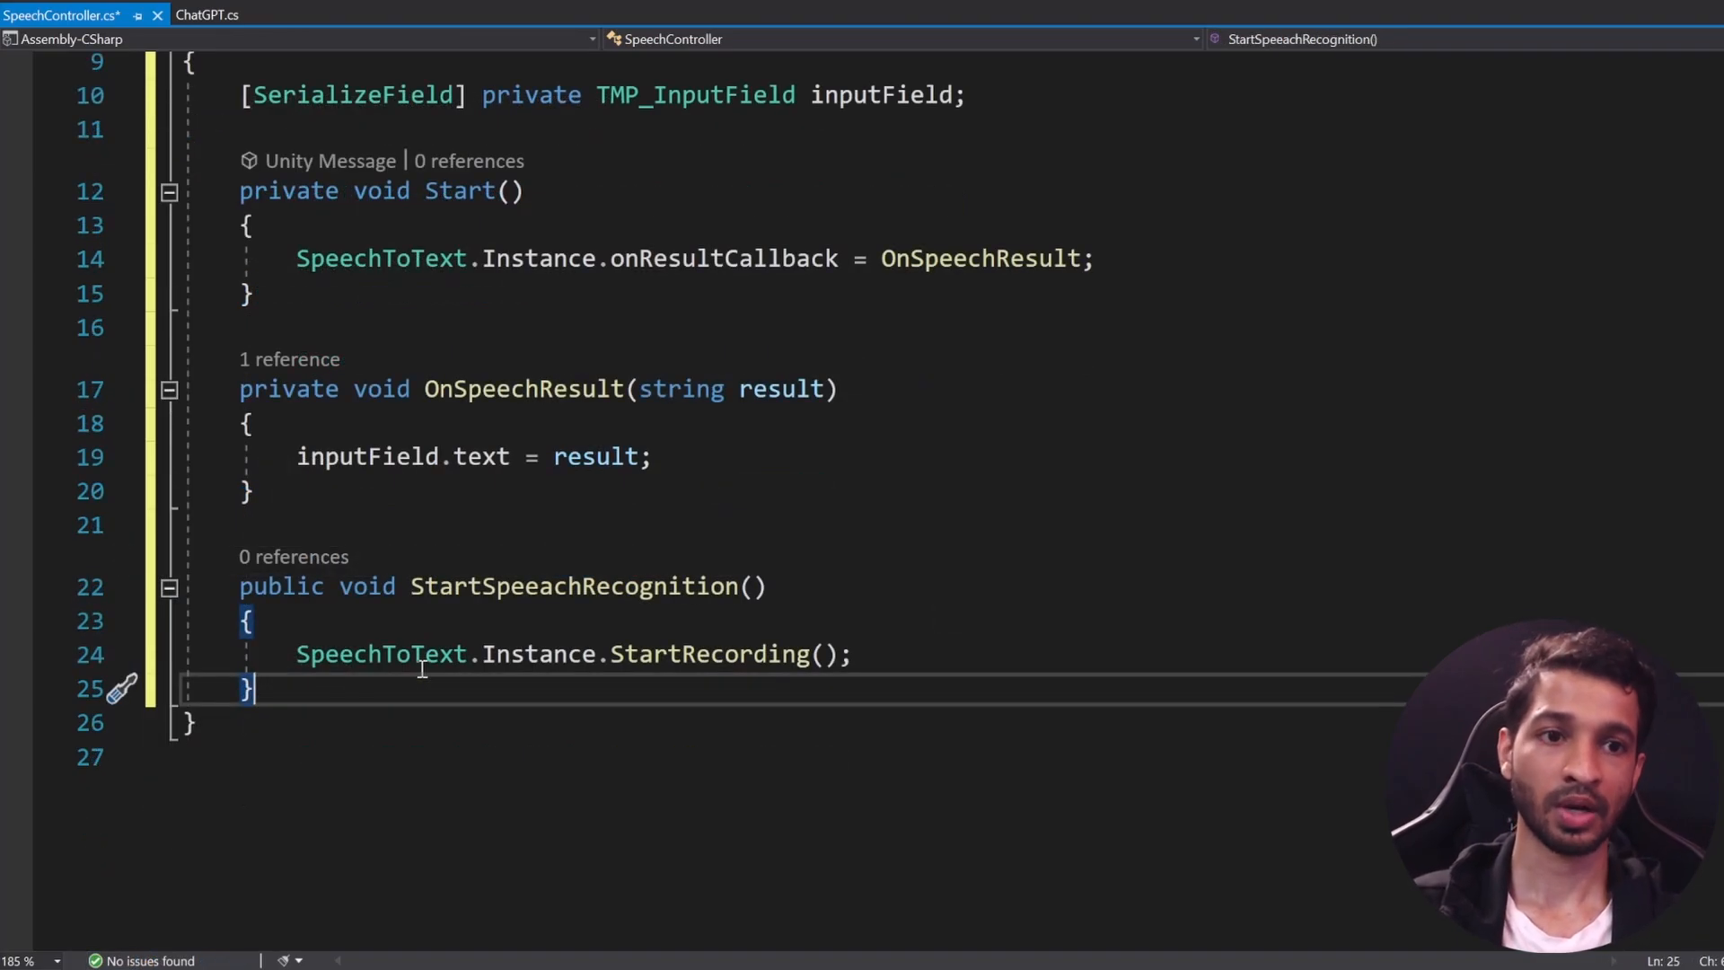
{"action": "key", "text": "Enter"}
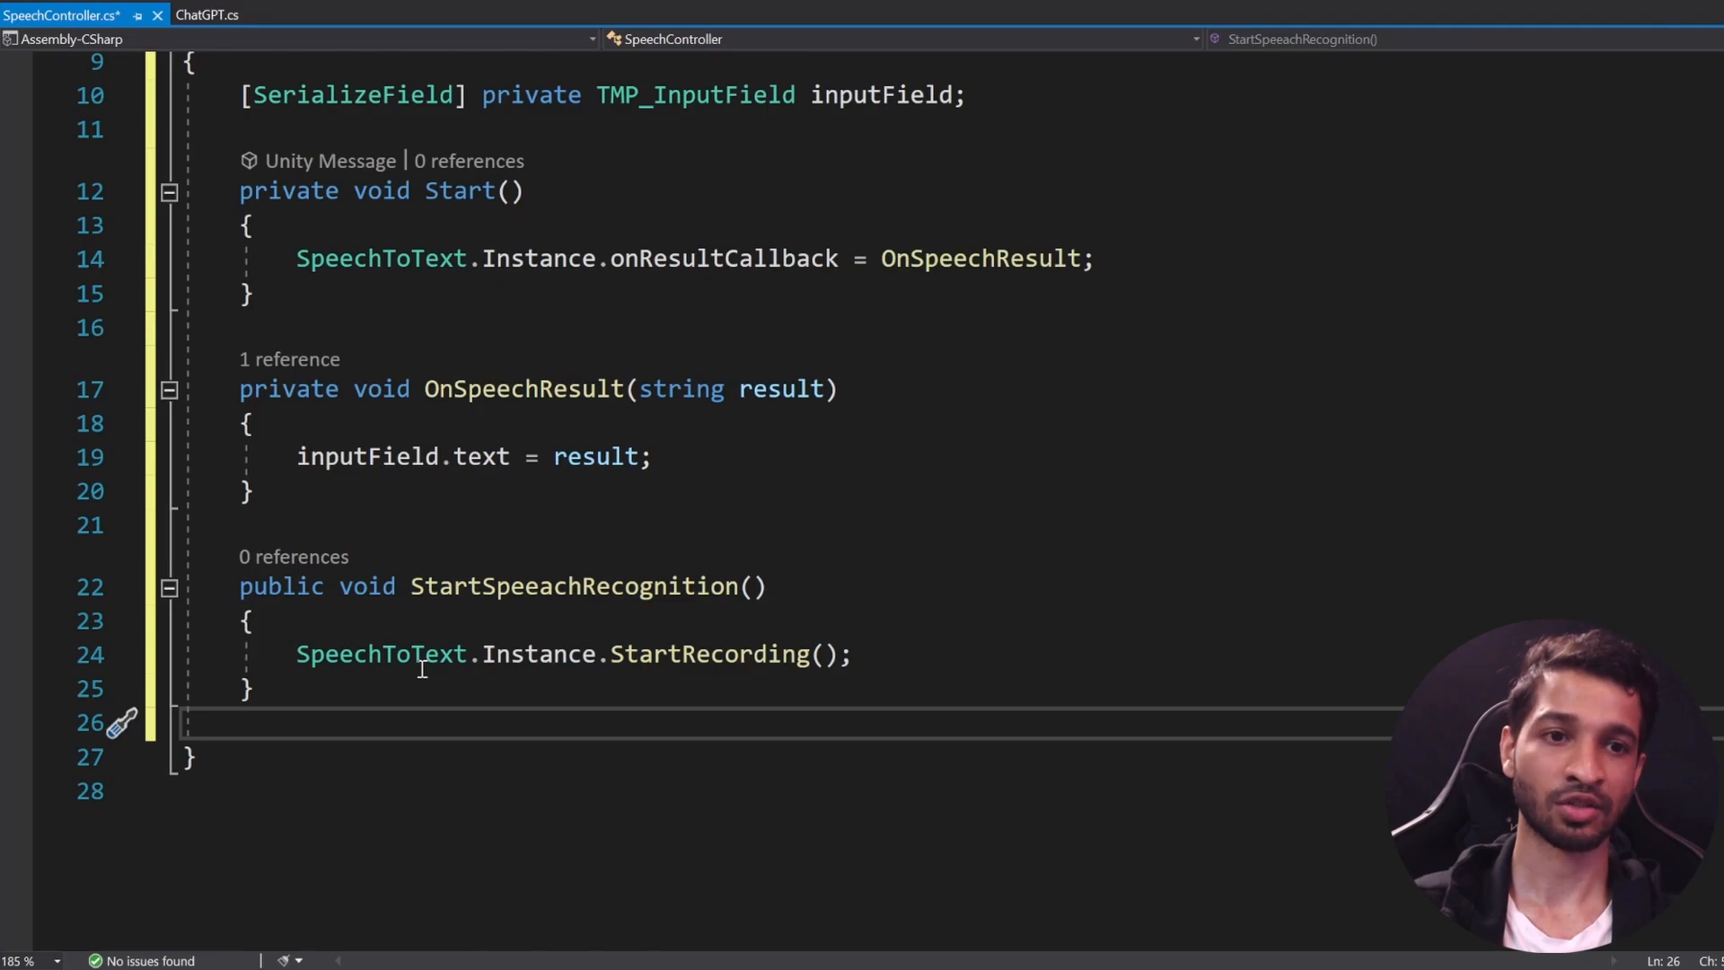
Step: Write StartTextRecognition(string text) calling TextToSpeech.Instance.StartSpeak(text)
{"action": "type", "text": "privat"}
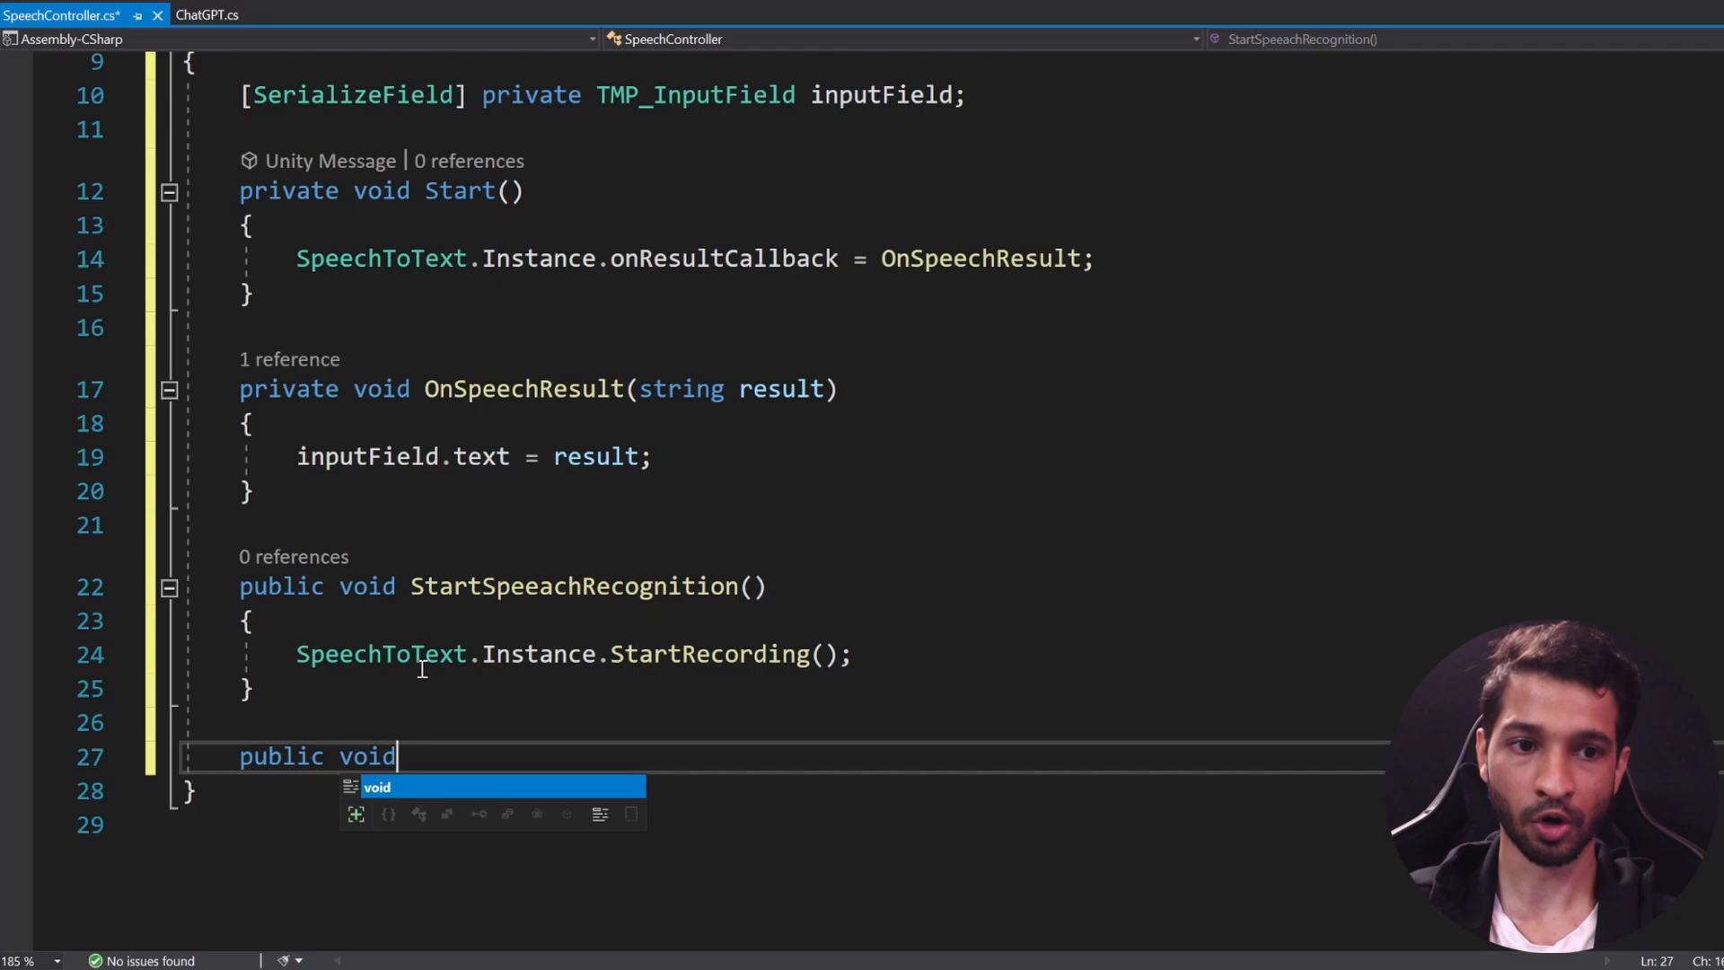
{"action": "type", "text": "StartText"}
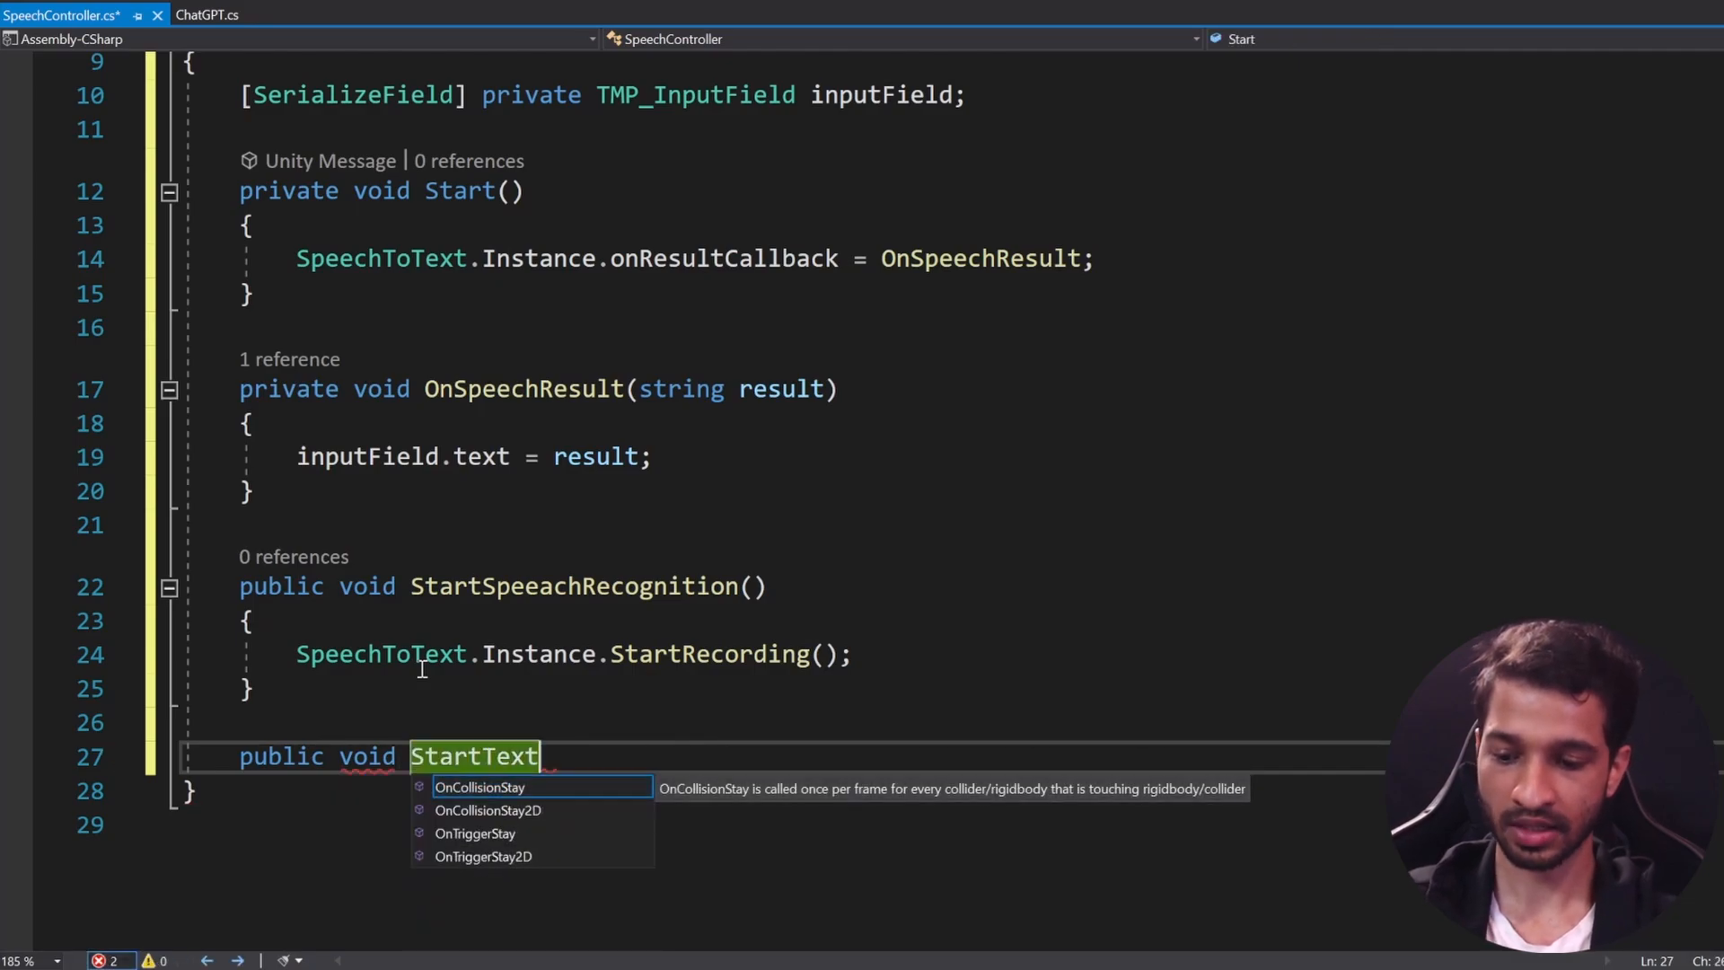
{"action": "type", "text": "Recognition()"}
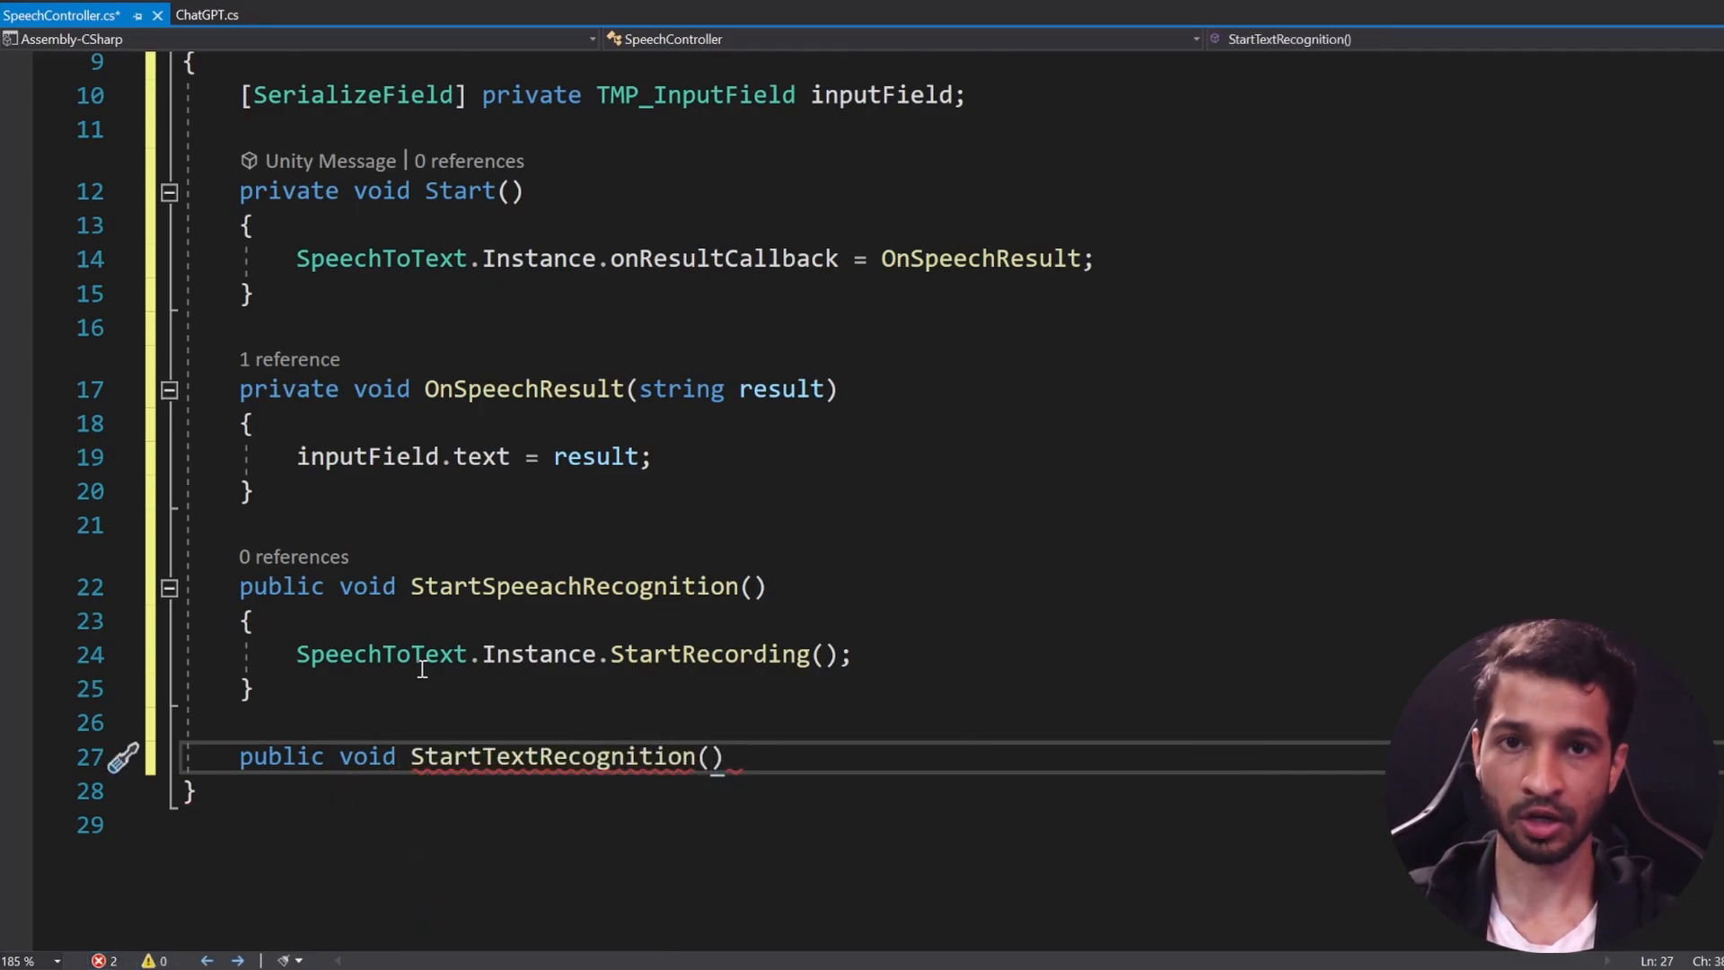
{"action": "type", "text": "st"}
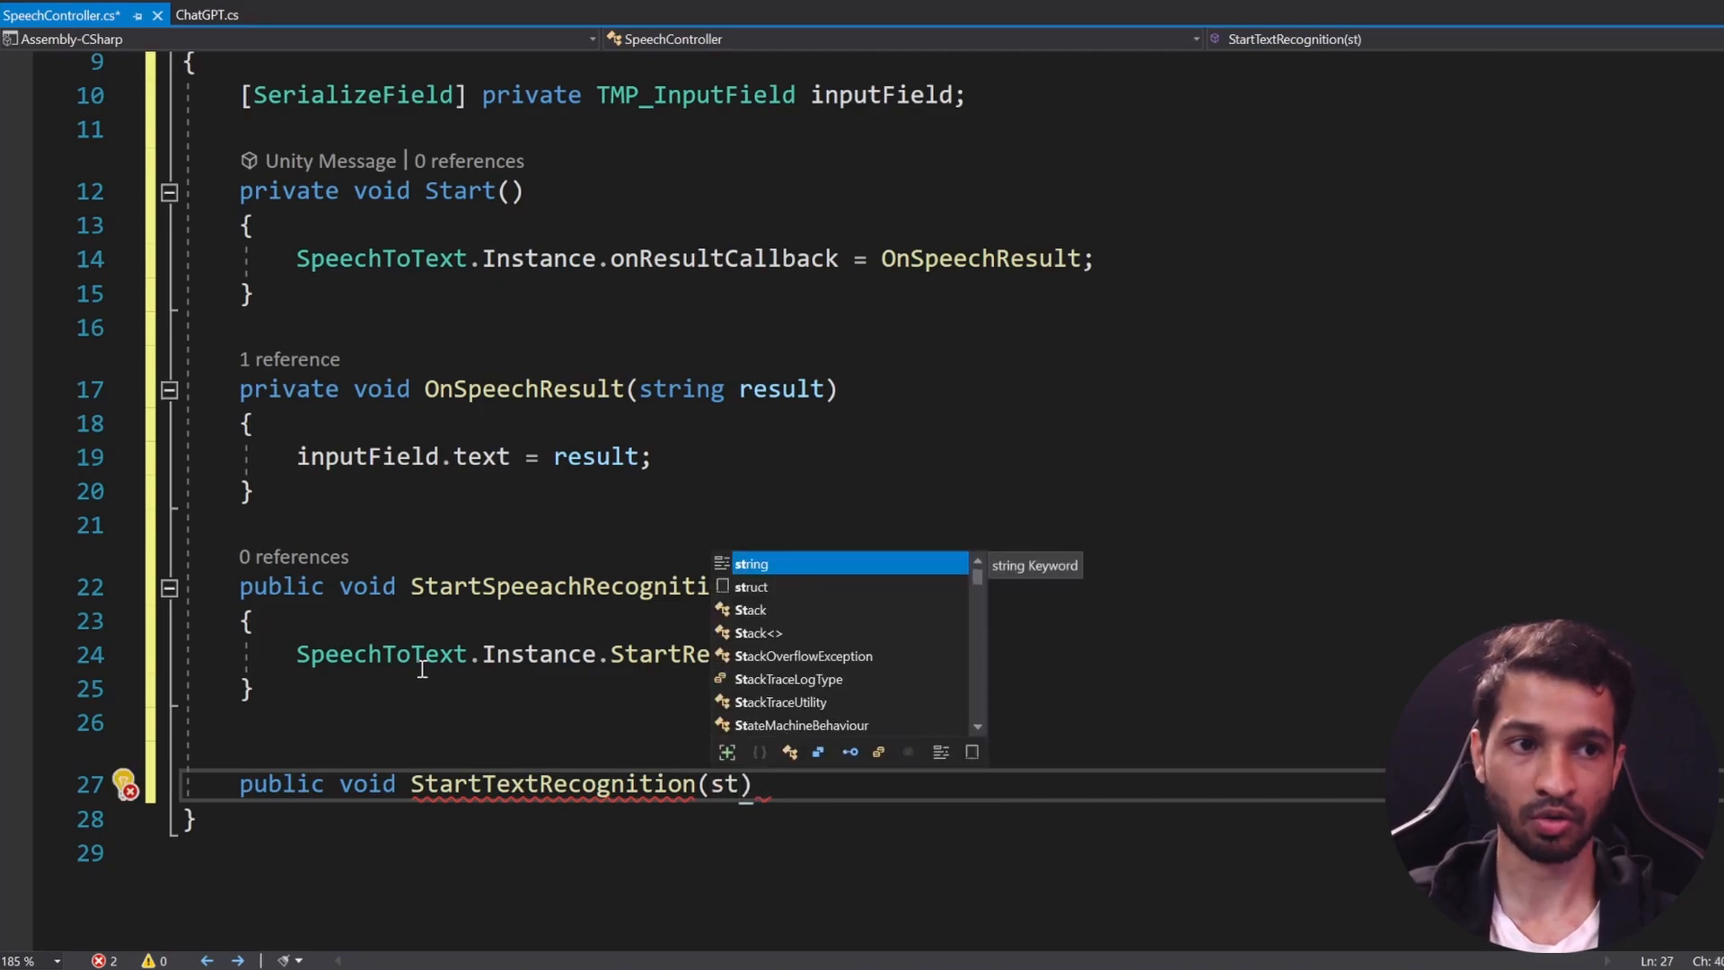
{"action": "type", "text": "string text"}
{"action": "type", "text": "TextToSpeech"}
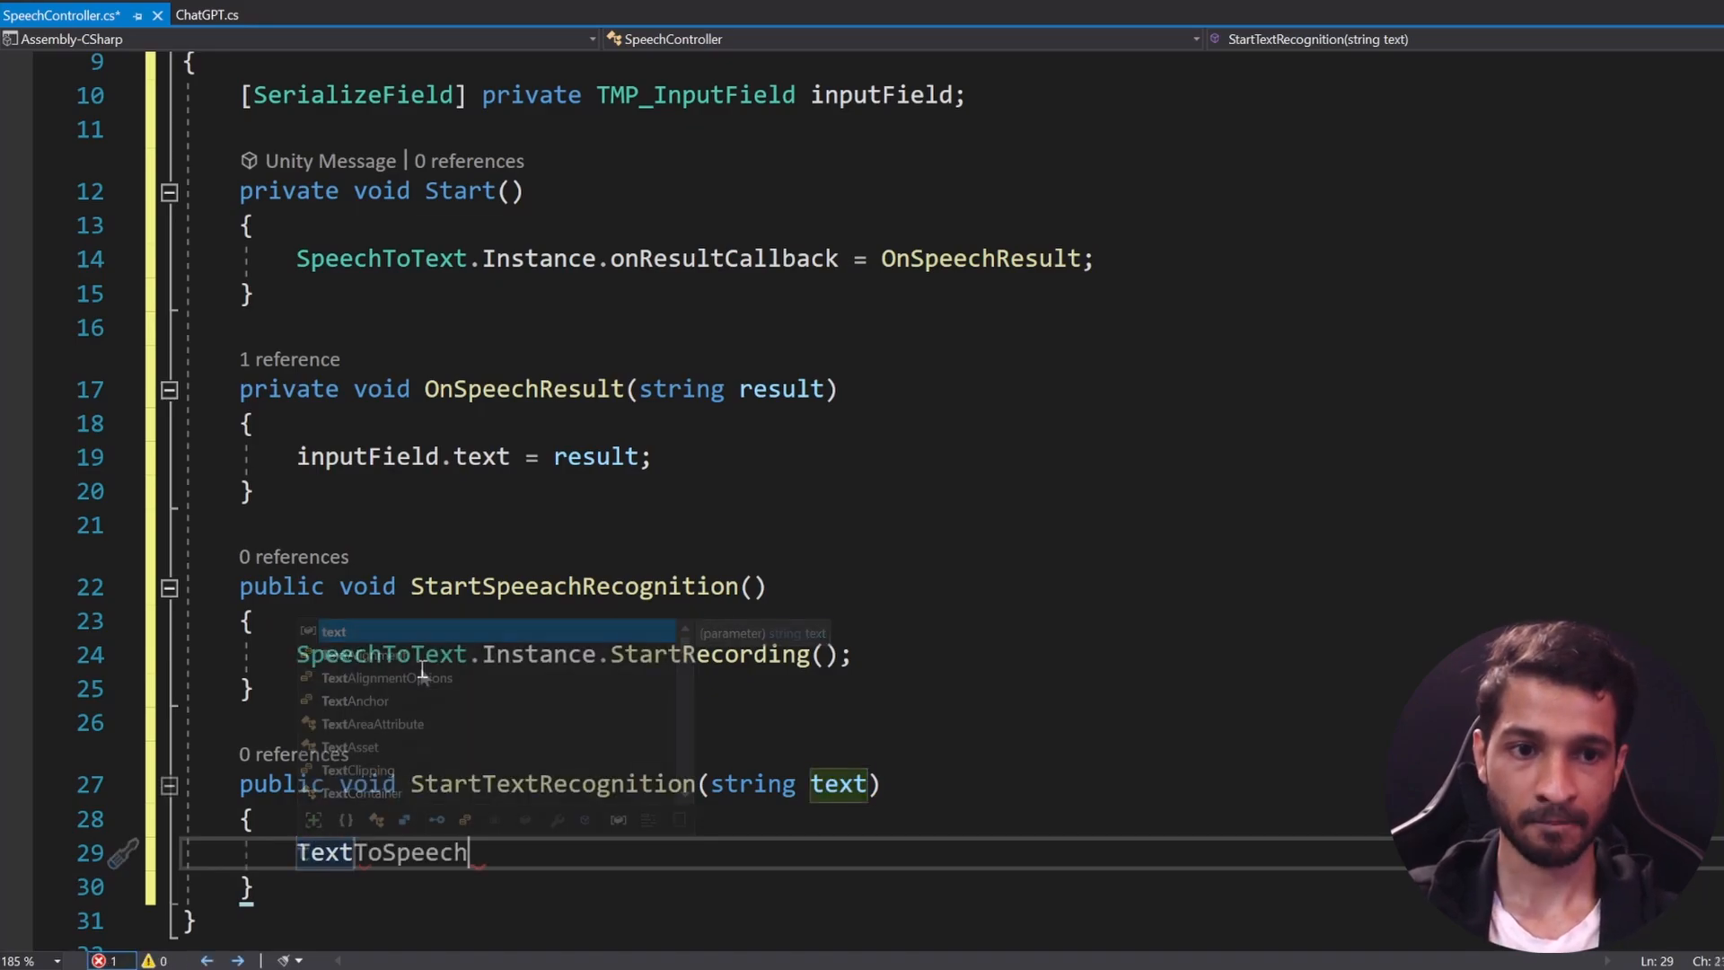
{"action": "type", "text": ".Instance.StartSpeak(text);"}
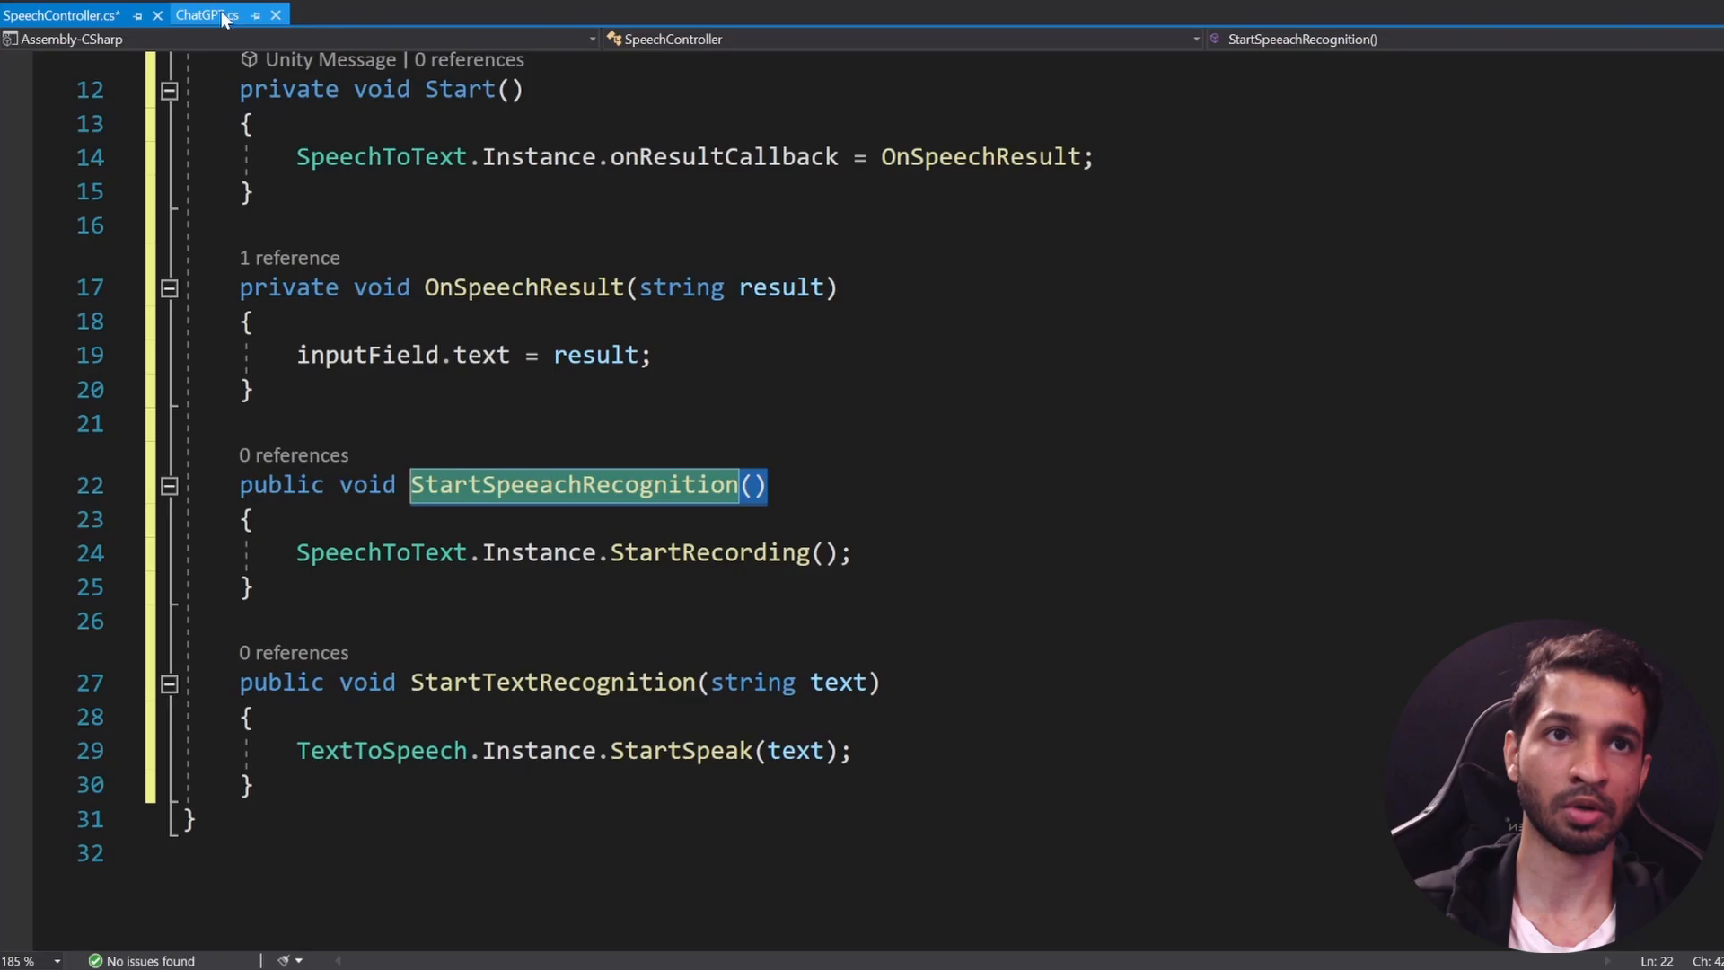
Step: Add a [SerializeField] SpeechController field at the top of ChatGPT.cs
{"action": "left_click", "coordinate": [219, 15]}
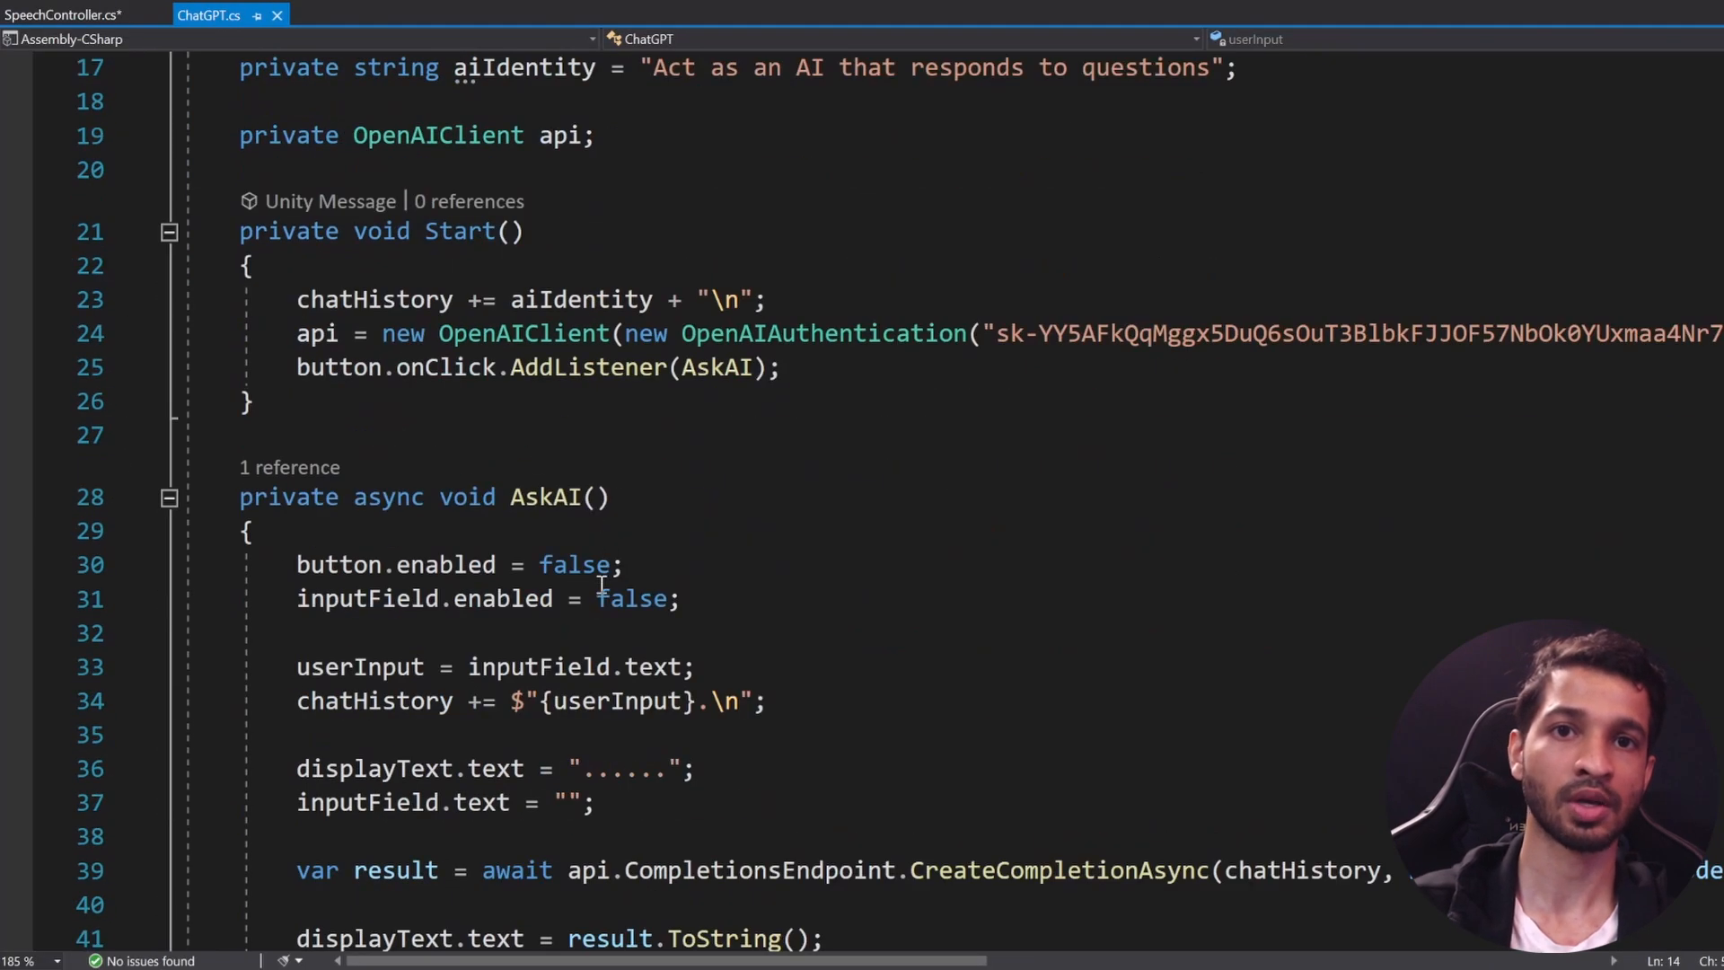
{"action": "scroll", "scroll_direction": "down", "scroll_amount": 3}
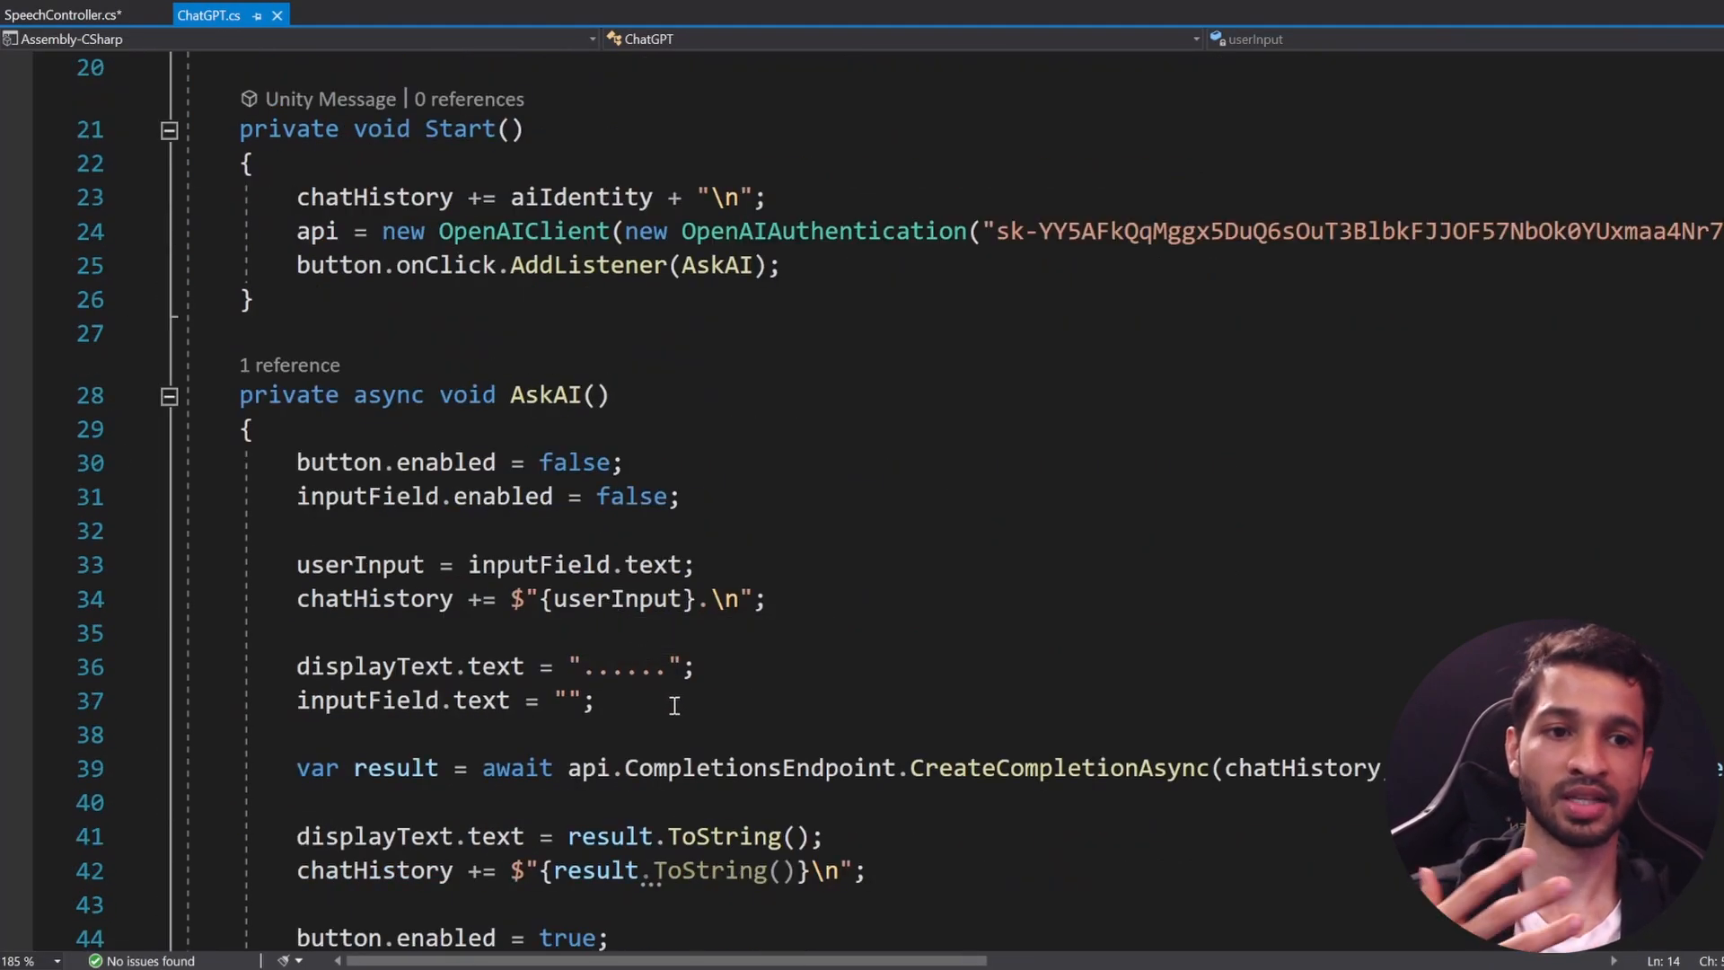
{"action": "scroll", "scroll_direction": "down", "scroll_amount": 3}
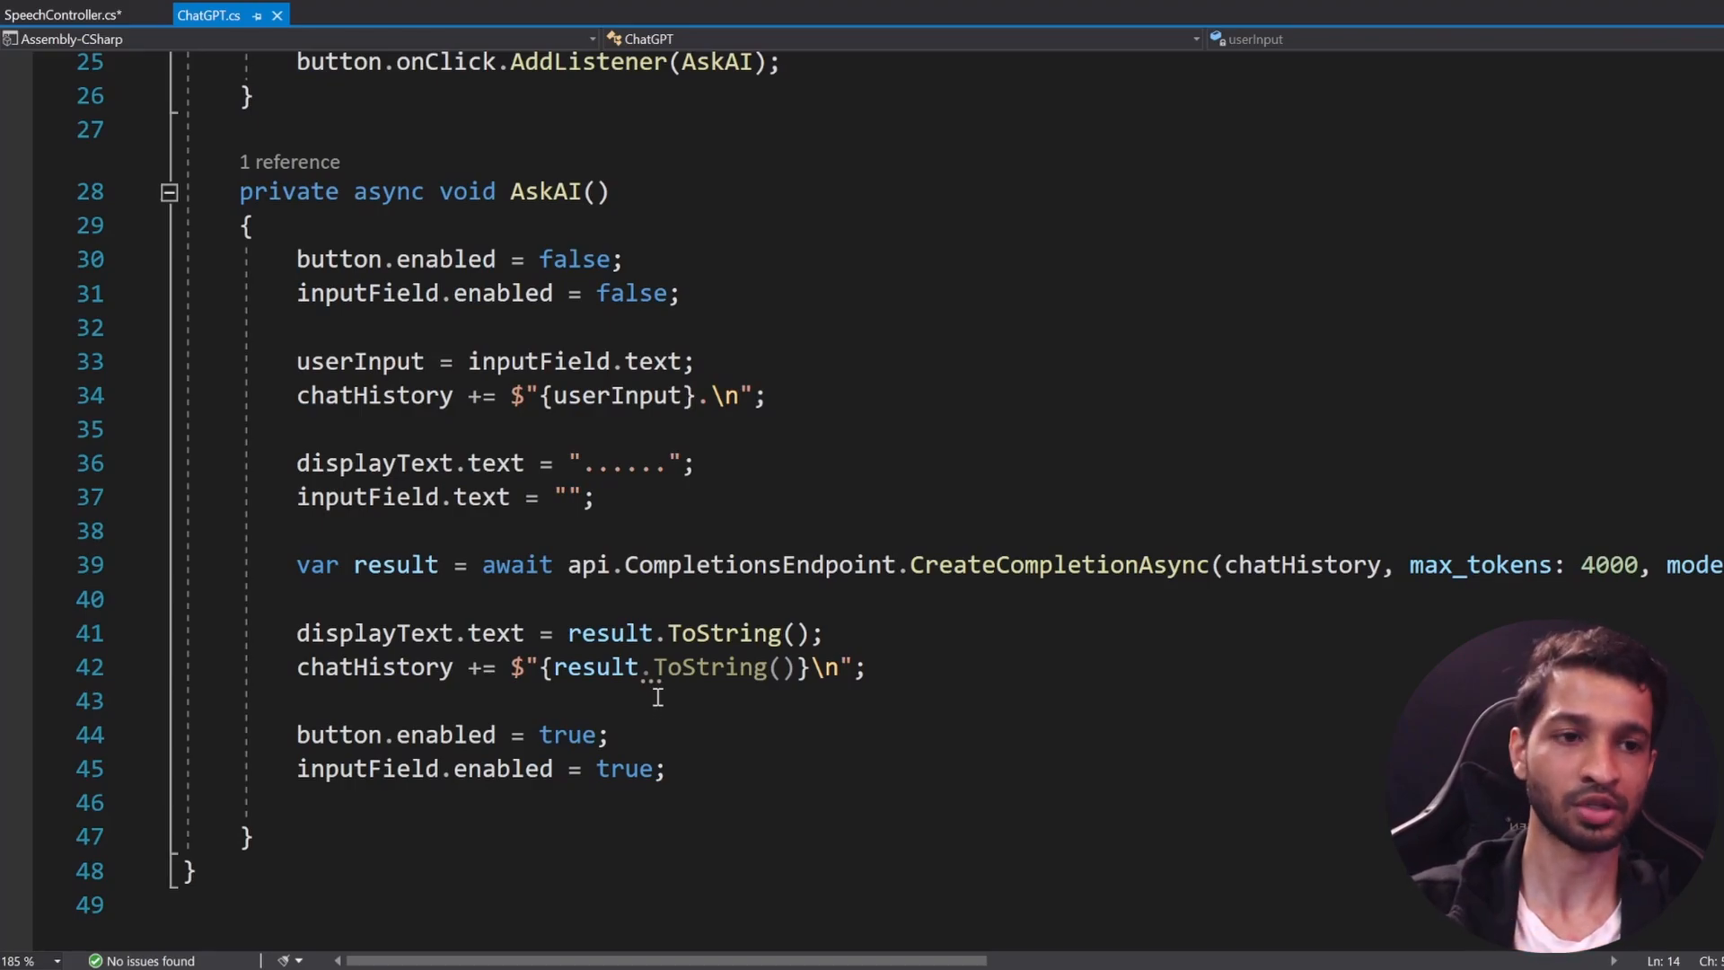
{"action": "key", "text": "Enter"}
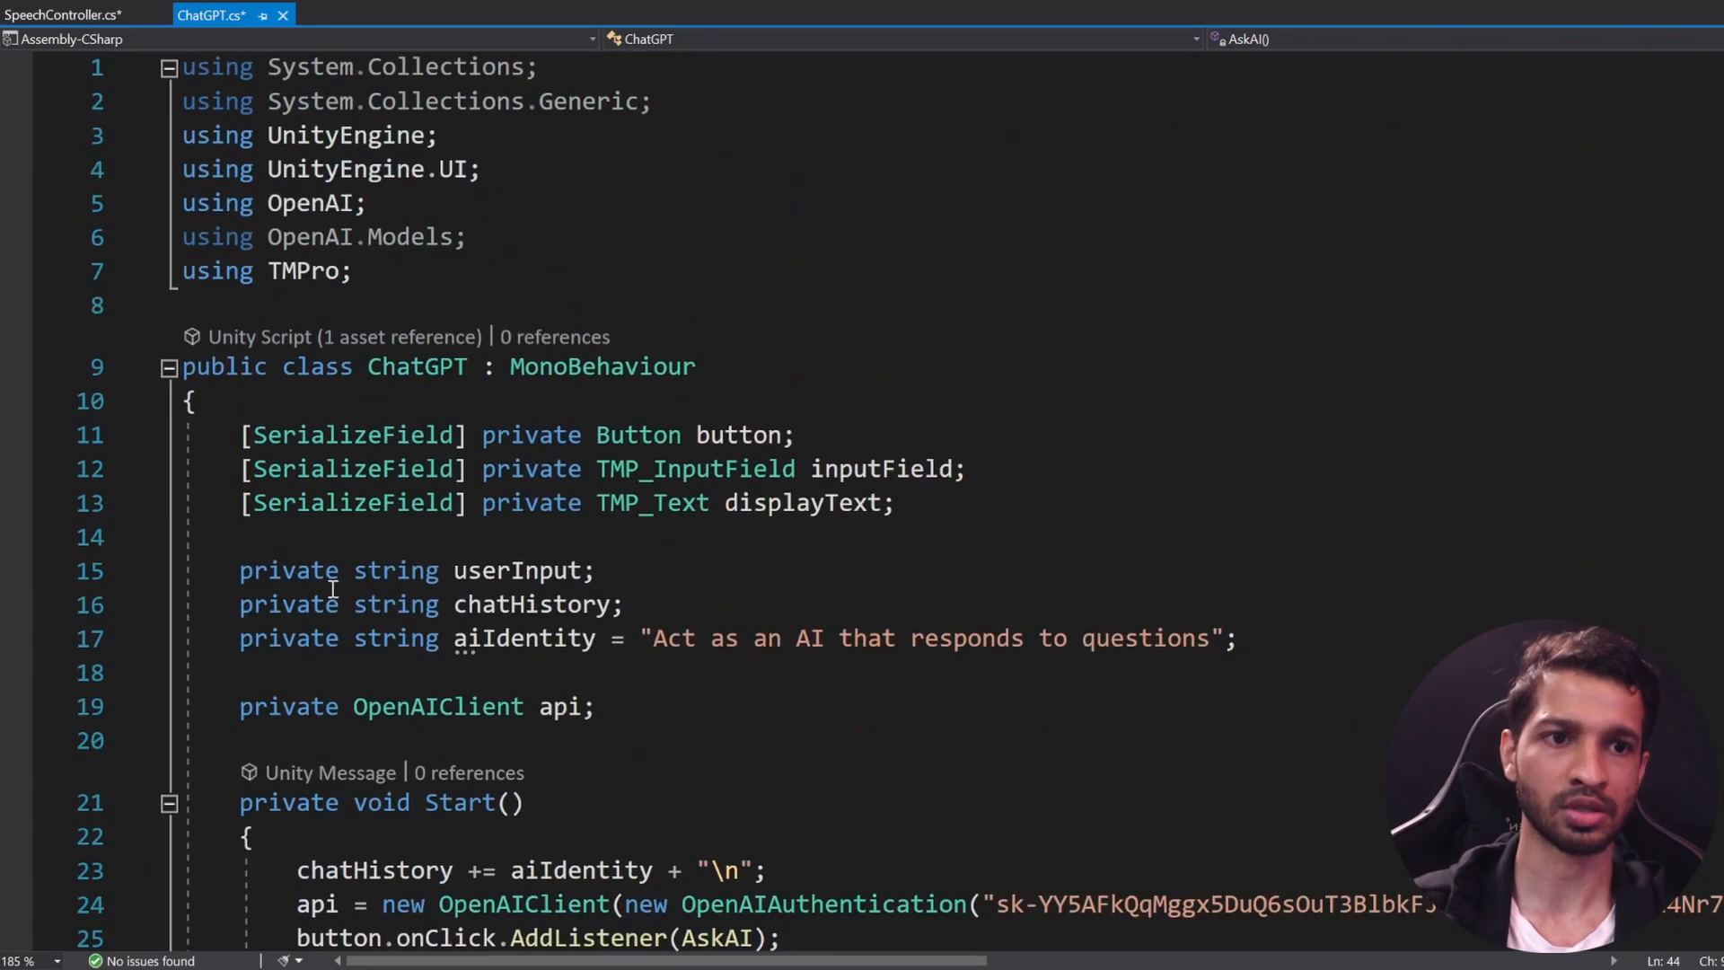
{"action": "type", "text": "[se"}
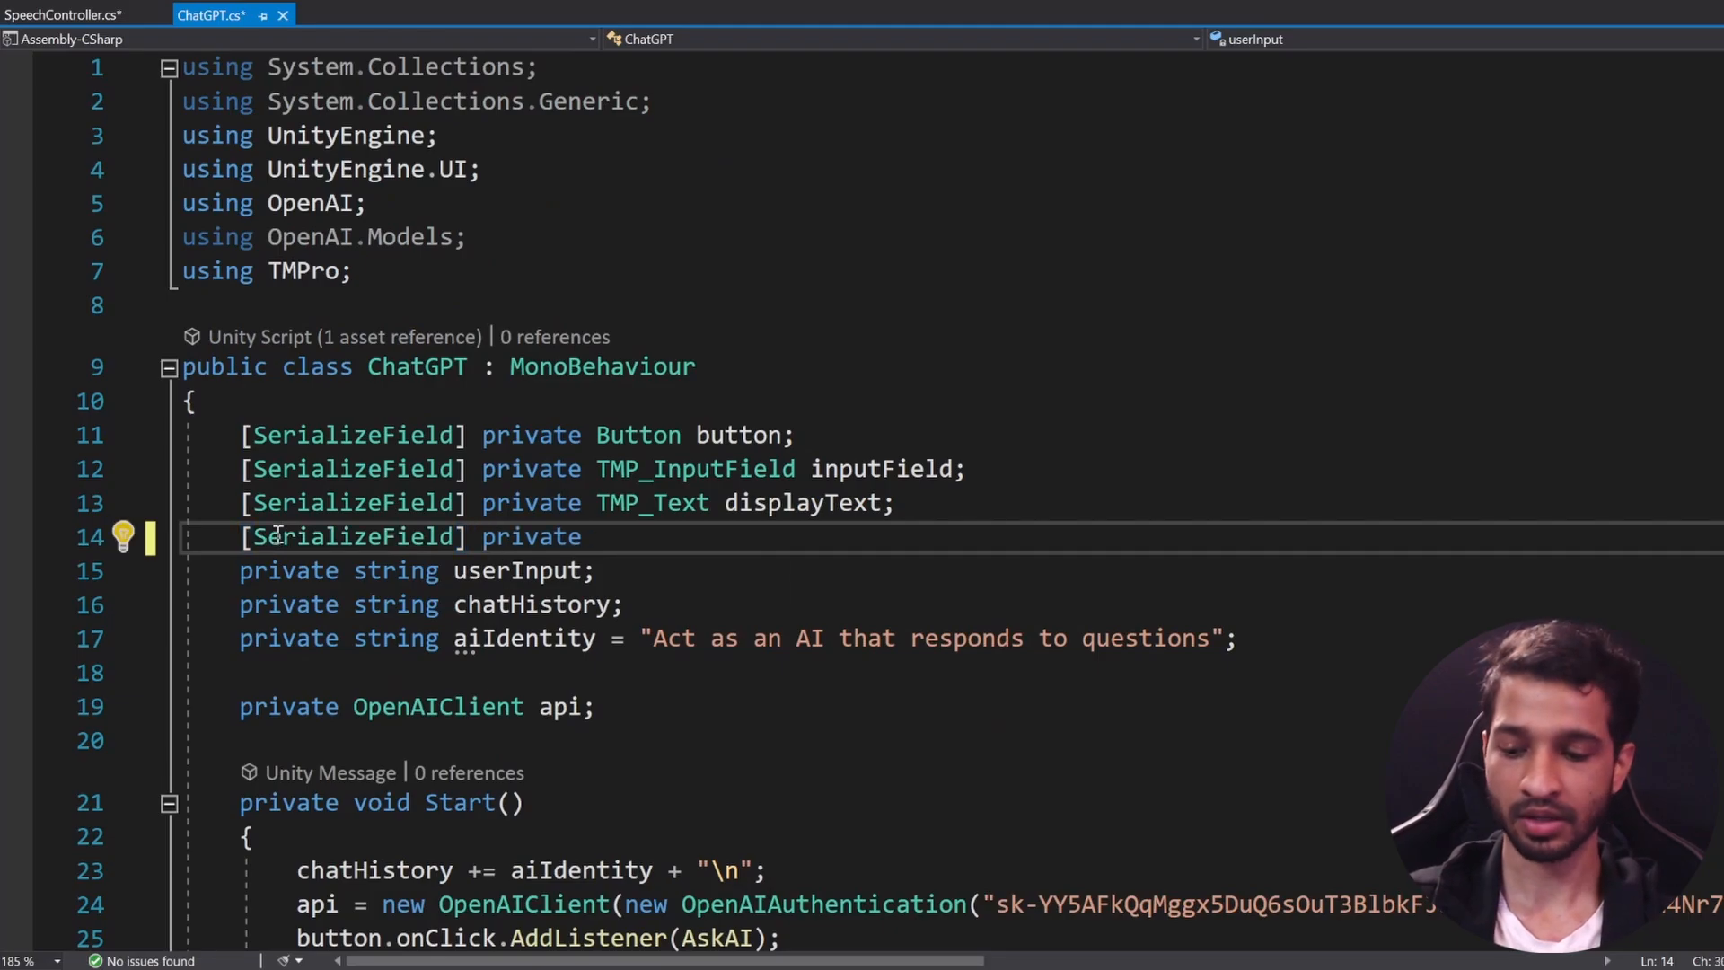
{"action": "type", "text": "sp"}
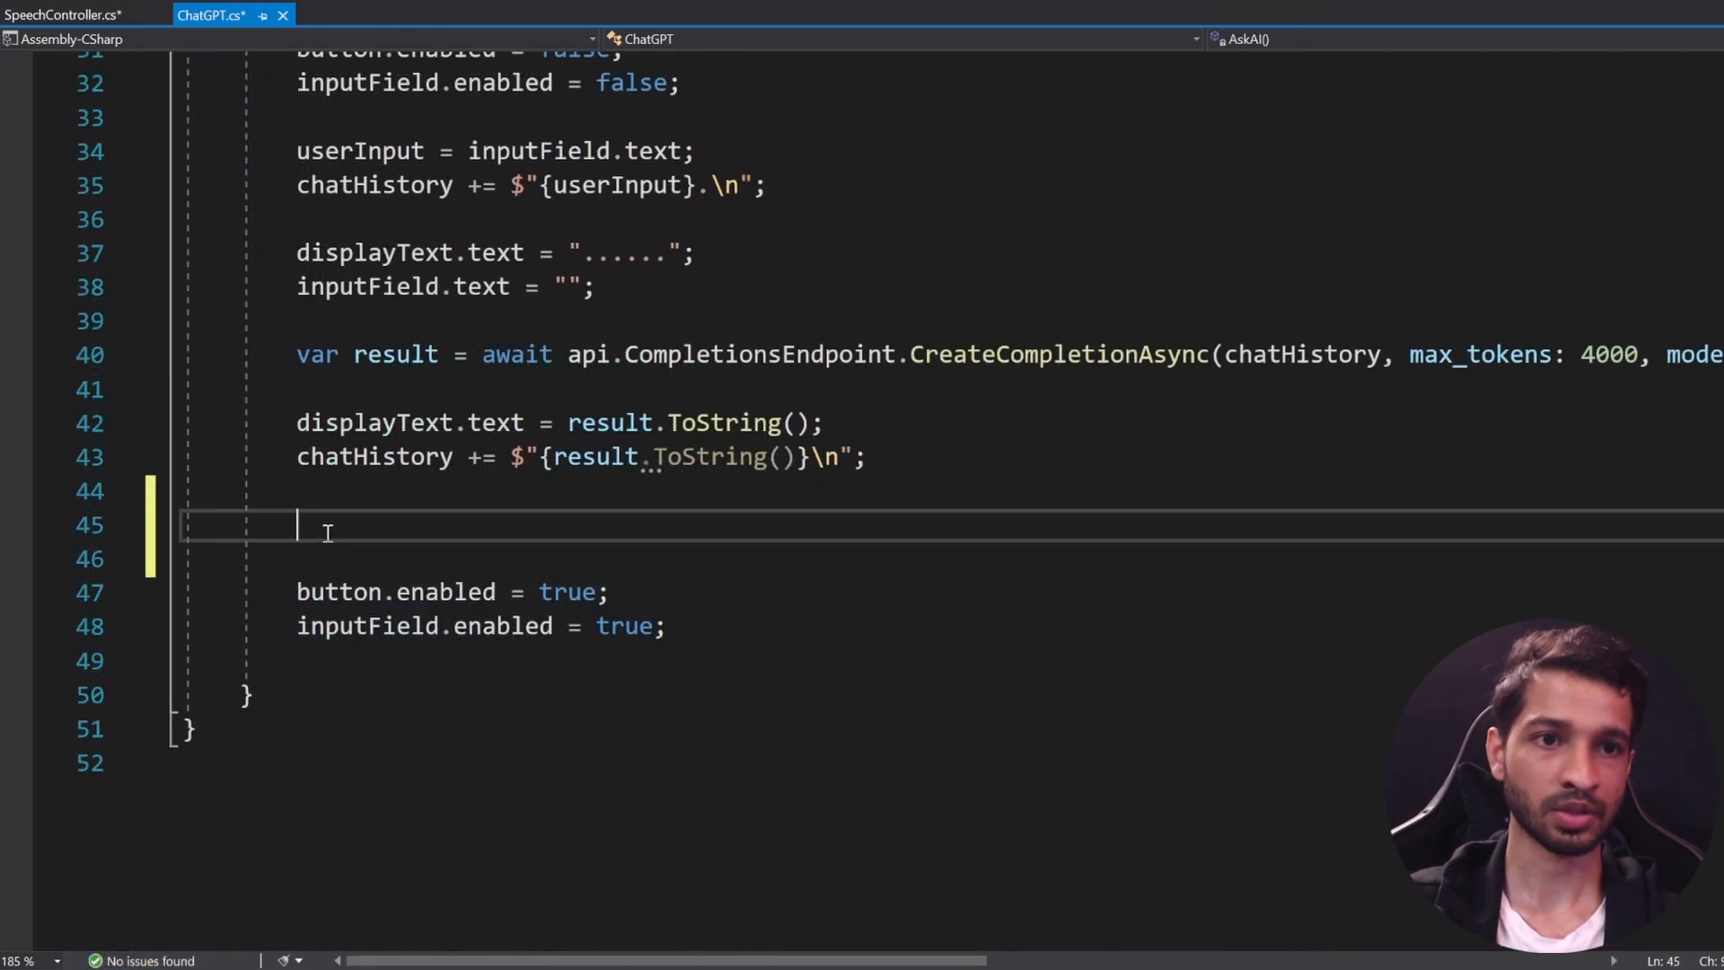
Step: After each reply, call speechController.StartTextRecognition(result.ToString())
{"action": "type", "text": "speechController"}
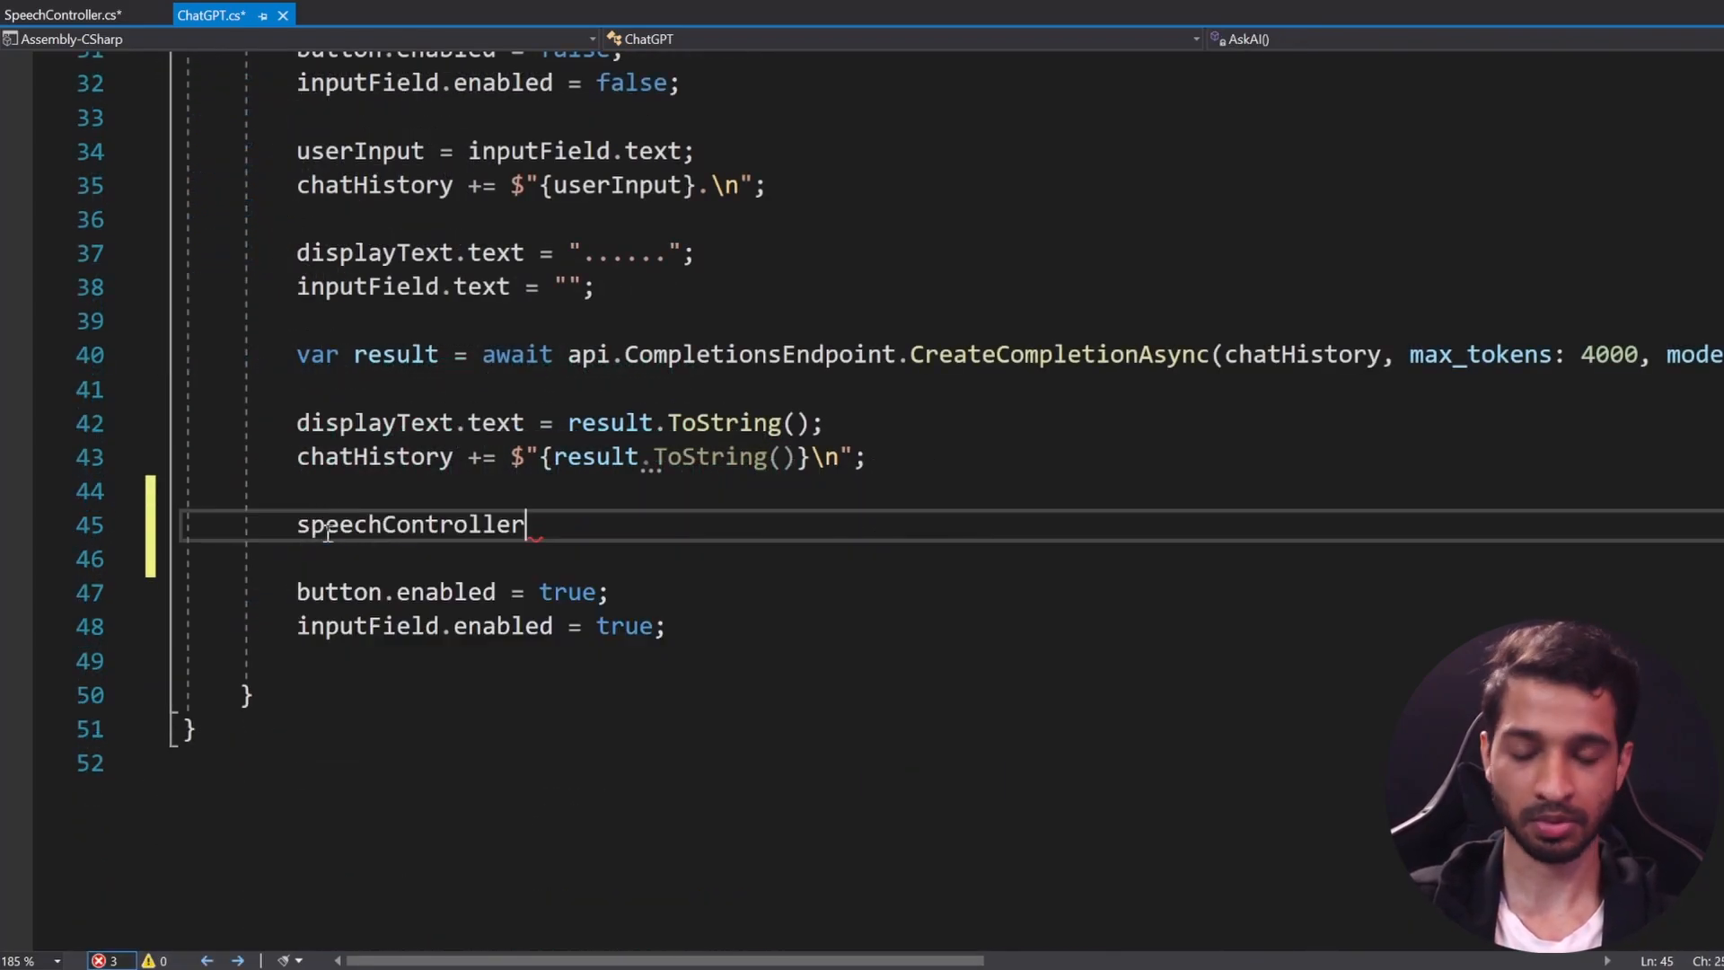
{"action": "type", "text": ".st"}
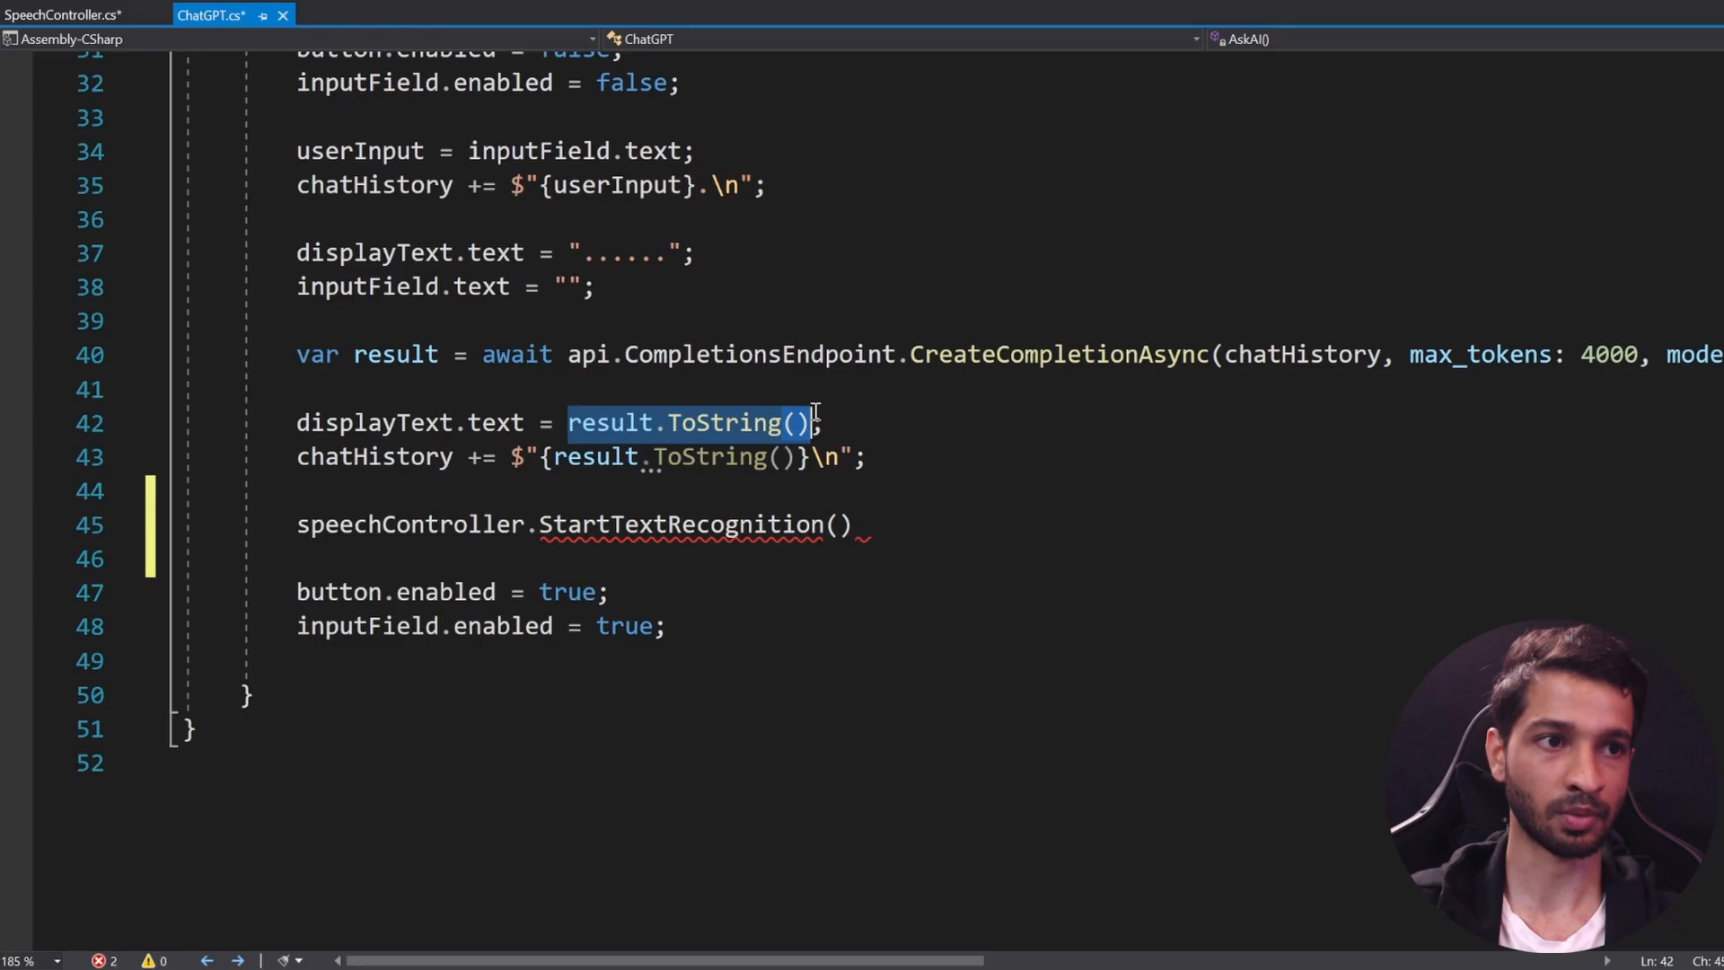
{"action": "type", "text": "result.ToString());"}
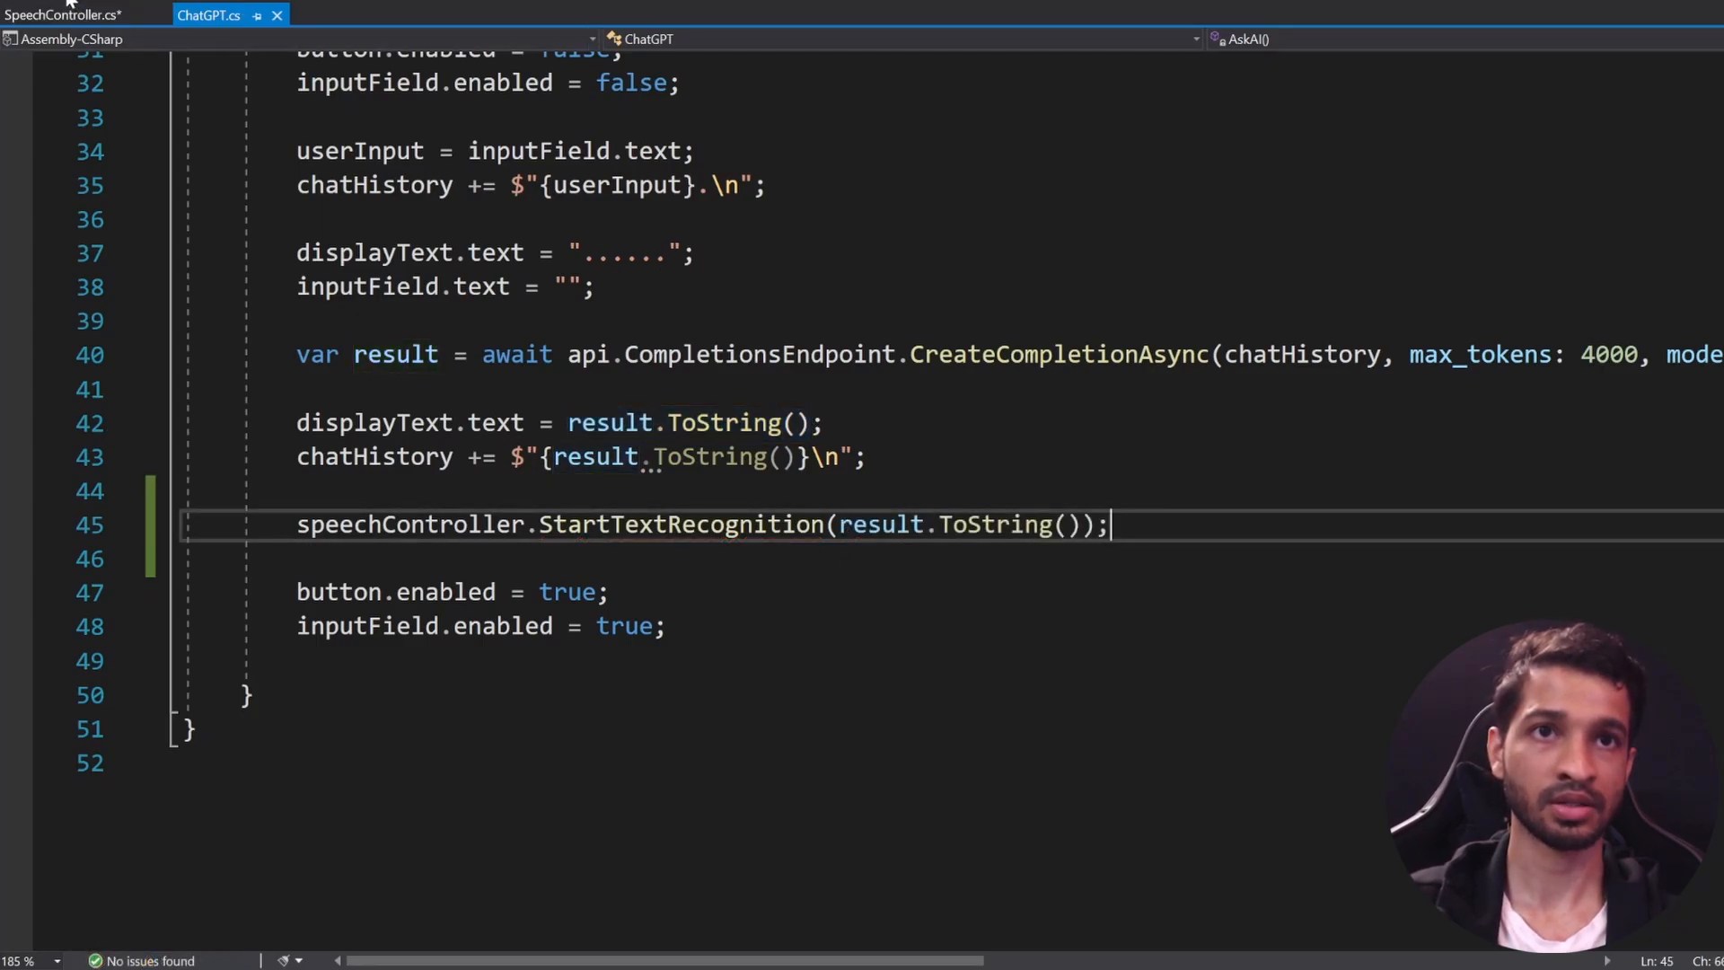
{"action": "left_click", "coordinate": [54, 11]}
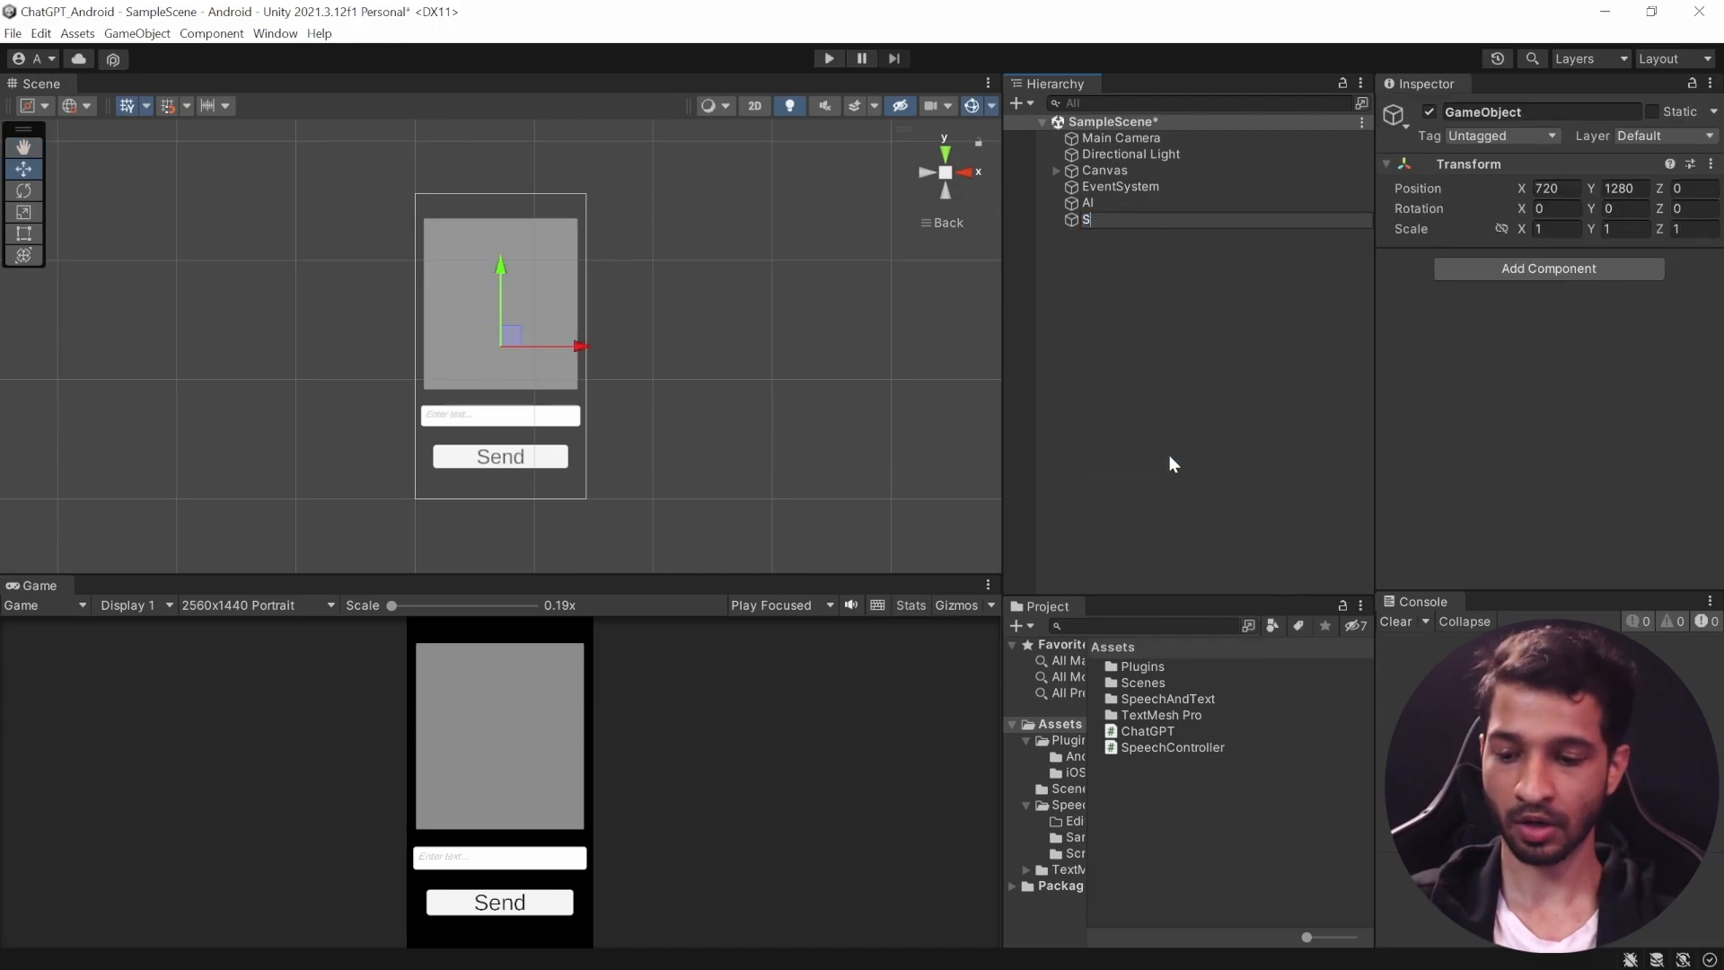
Step: Create empty GameObjects named SpeechToText and TextToSpeech
{"action": "type", "text": "SpeechToText"}
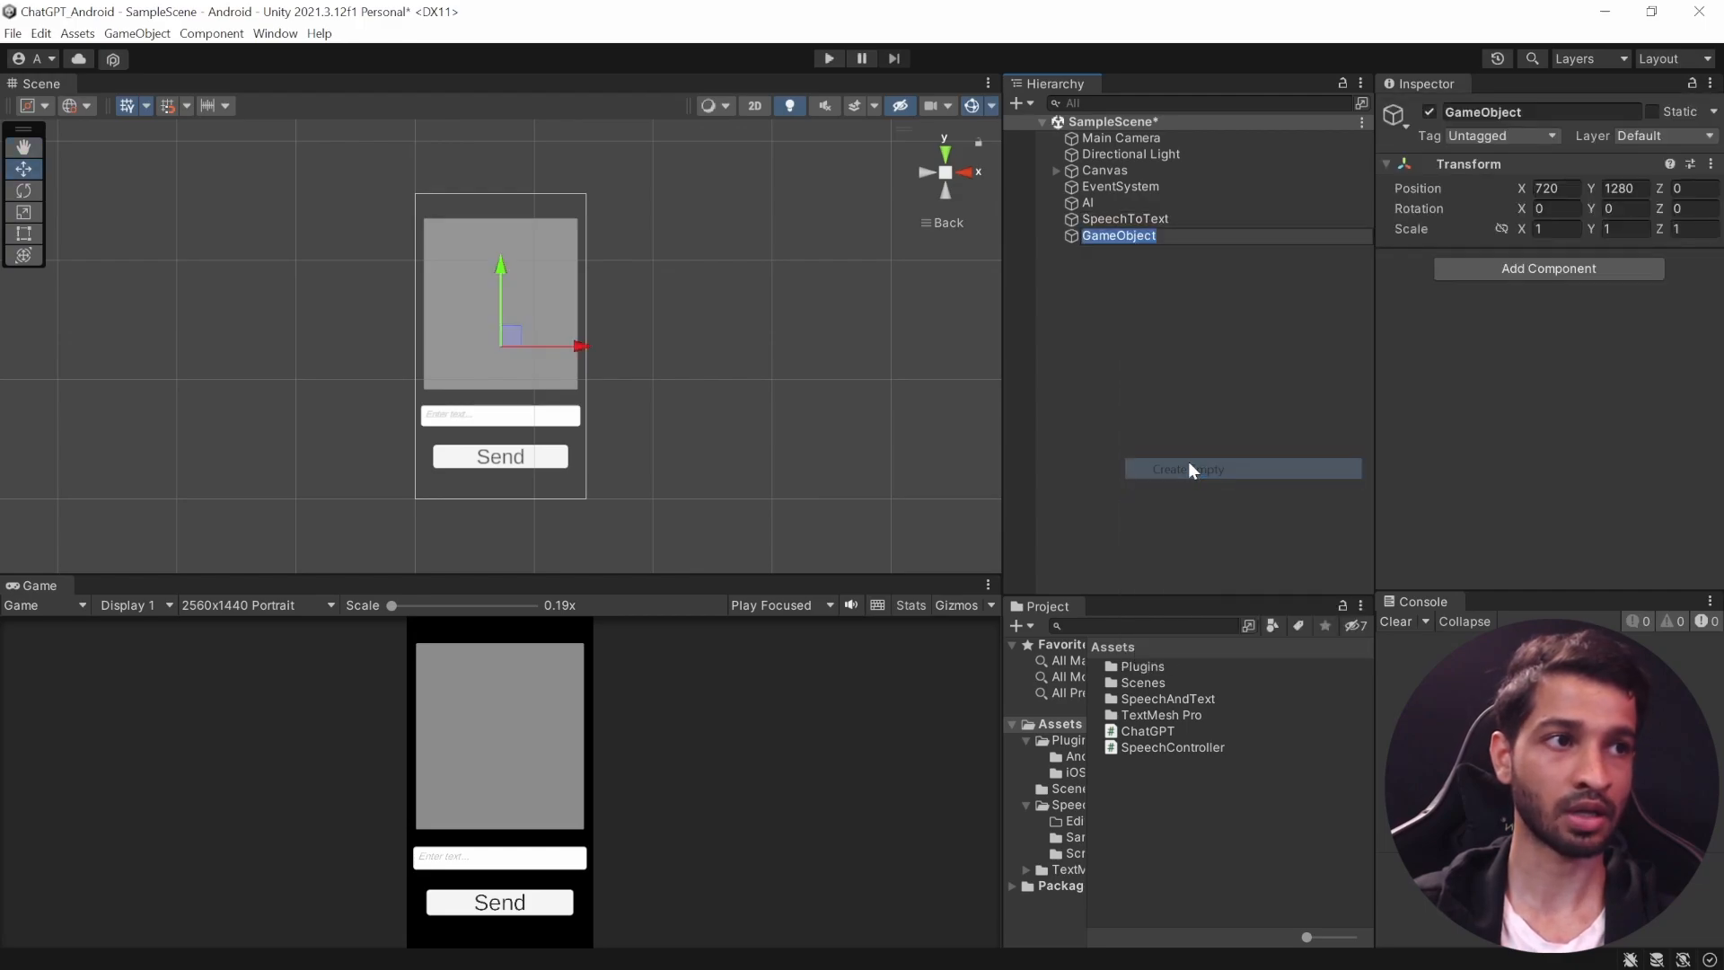
{"action": "type", "text": "TextT"}
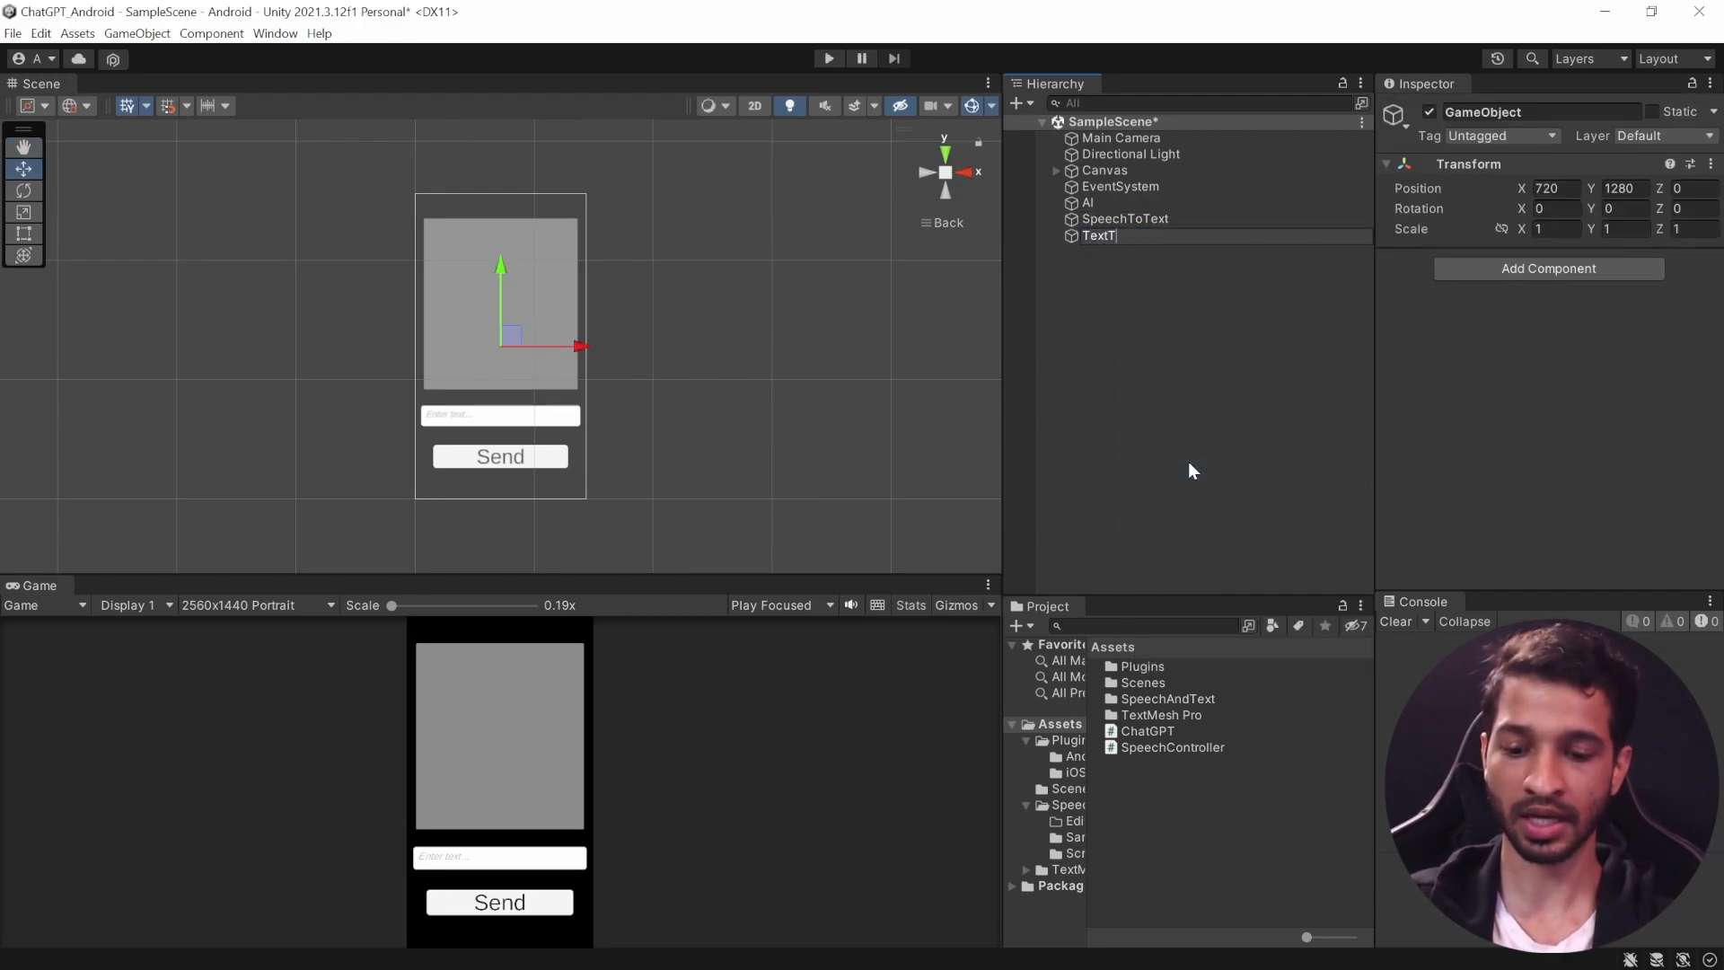
{"action": "type", "text": "TextToSpeech"}
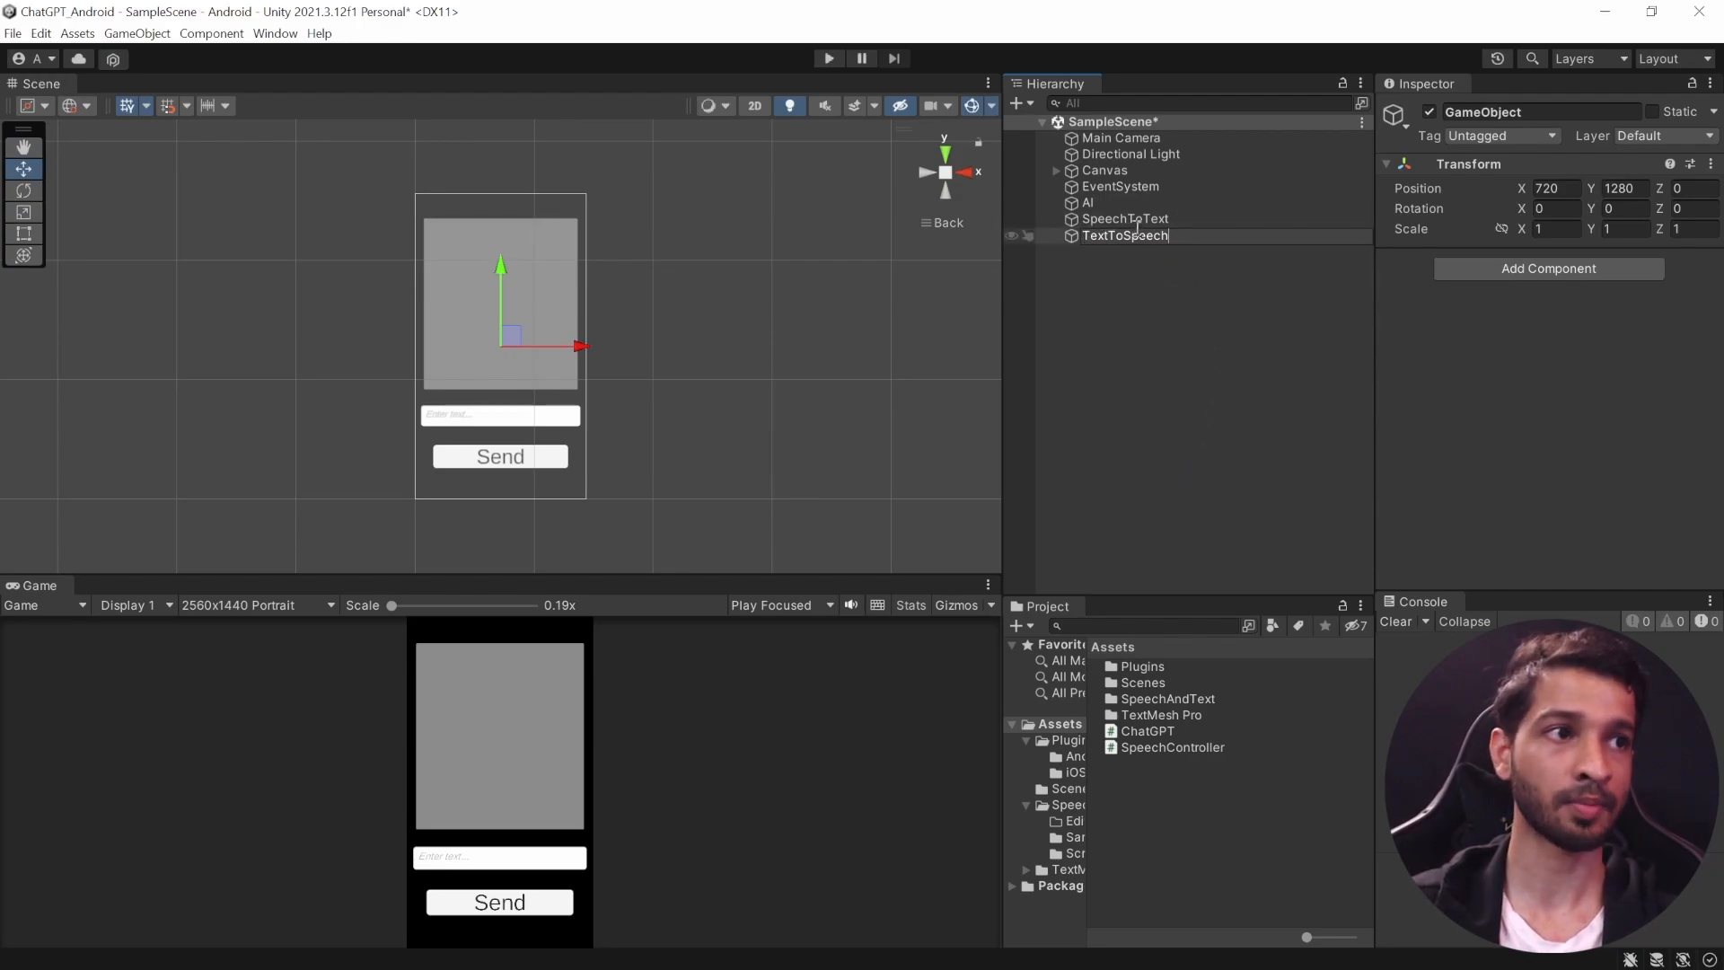
Step: Attach the Speech To Text and Text To Speech scripts to their matching objects
{"action": "left_click", "coordinate": [1548, 269]}
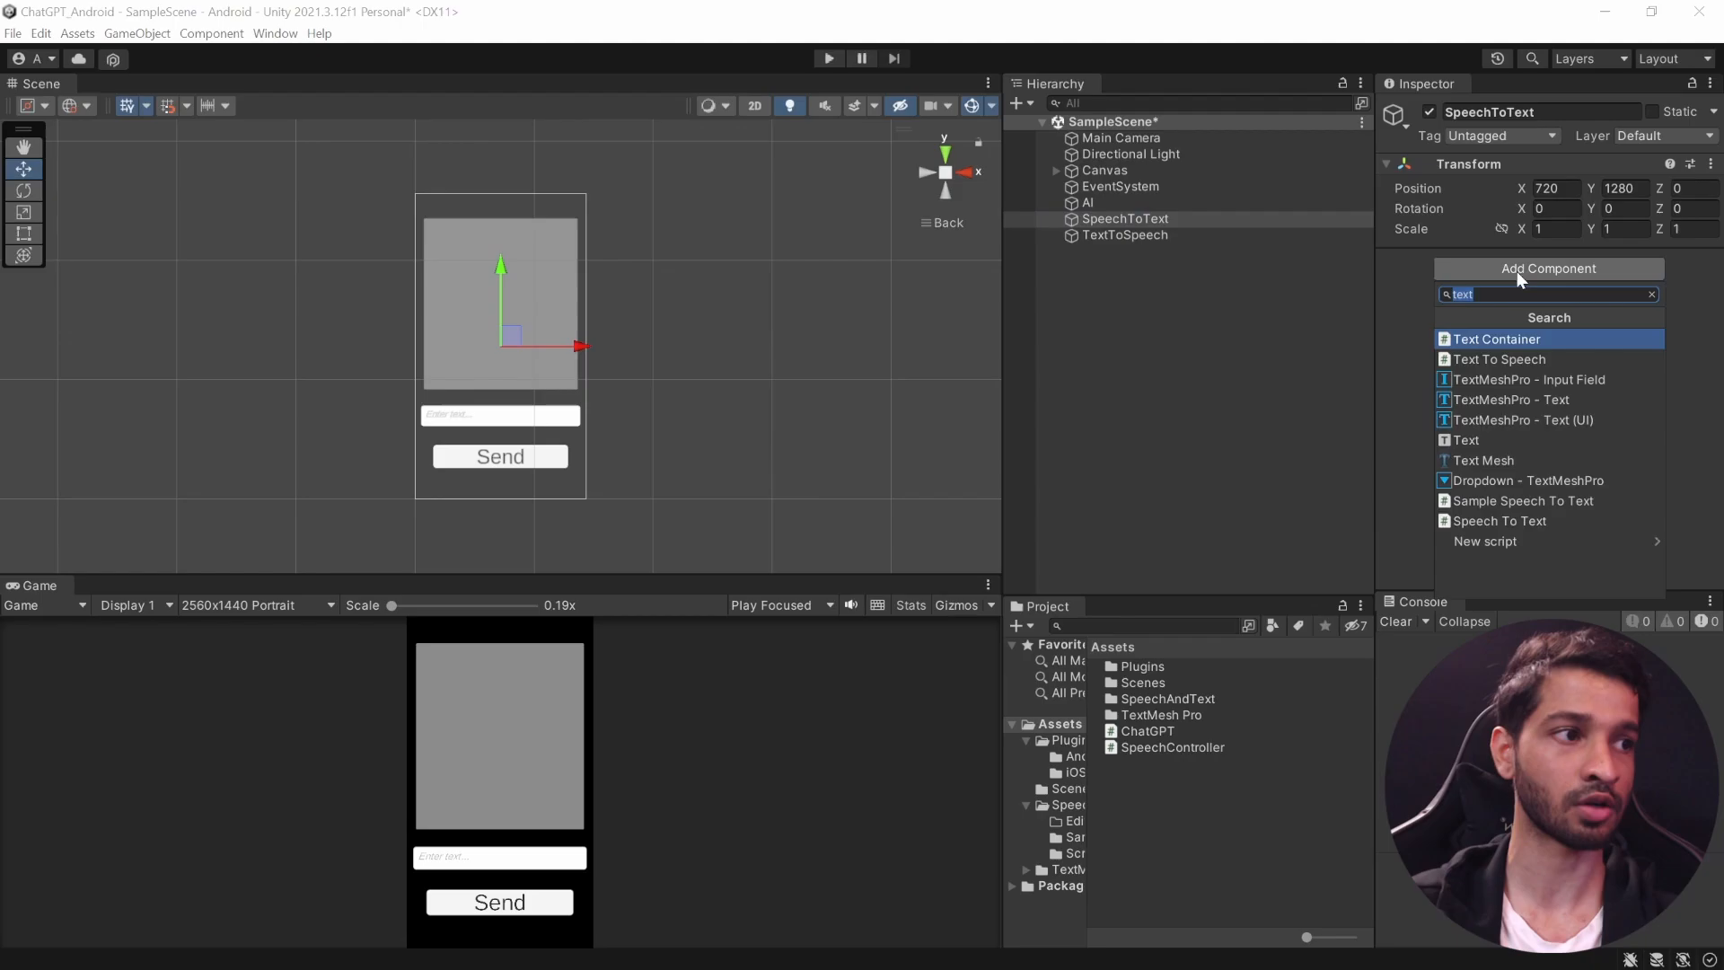
{"action": "left_click", "coordinate": [1498, 520]}
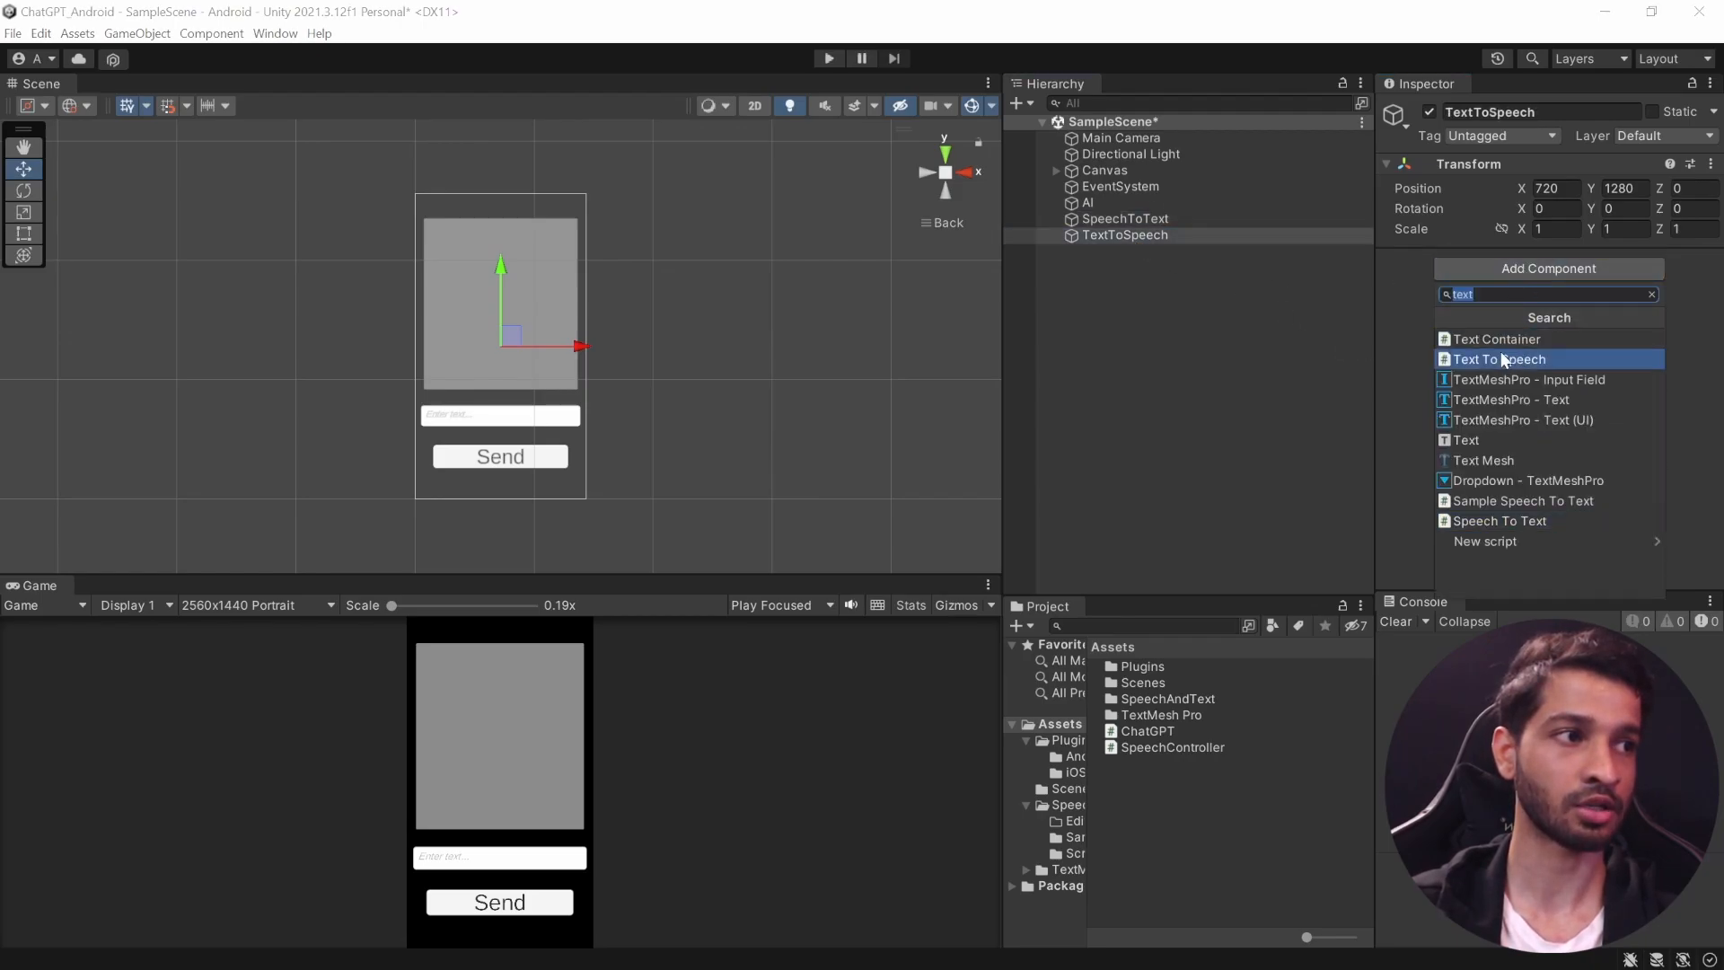
{"action": "left_click", "coordinate": [1499, 359]}
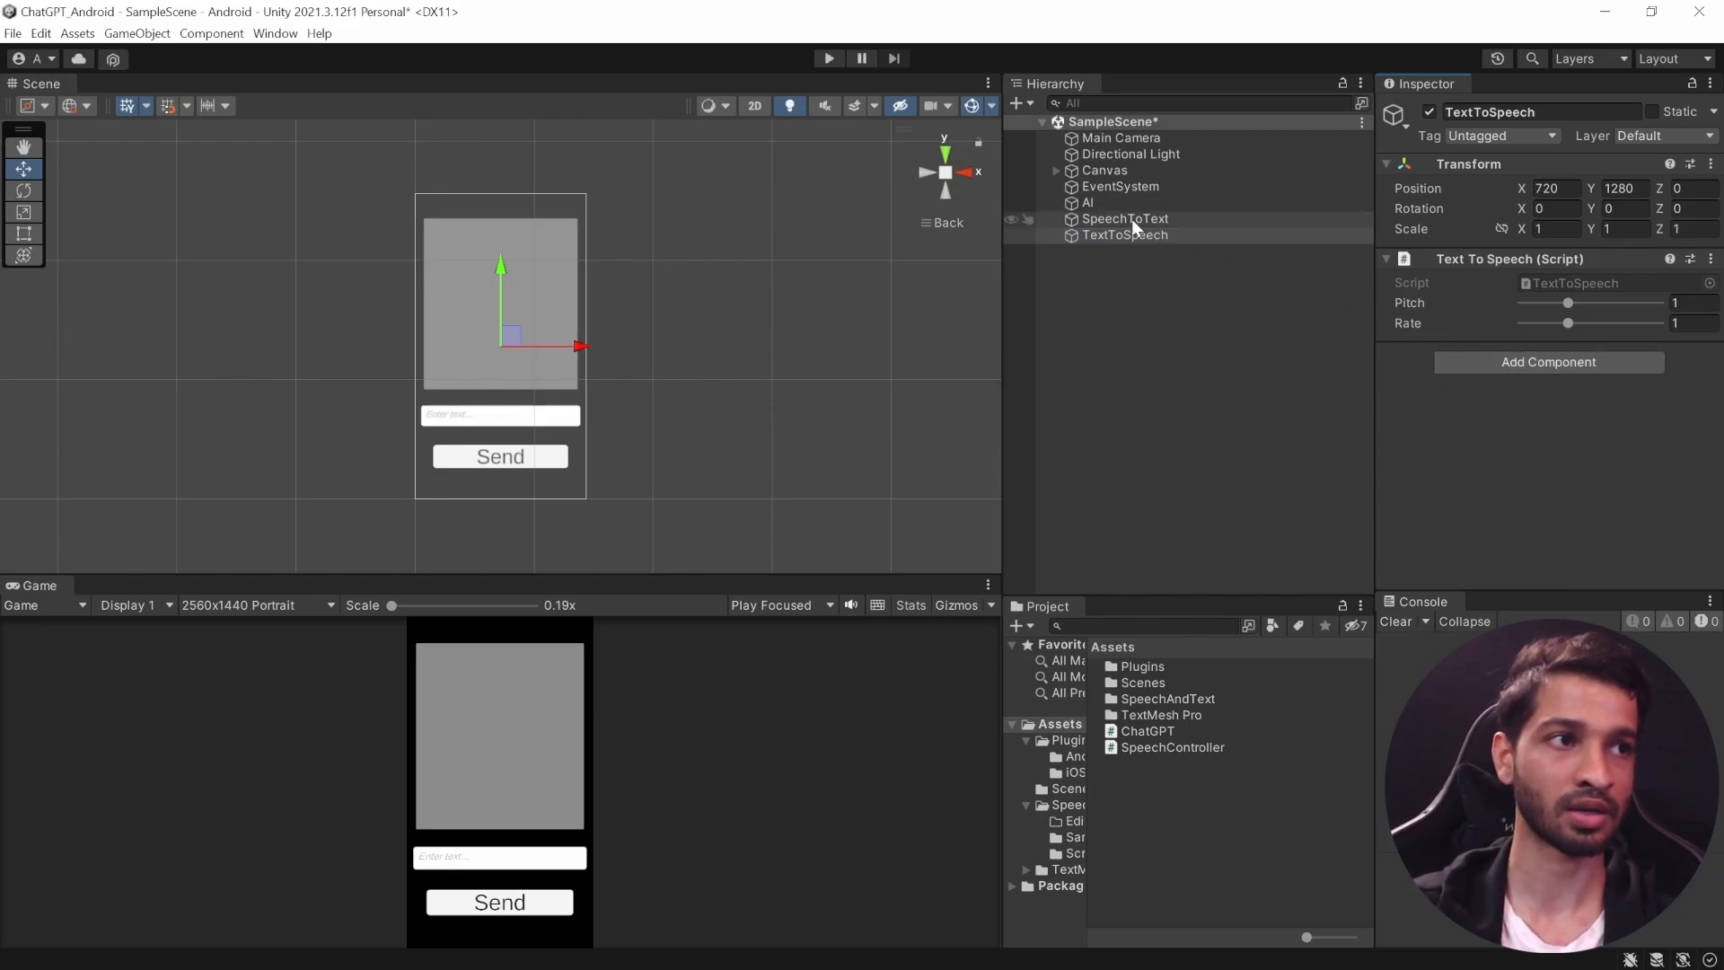
{"action": "left_click", "coordinate": [1126, 217]}
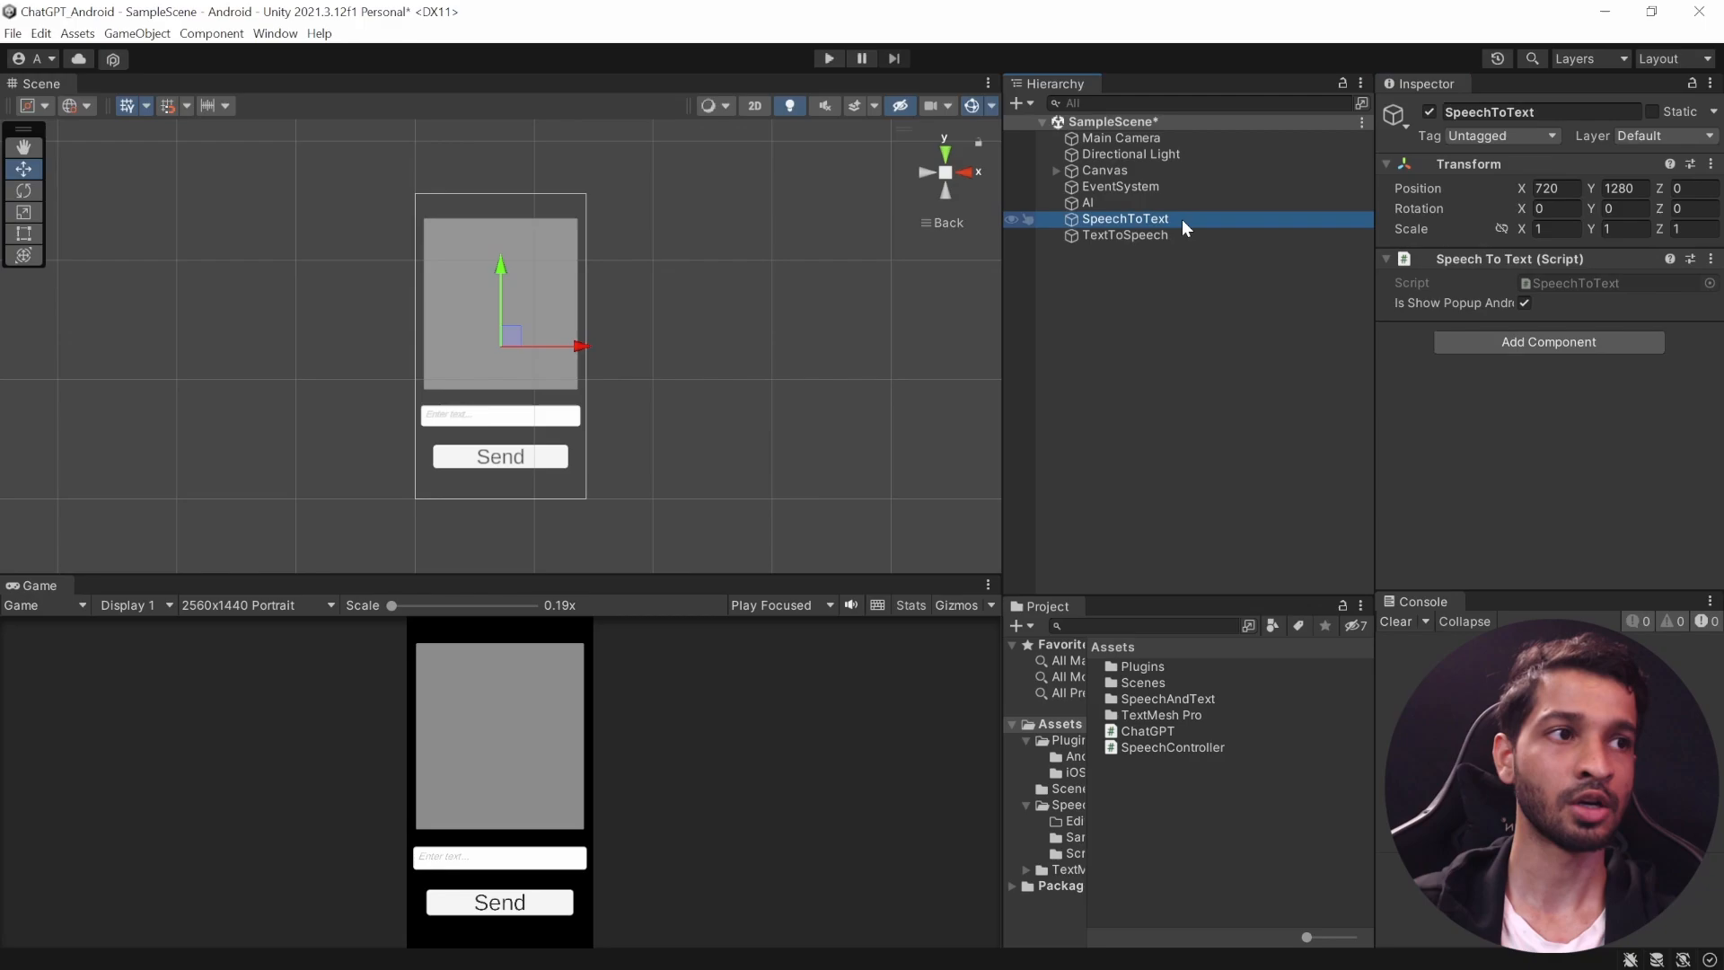
{"action": "left_click", "coordinate": [1123, 233]}
{"action": "type", "text": "Spee"}
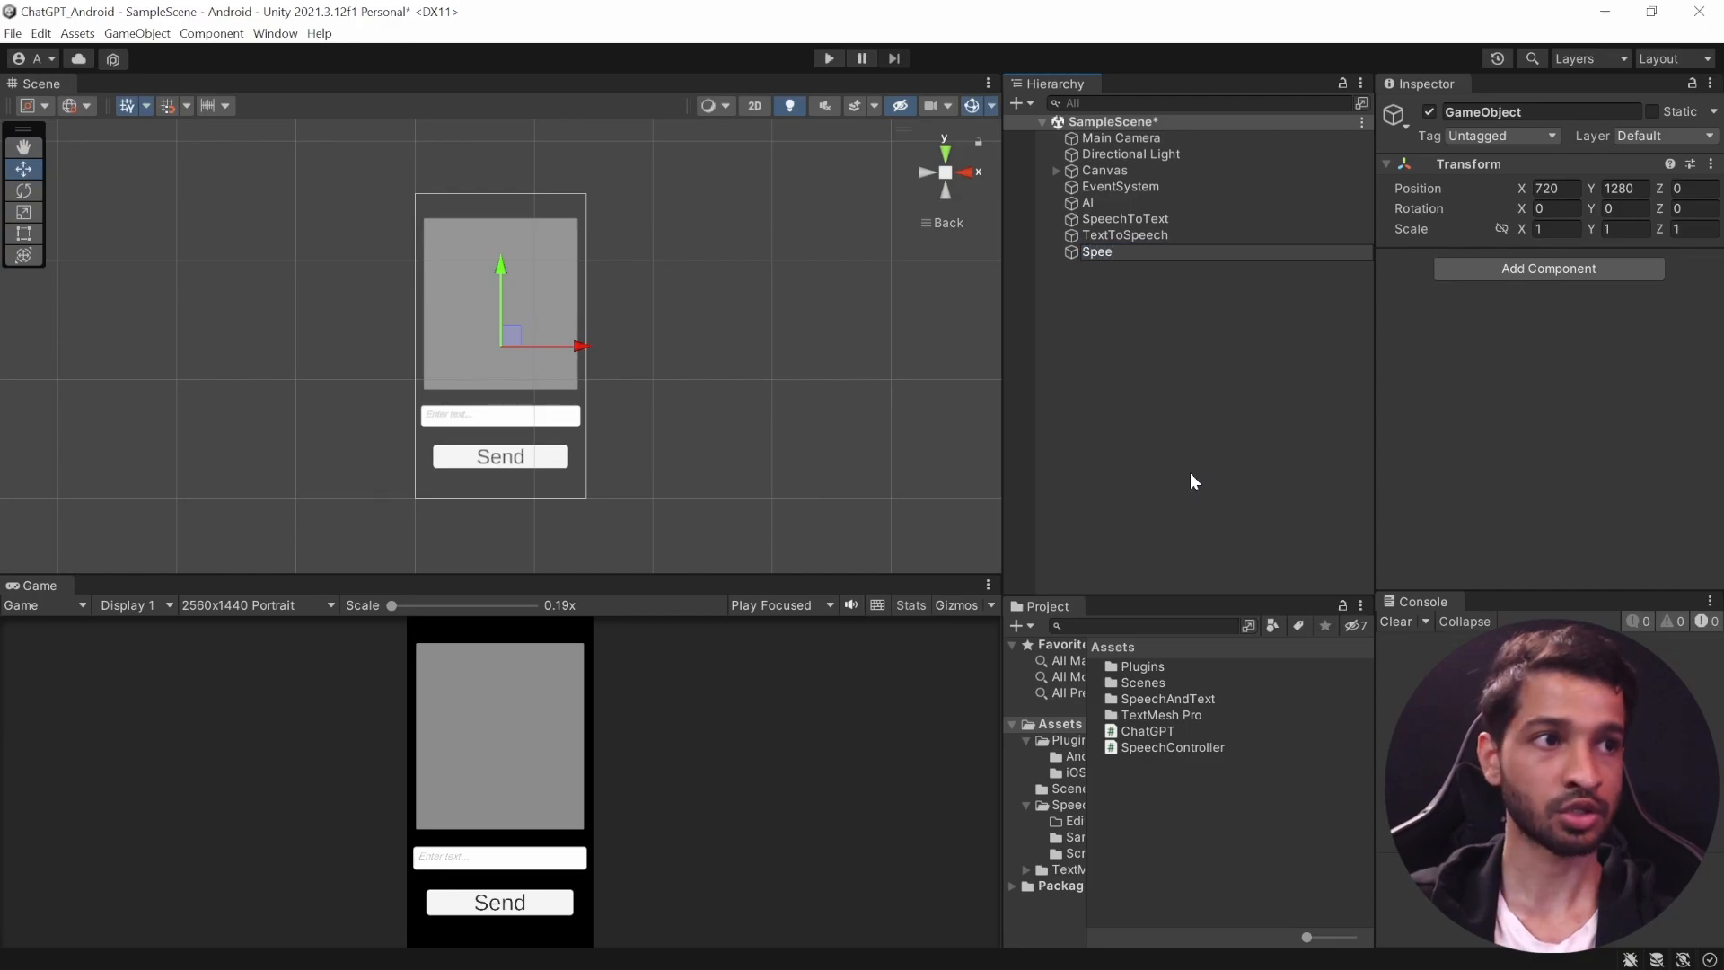
Step: Attach SpeechController with InputField (TMP) assigned, and link it to the AI's ChatGPT script
{"action": "left_click", "coordinate": [1172, 747]}
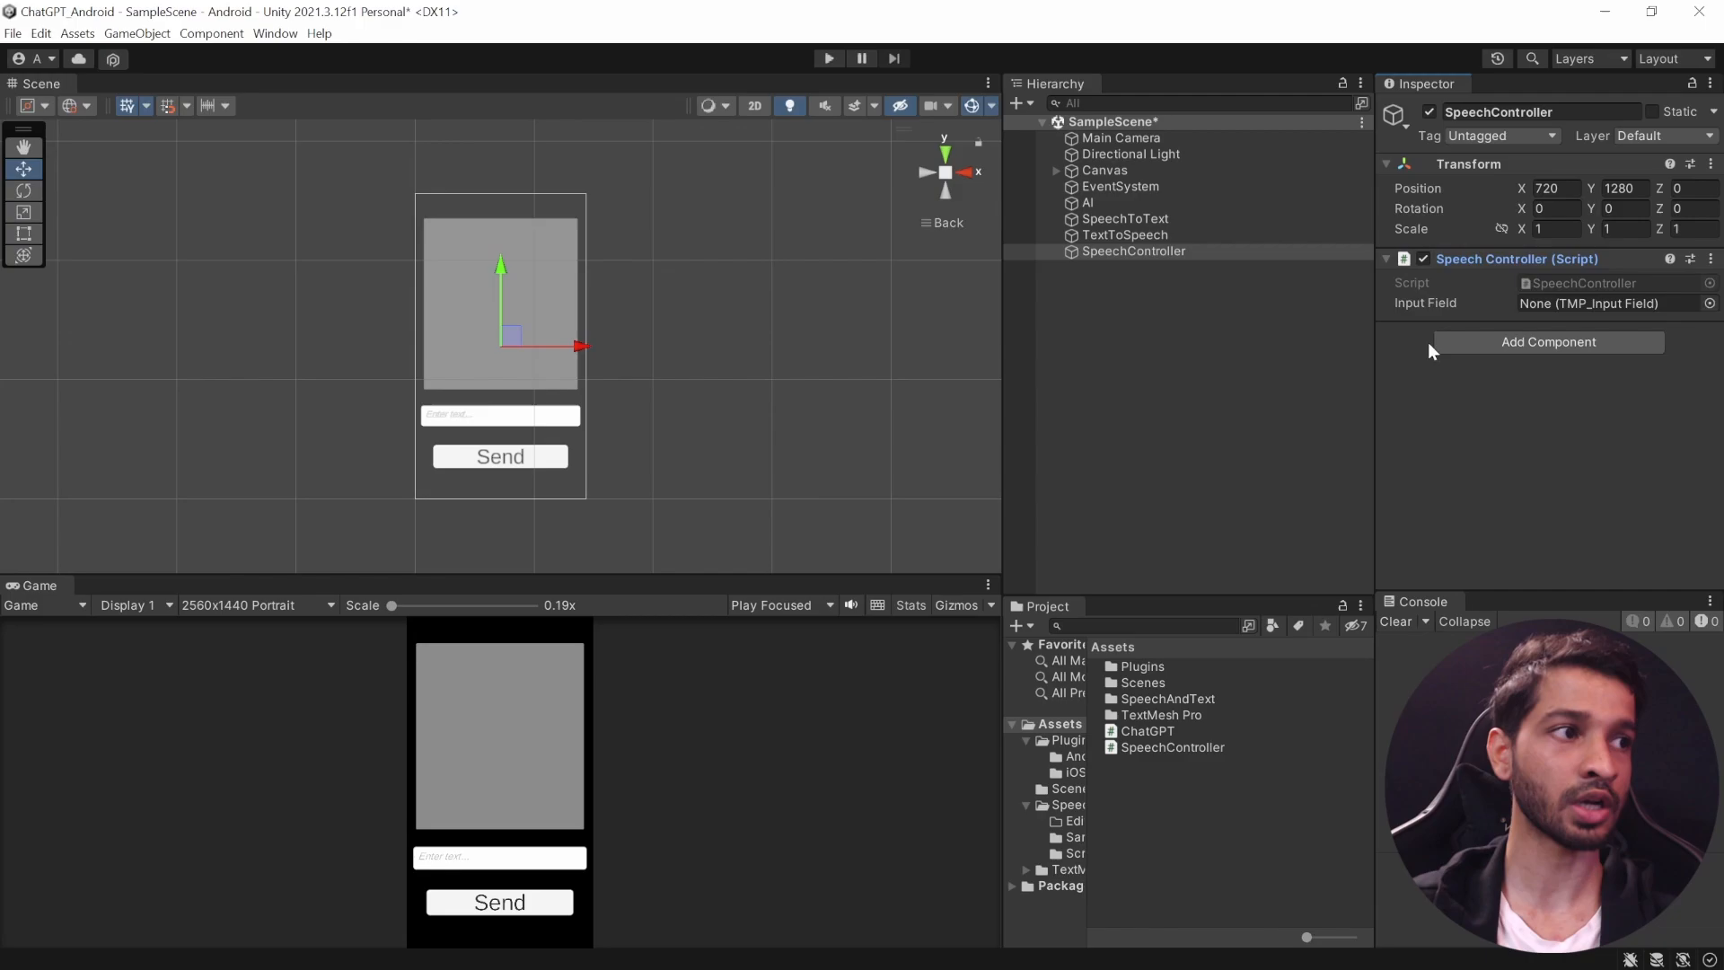
{"action": "left_click", "coordinate": [1056, 168]}
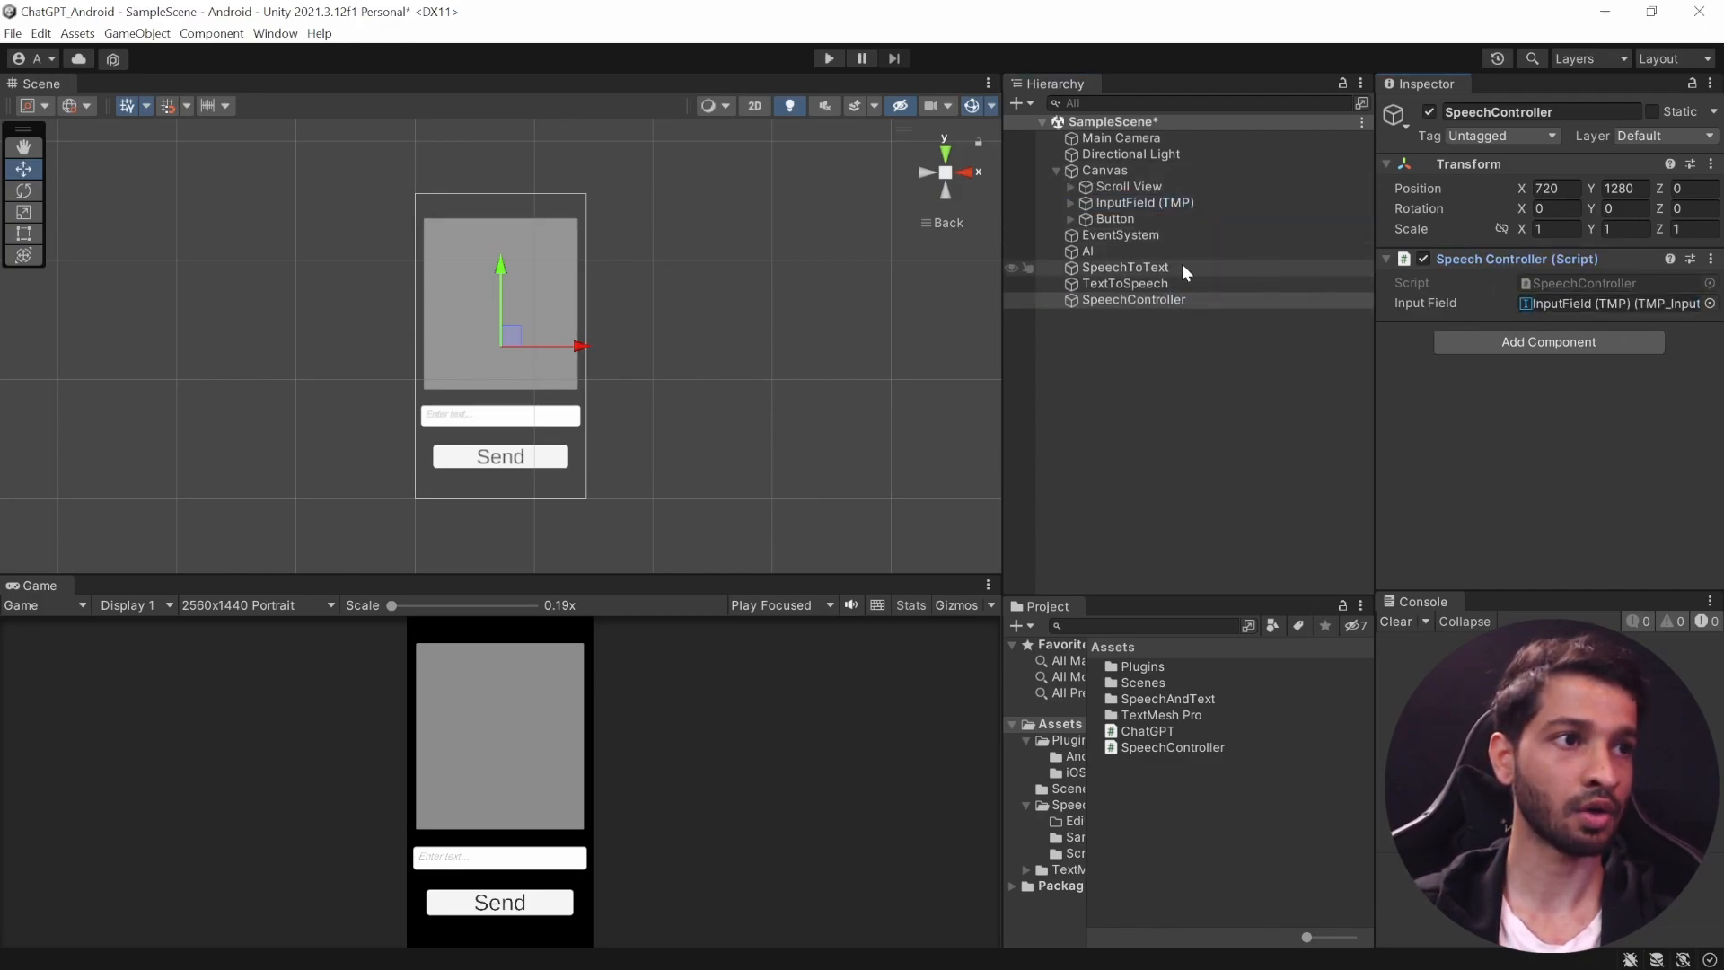
{"action": "left_click", "coordinate": [1088, 249]}
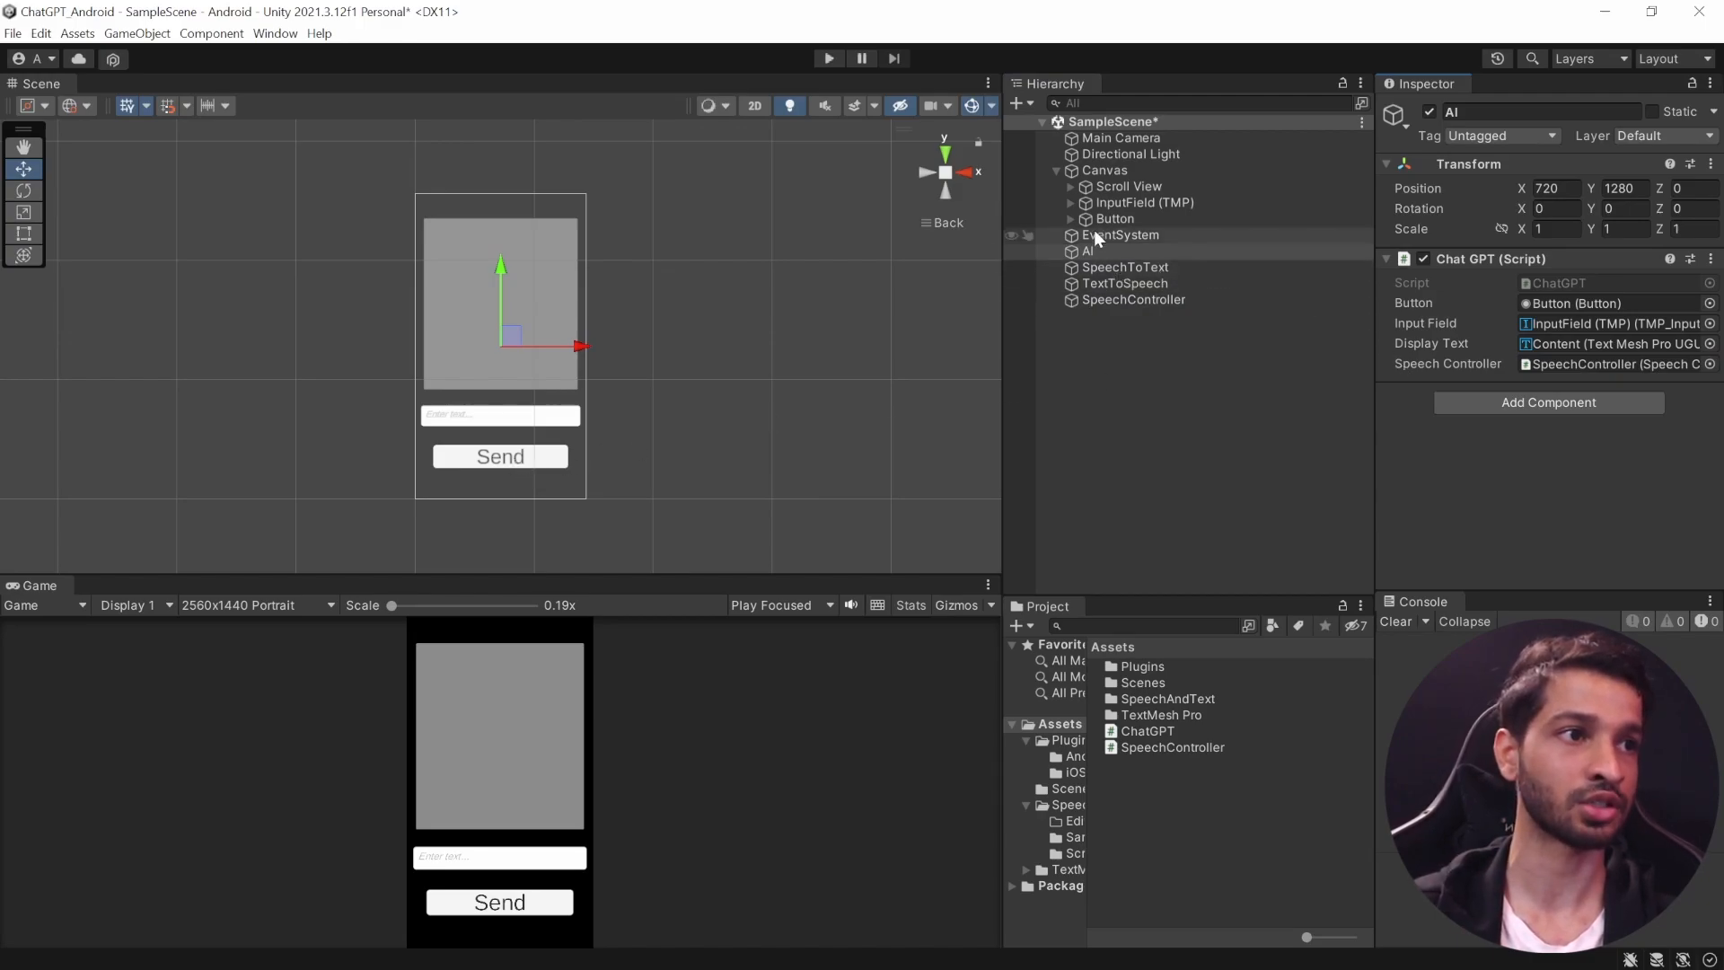
{"action": "left_click", "coordinate": [1115, 219]}
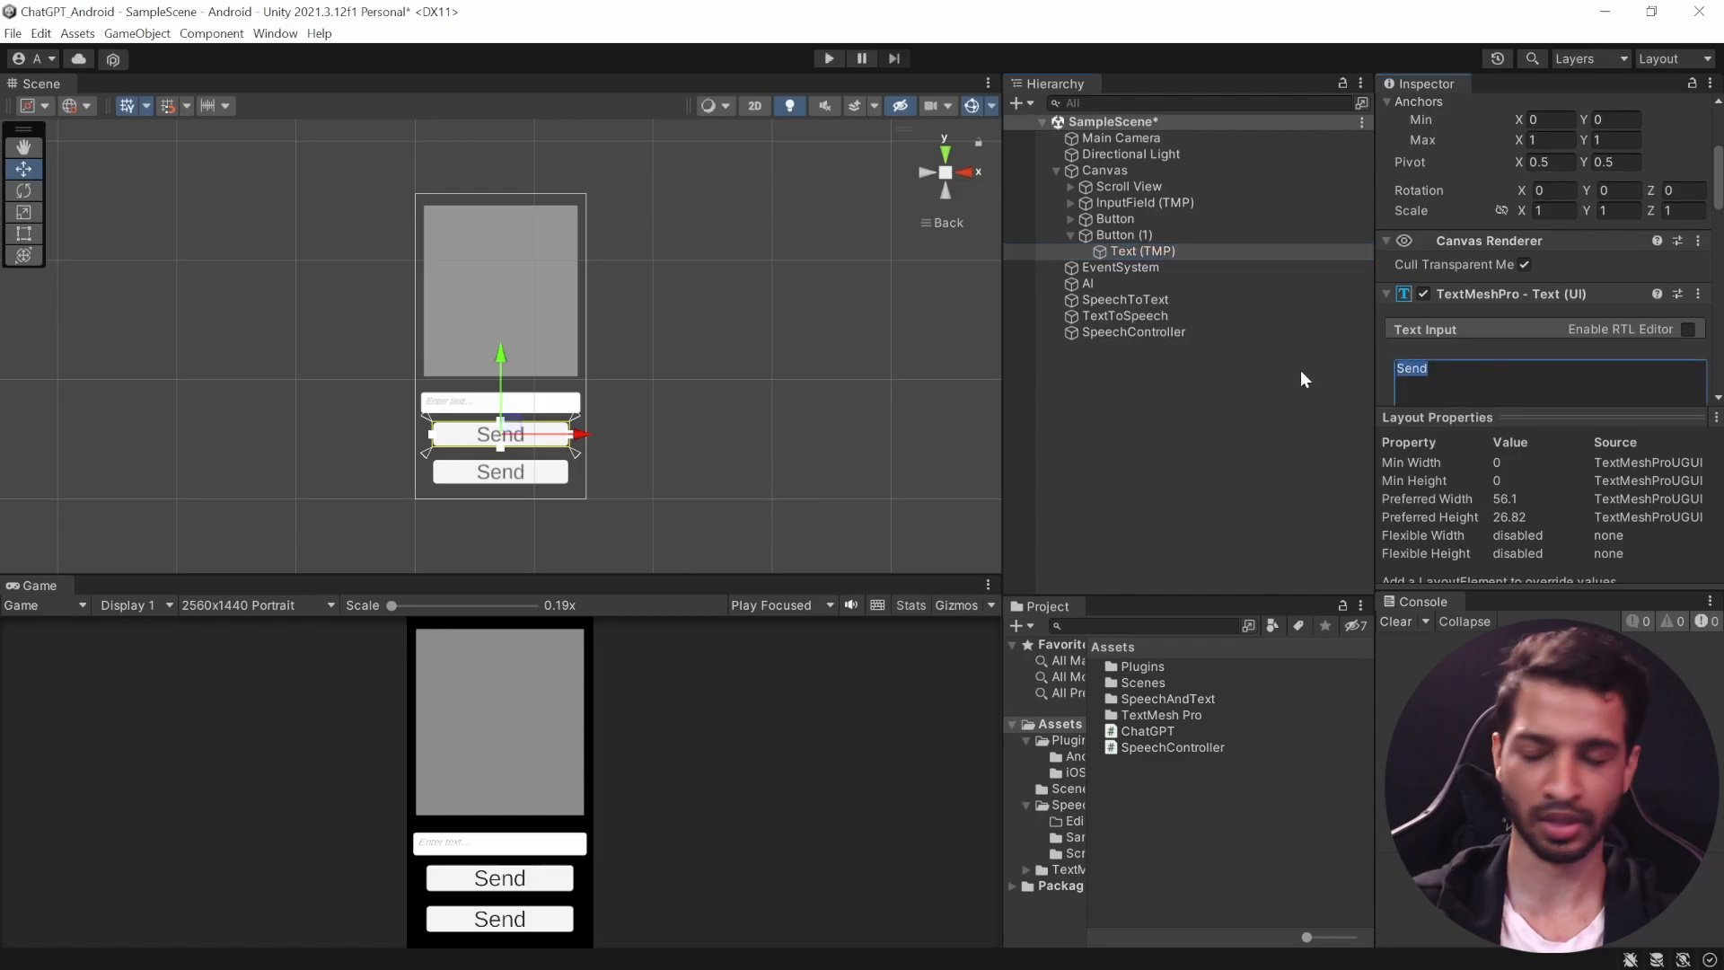
Step: Label the duplicated button 'Record' and wire its On Click to SpeechController.StartSpeechRecognition()
{"action": "type", "text": "Record"}
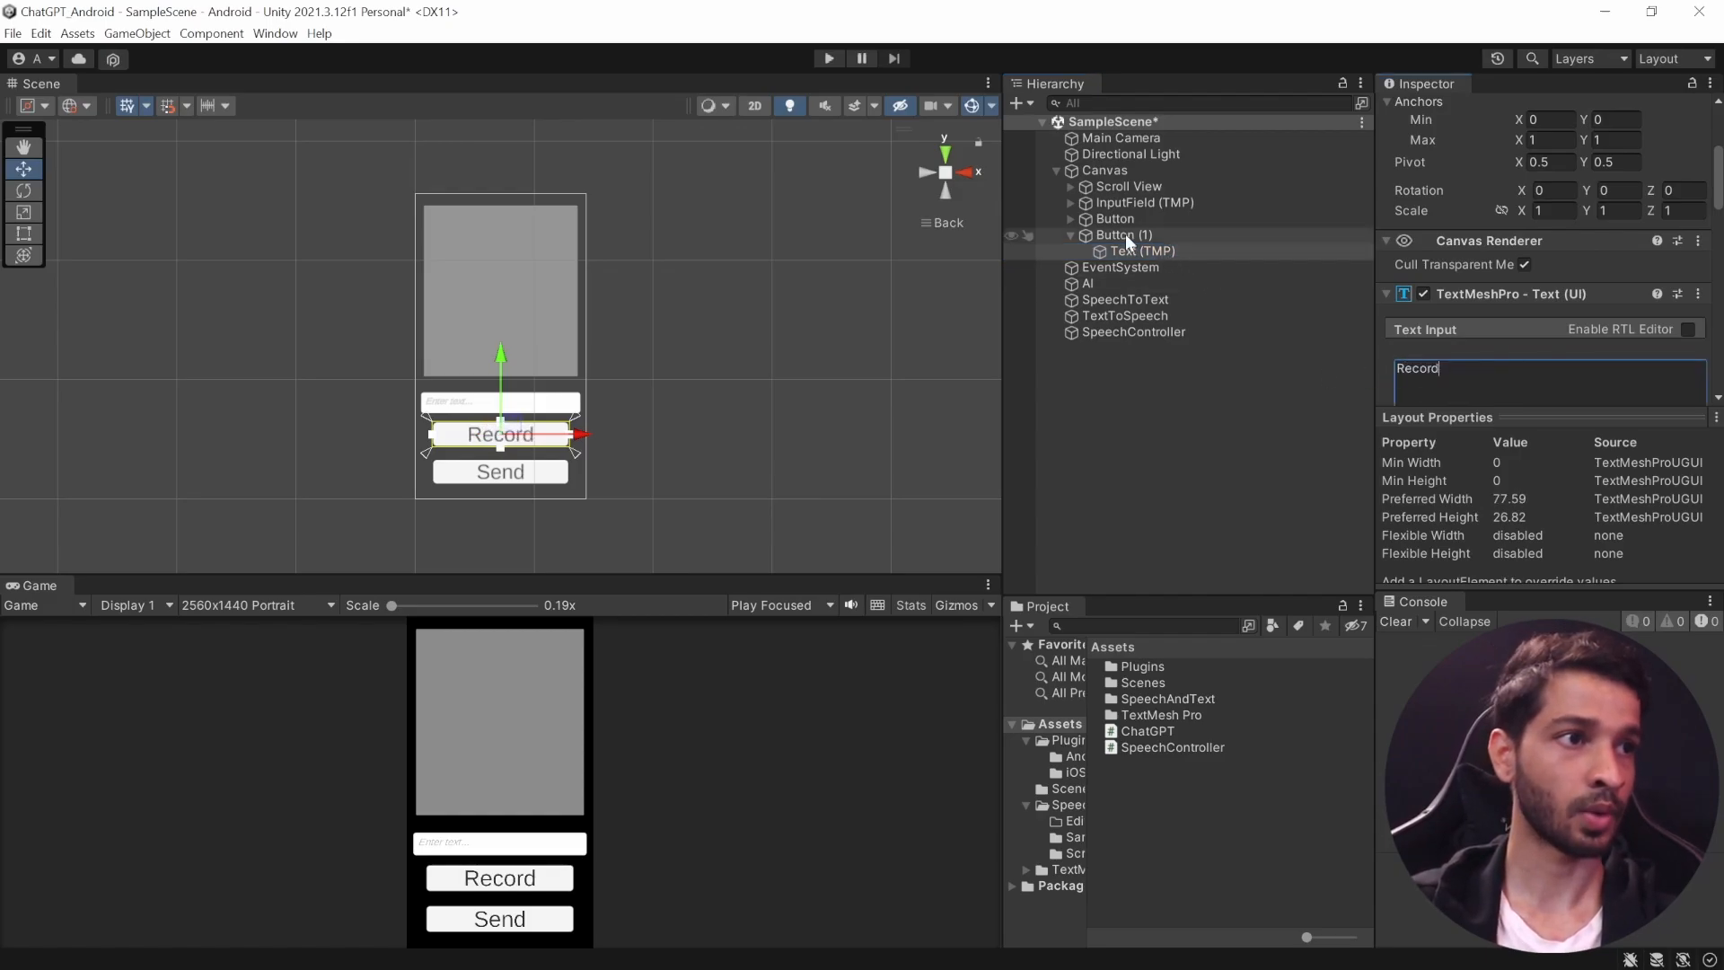
{"action": "left_click", "coordinate": [1118, 233]}
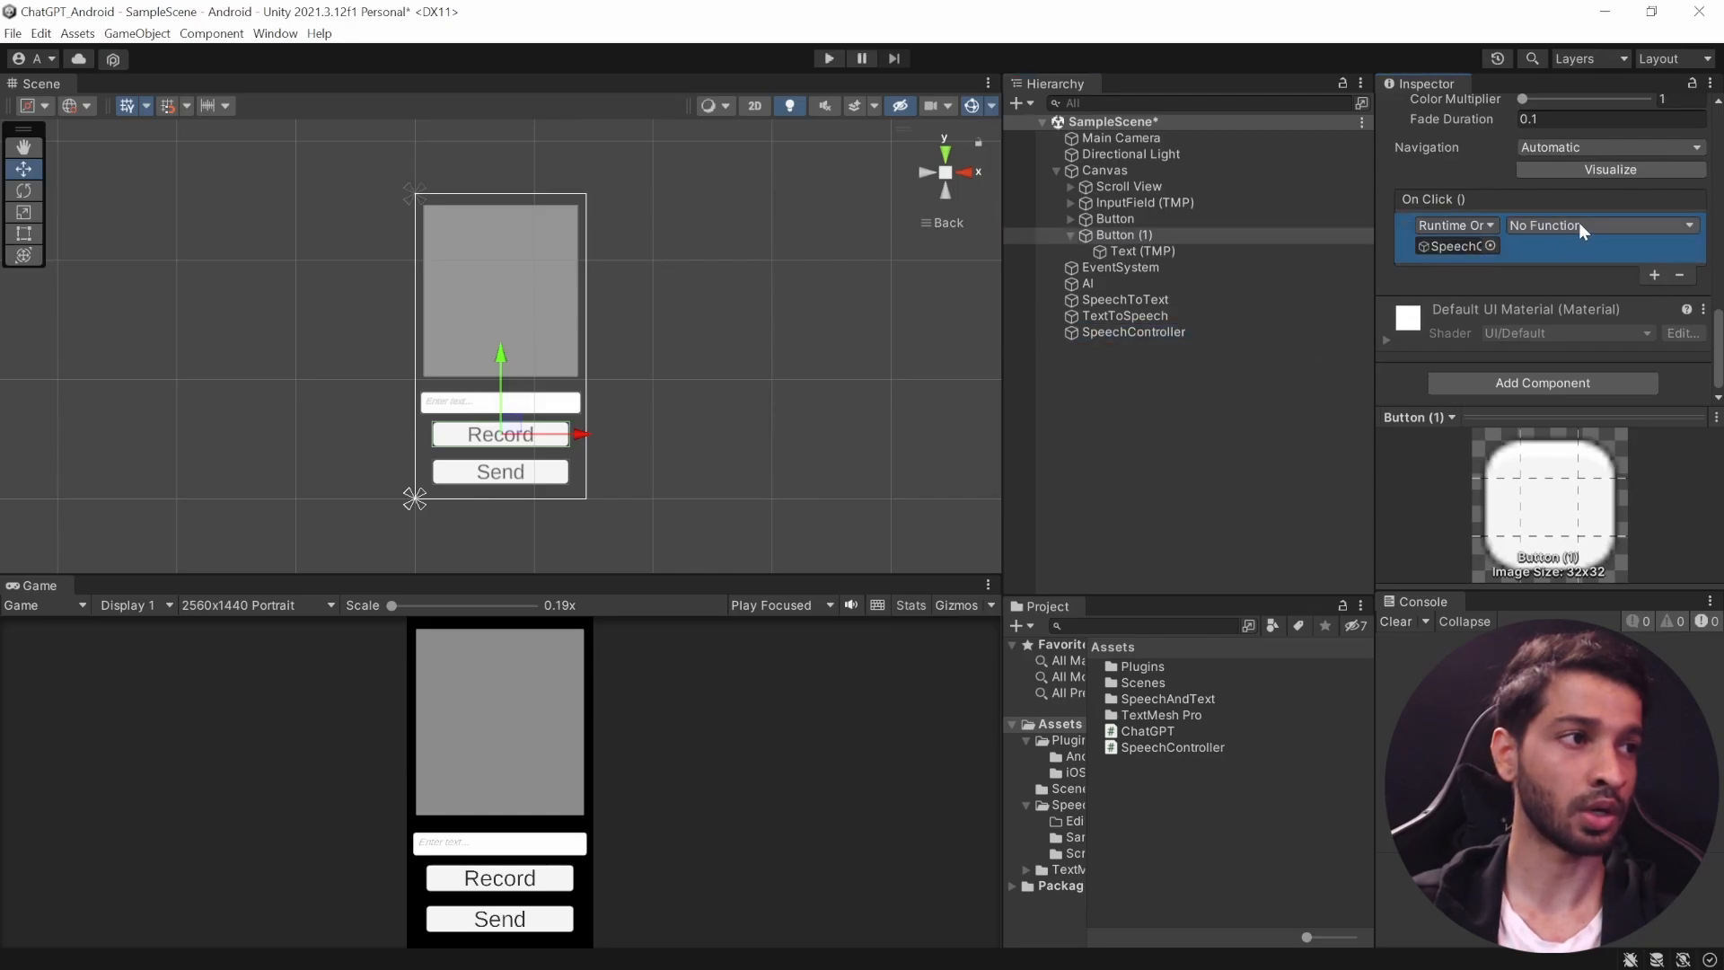
{"action": "left_click", "coordinate": [1600, 226]}
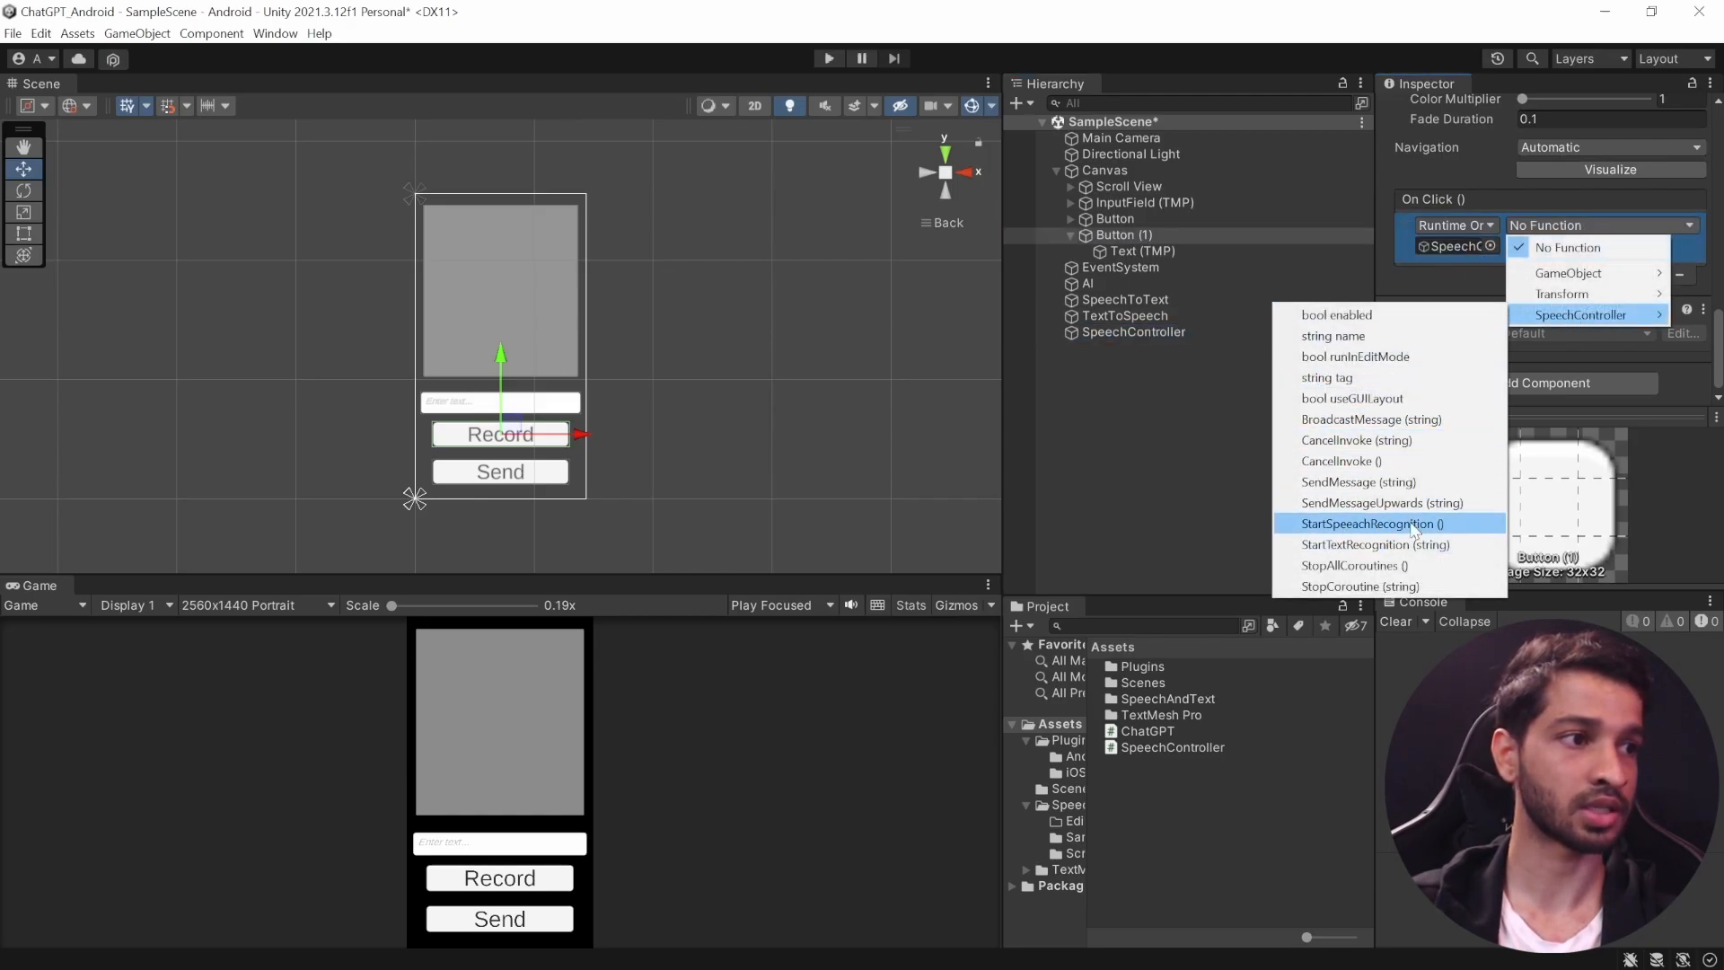
{"action": "left_click", "coordinate": [1371, 525]}
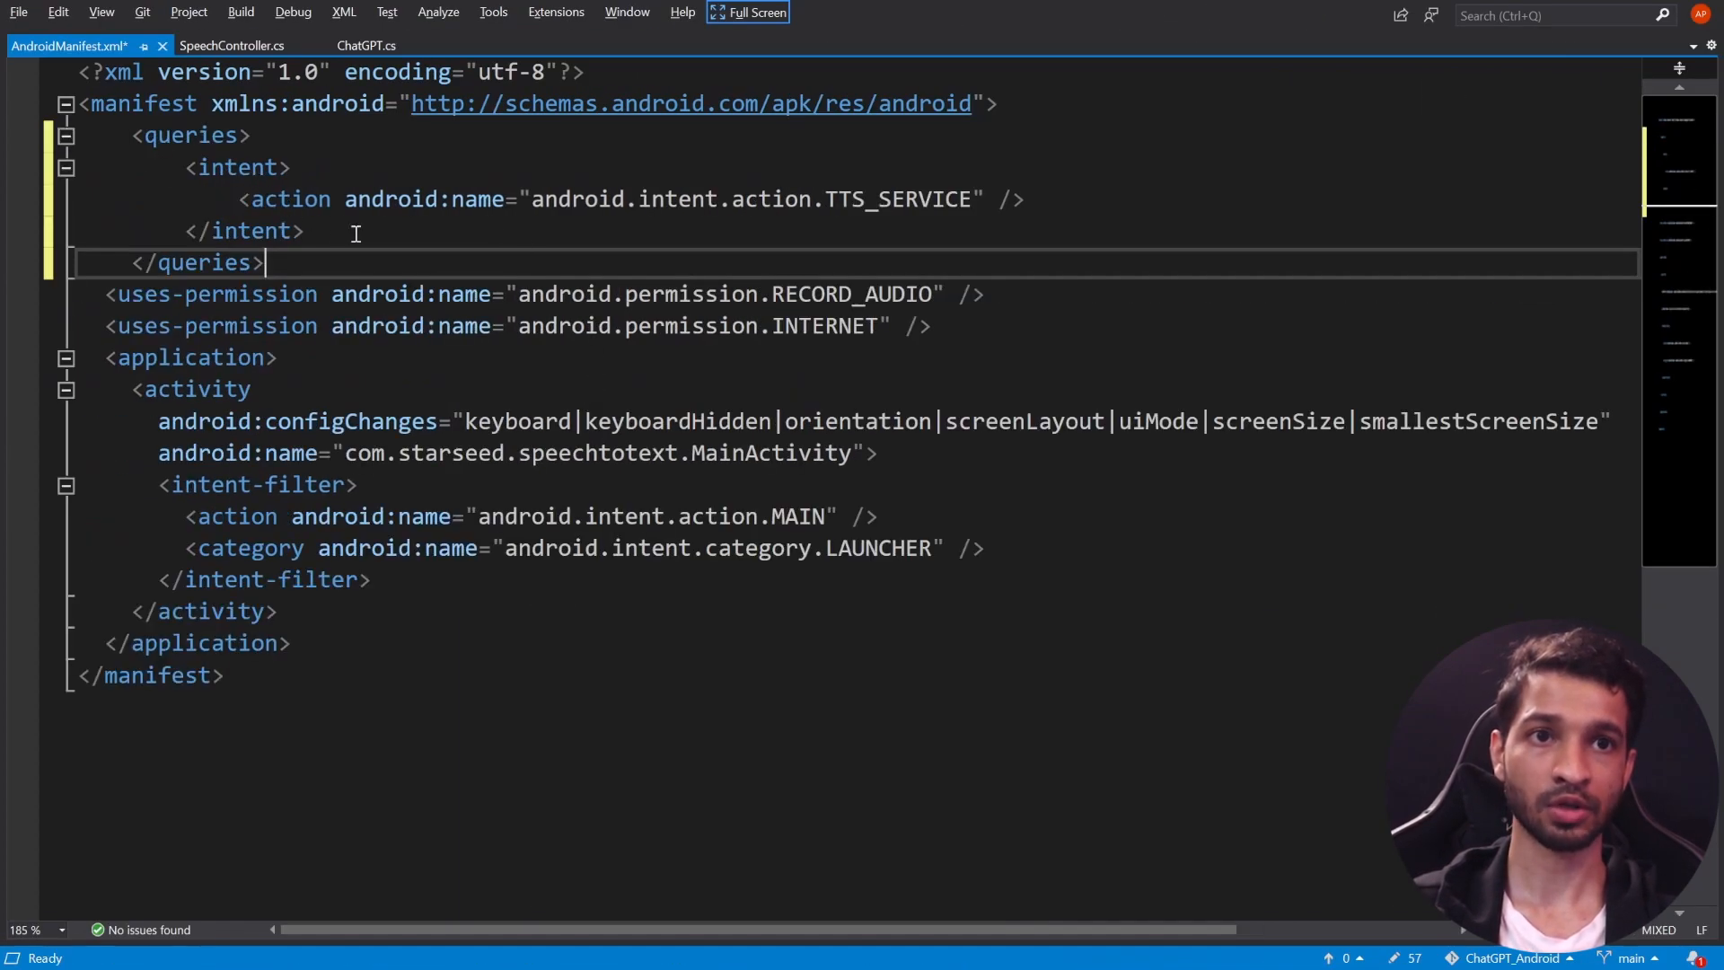
{"action": "mouse_move", "coordinate": [367, 250]}
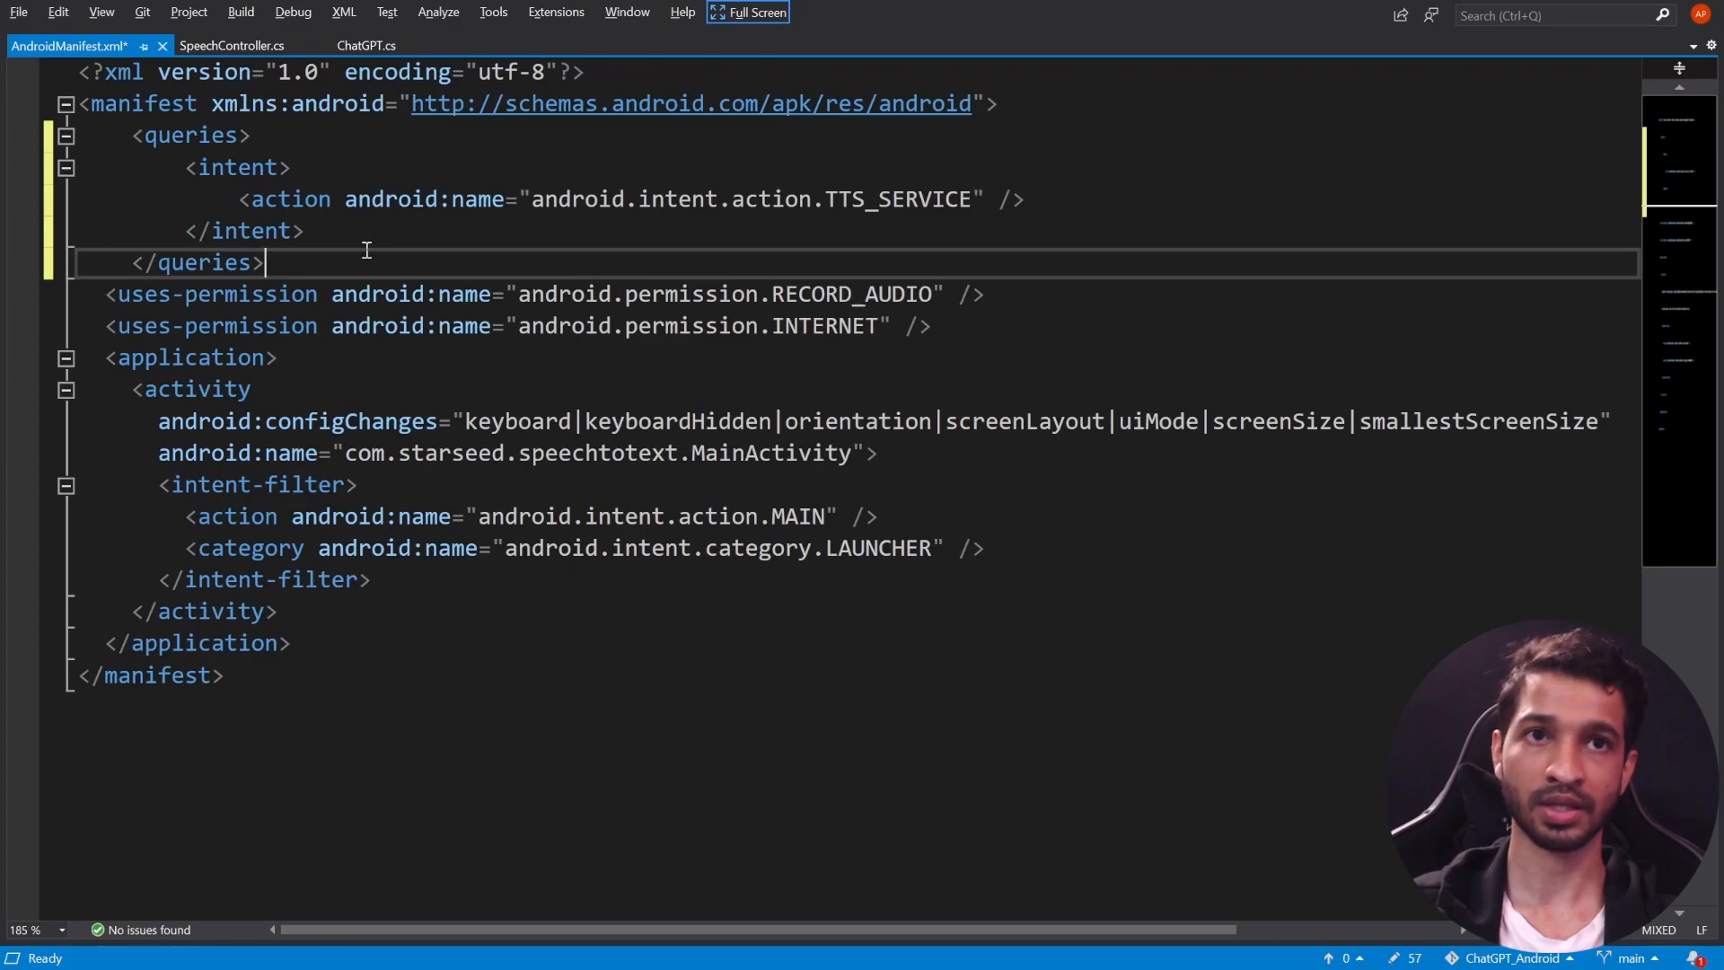